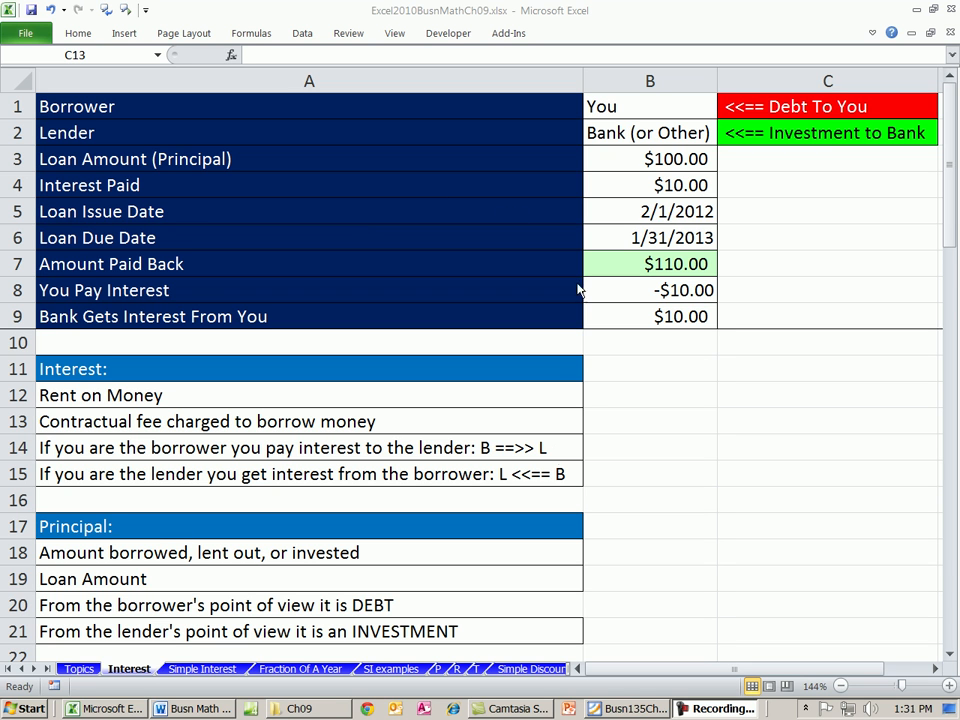
{"action": "mouse_move", "coordinate": [399, 14]}
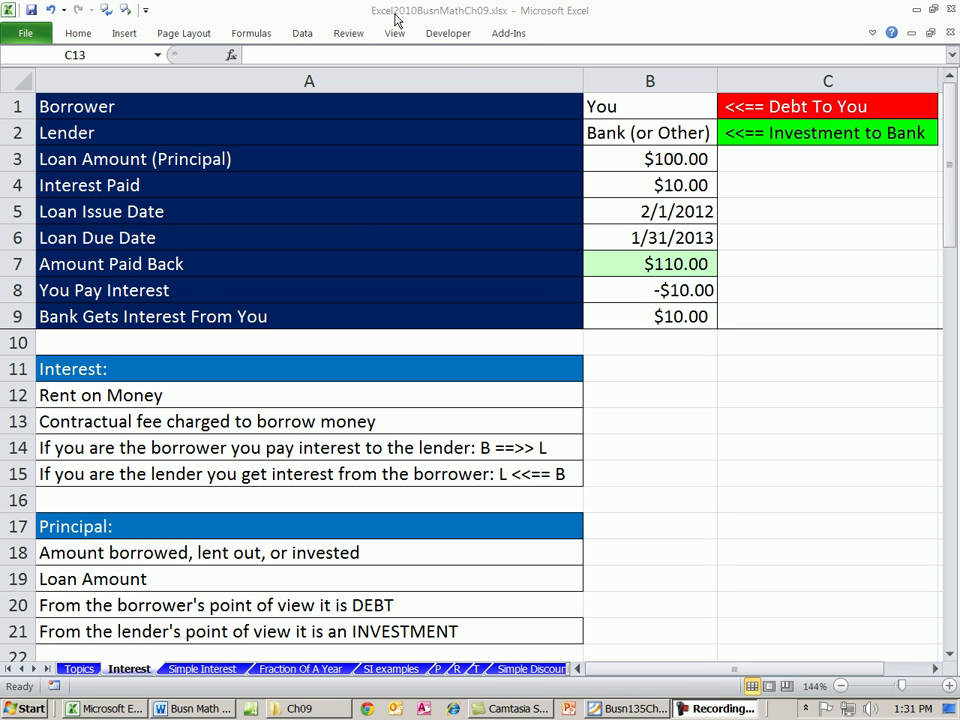
Switch to the Topics sheet listing the chapter 9 sections and topics
{"action": "left_click", "coordinate": [827, 421]}
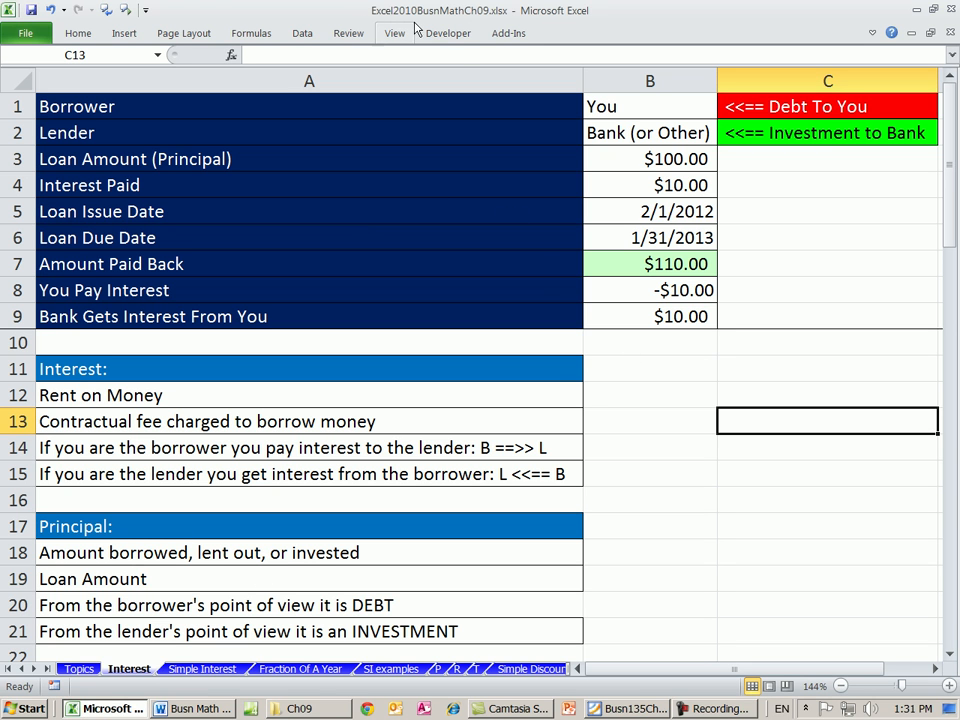
{"action": "mouse_move", "coordinate": [437, 13]}
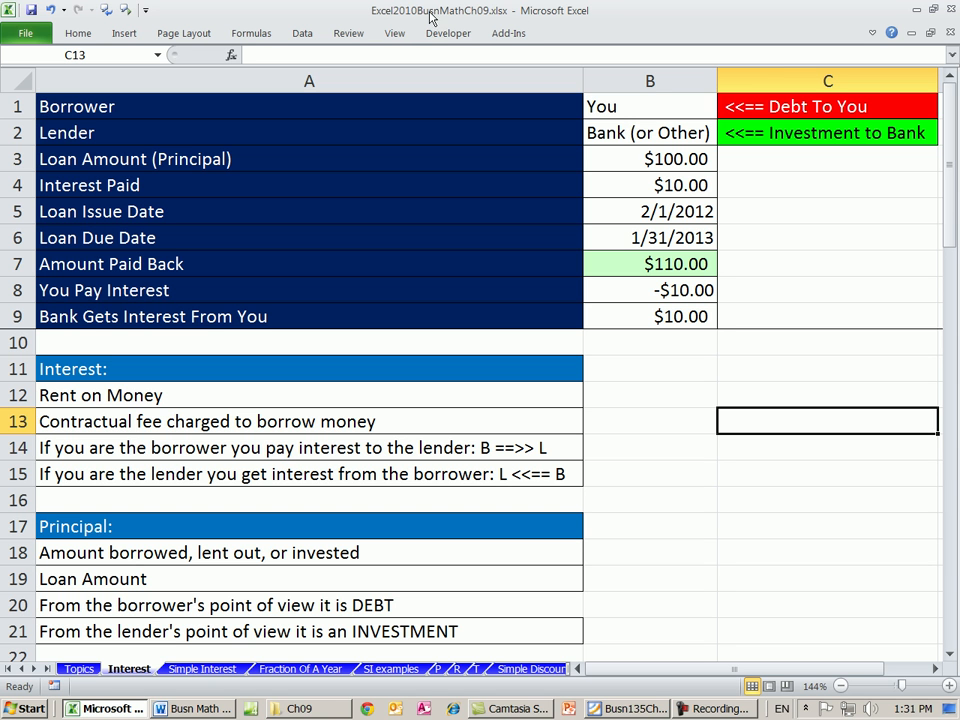
{"action": "mouse_move", "coordinate": [333, 604]}
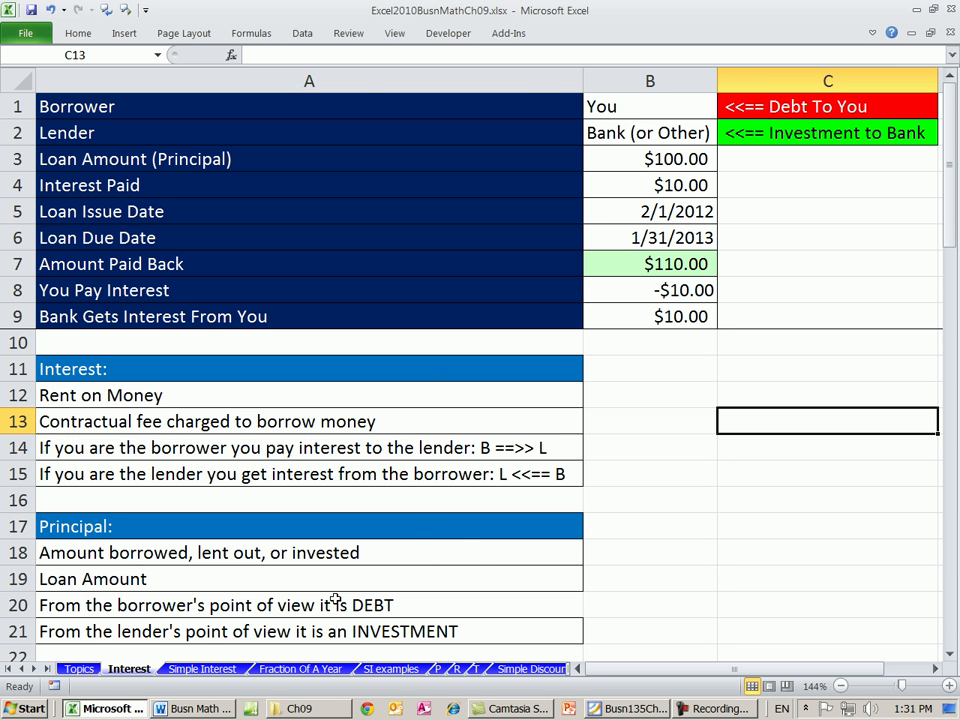
{"action": "left_click", "coordinate": [78, 669]}
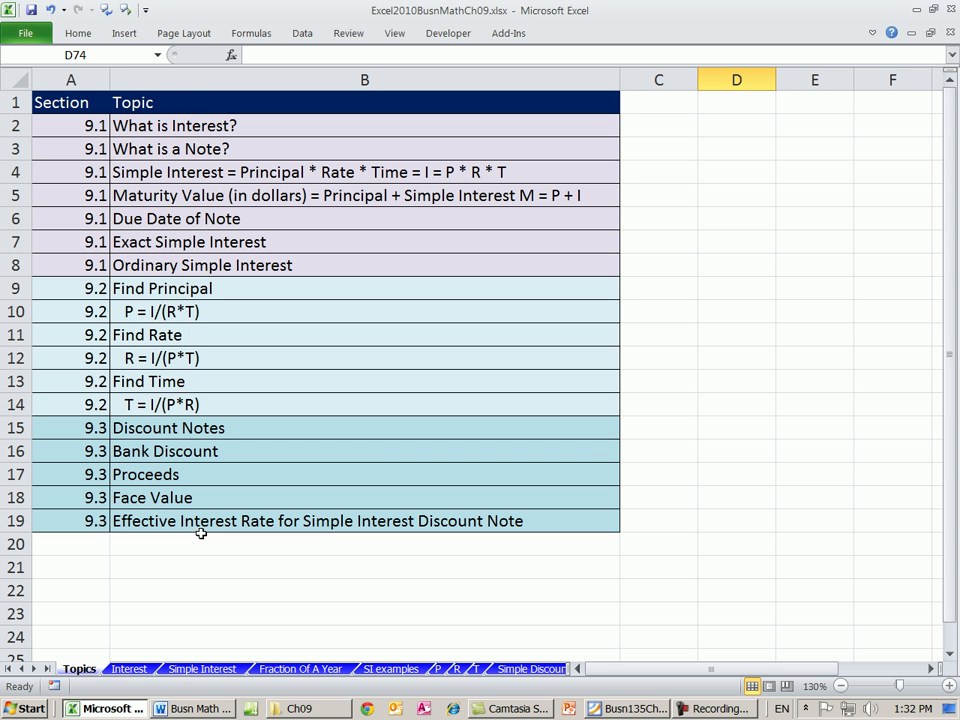
{"action": "mouse_move", "coordinate": [139, 571]}
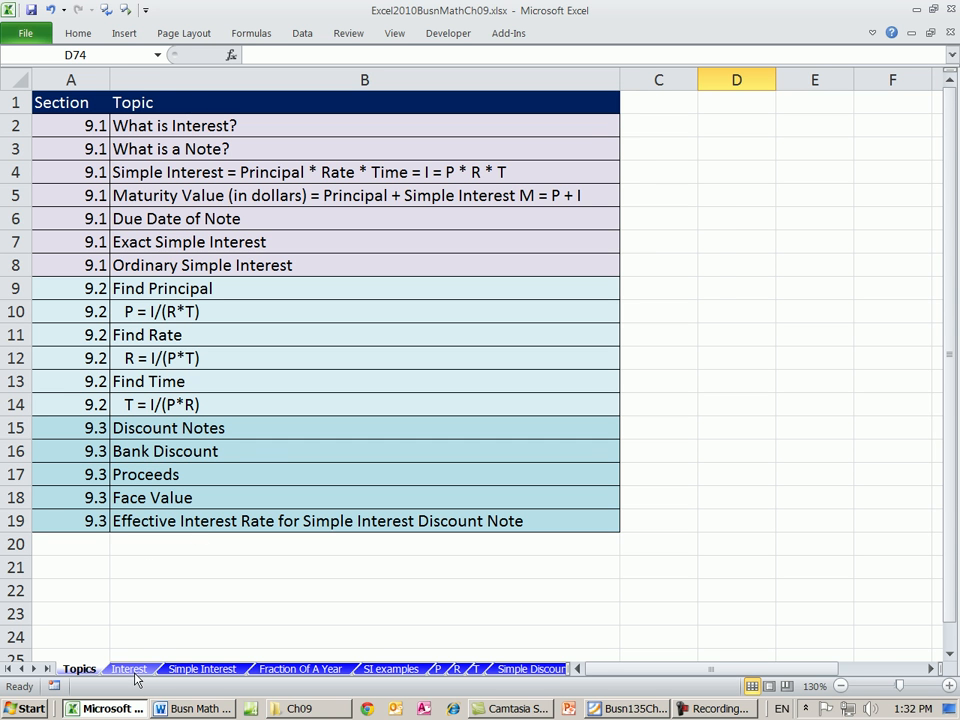
On the Interest sheet, review the loan example's lender, $100.00 amount, dates and borrower
{"action": "left_click", "coordinate": [130, 669]}
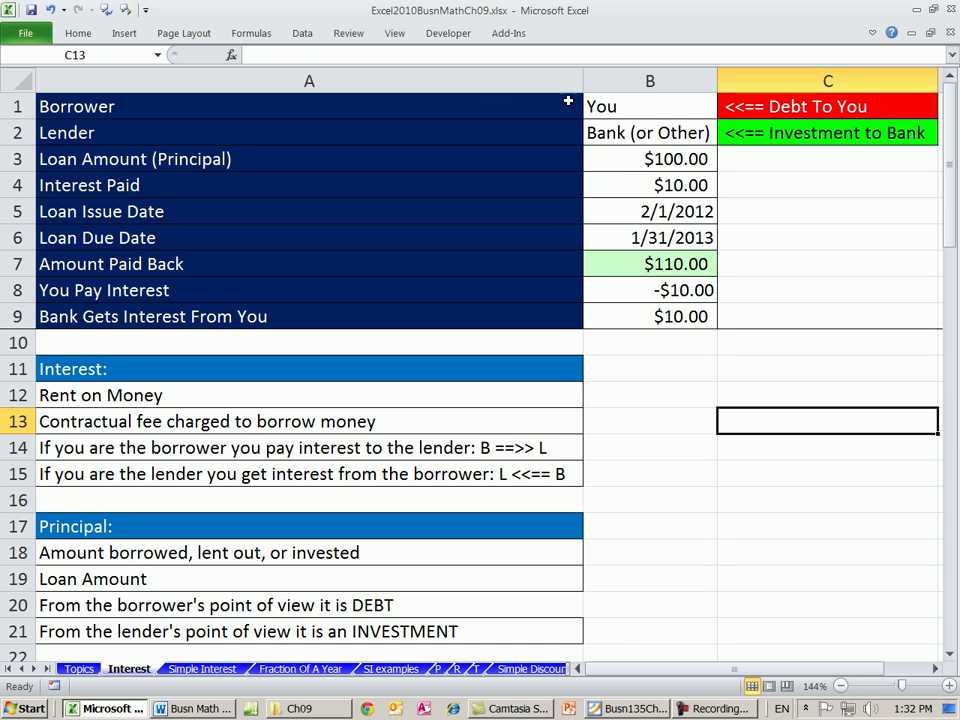
{"action": "left_click", "coordinate": [70, 106]}
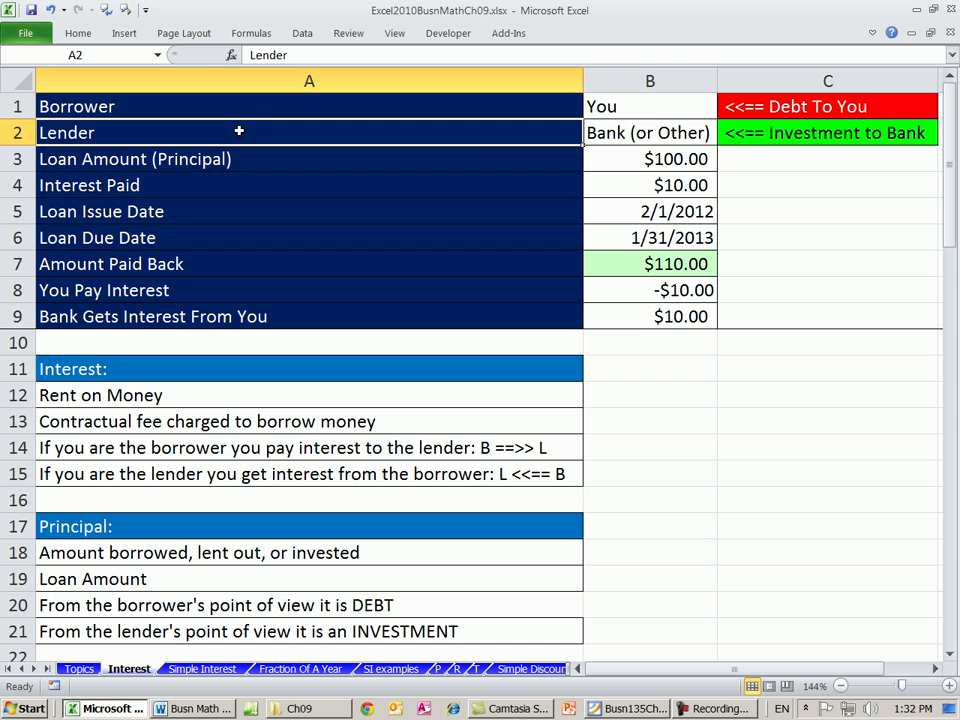
{"action": "left_click", "coordinate": [649, 132]}
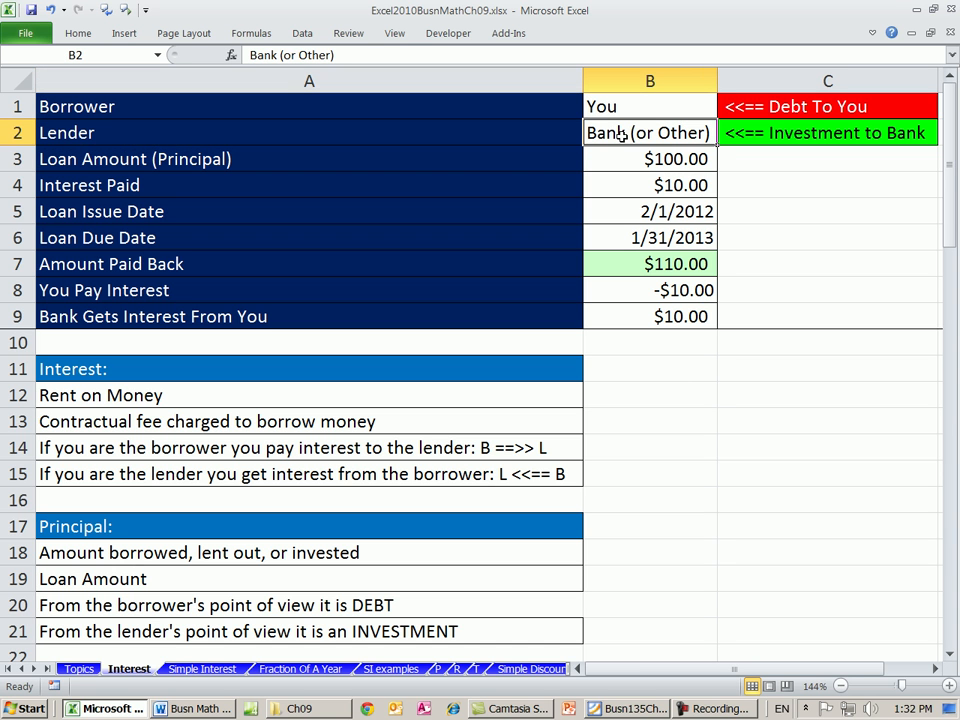
{"action": "mouse_move", "coordinate": [612, 159]}
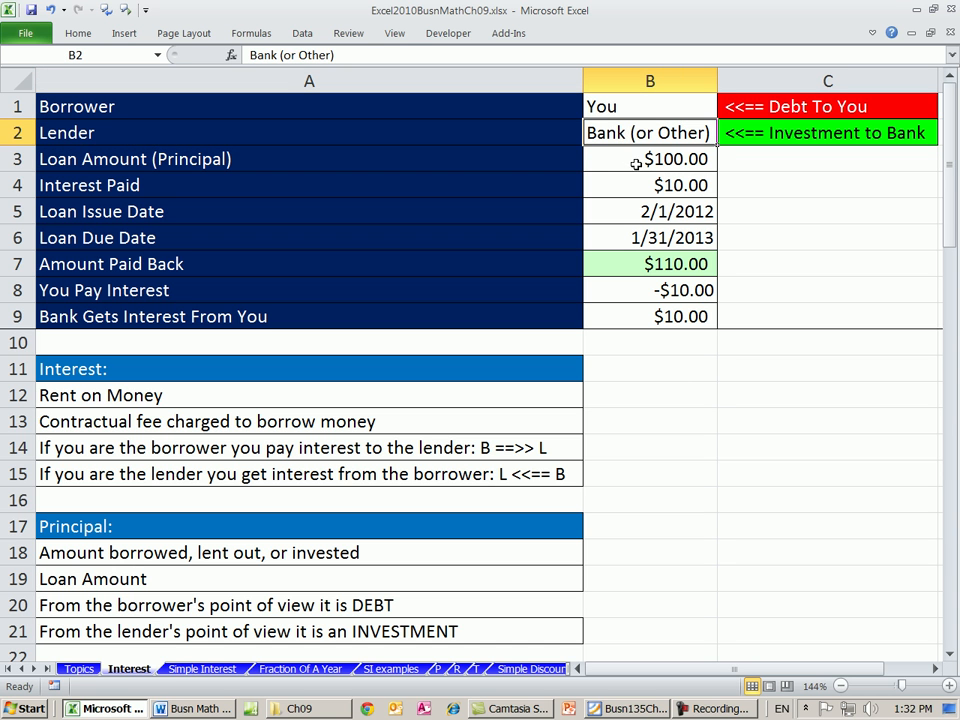
{"action": "left_click", "coordinate": [649, 158]}
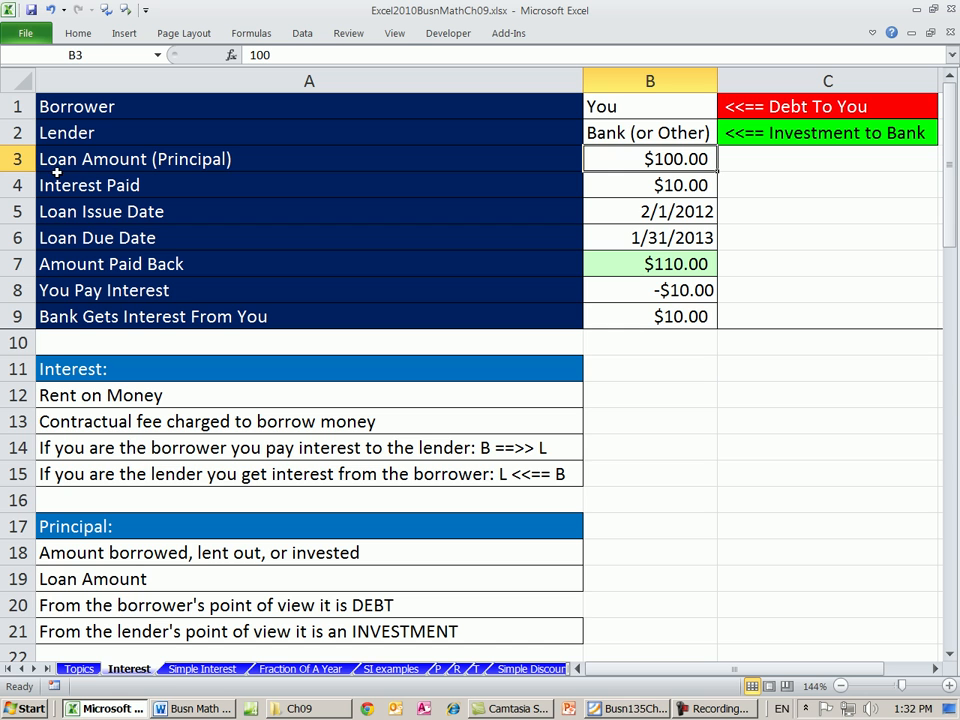
{"action": "mouse_move", "coordinate": [614, 158]}
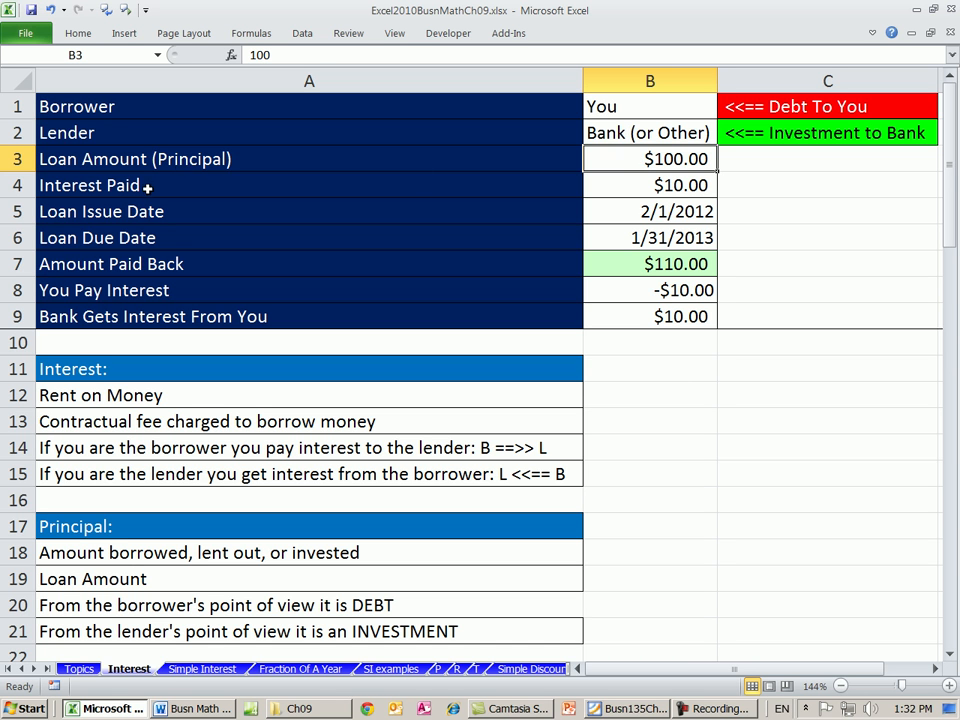
{"action": "left_click", "coordinate": [650, 185]}
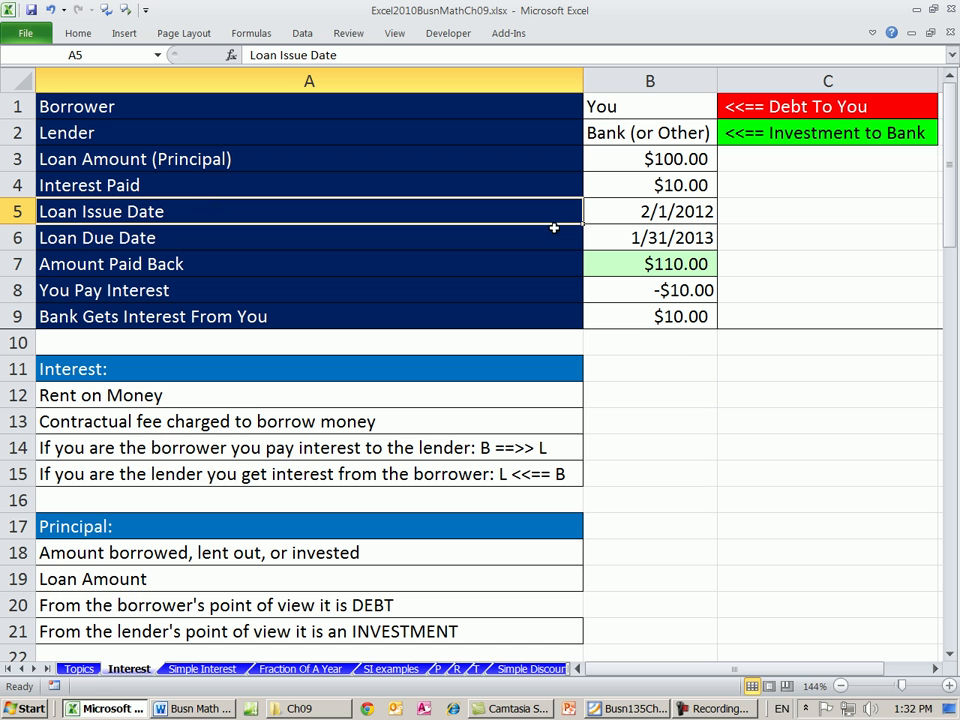
{"action": "left_click", "coordinate": [650, 211]}
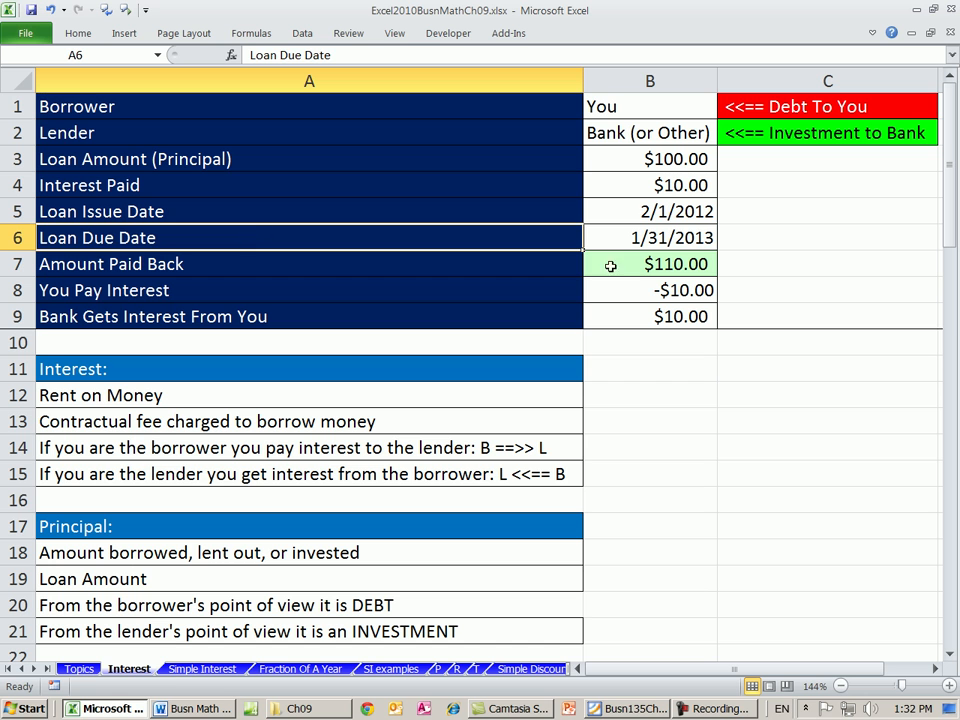
{"action": "left_click", "coordinate": [650, 237]}
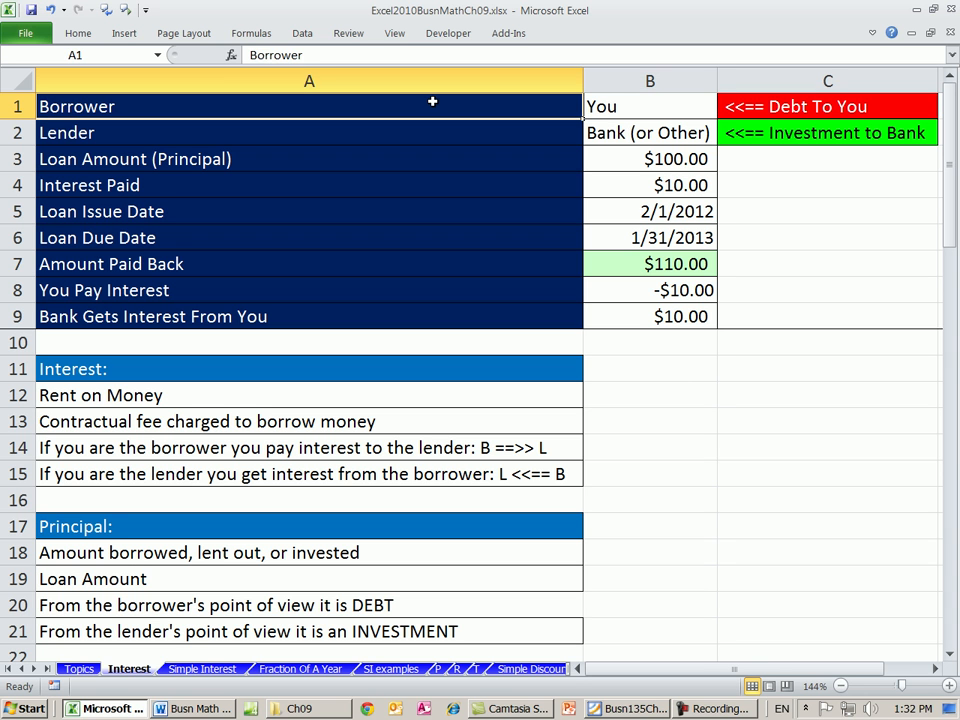
{"action": "left_click", "coordinate": [670, 159]}
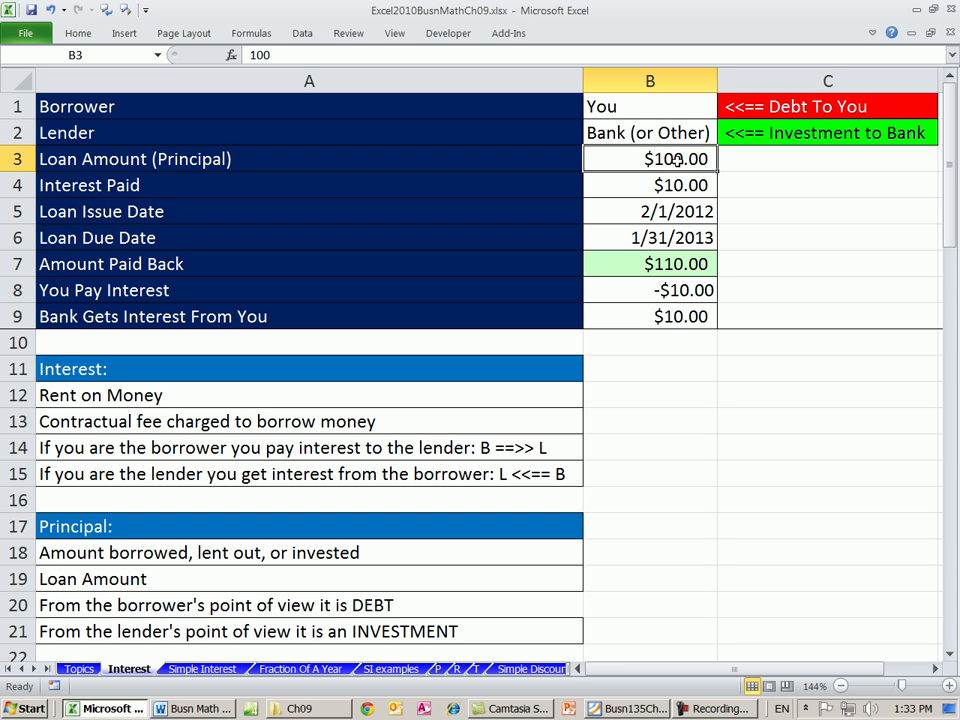
{"action": "left_click", "coordinate": [650, 184]}
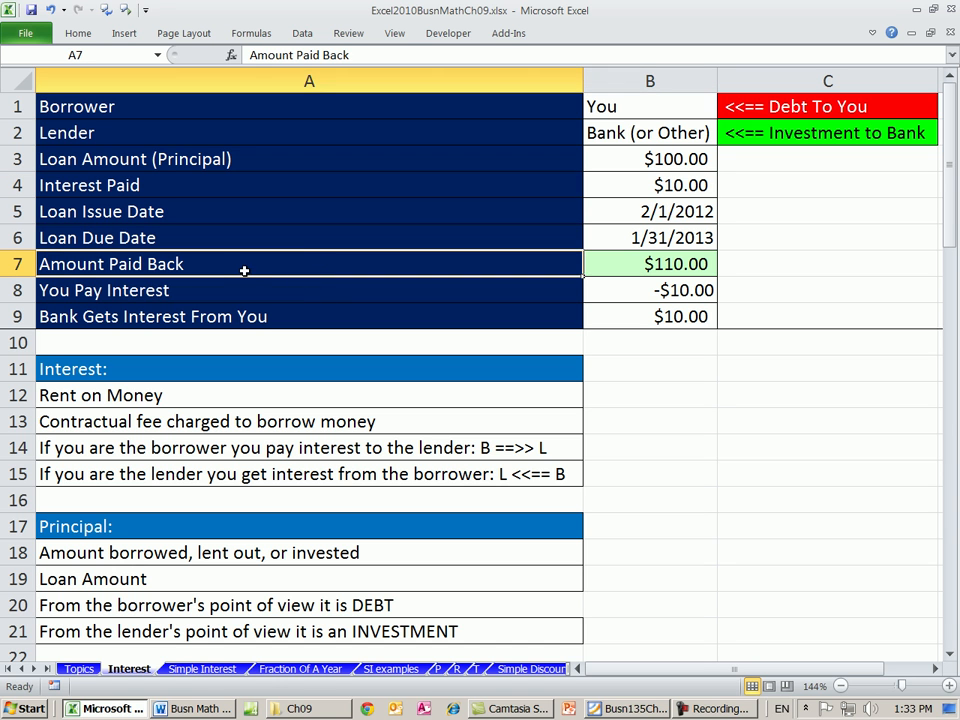
Append '(Maturity Value)' to the Amount Paid Back label in A7
{"action": "double_click", "coordinate": [245, 270]}
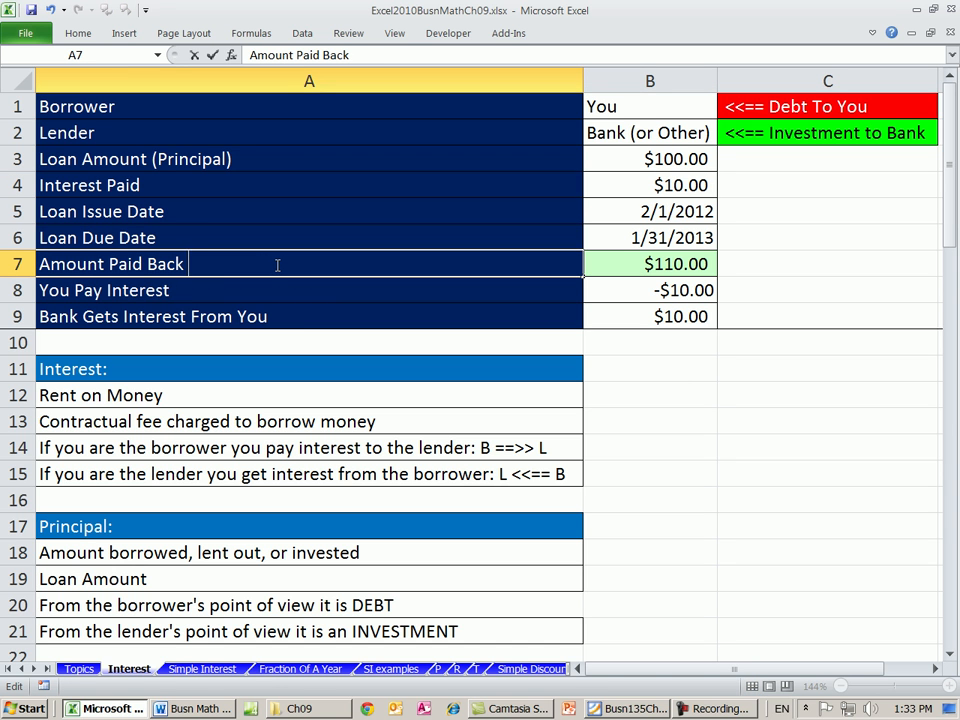
{"action": "type", "text": "(Matur"}
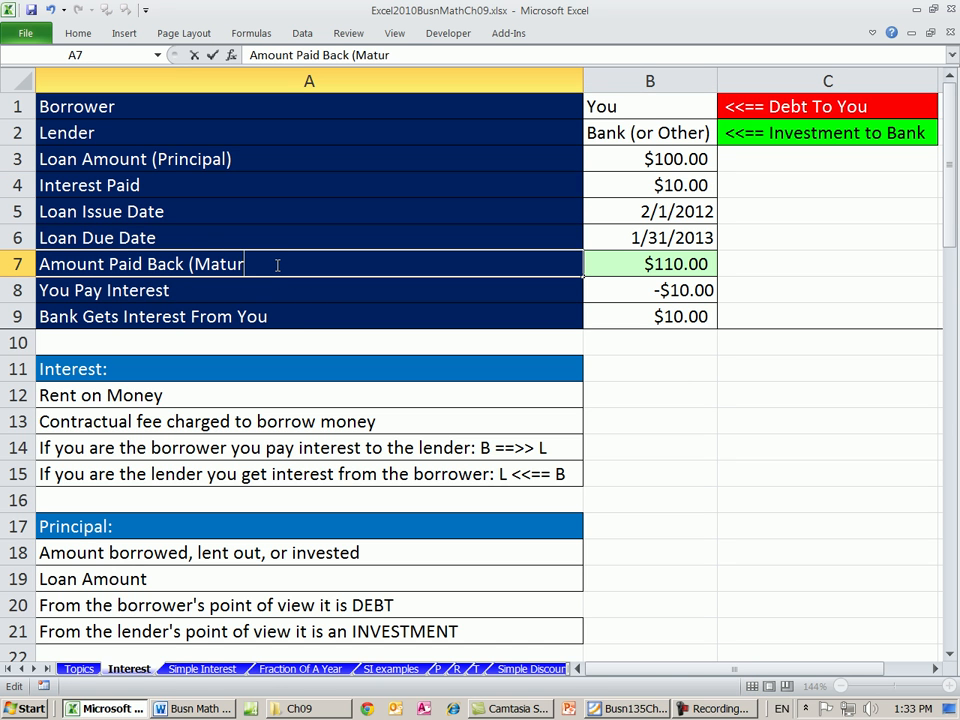
{"action": "type", "text": "ity Value"}
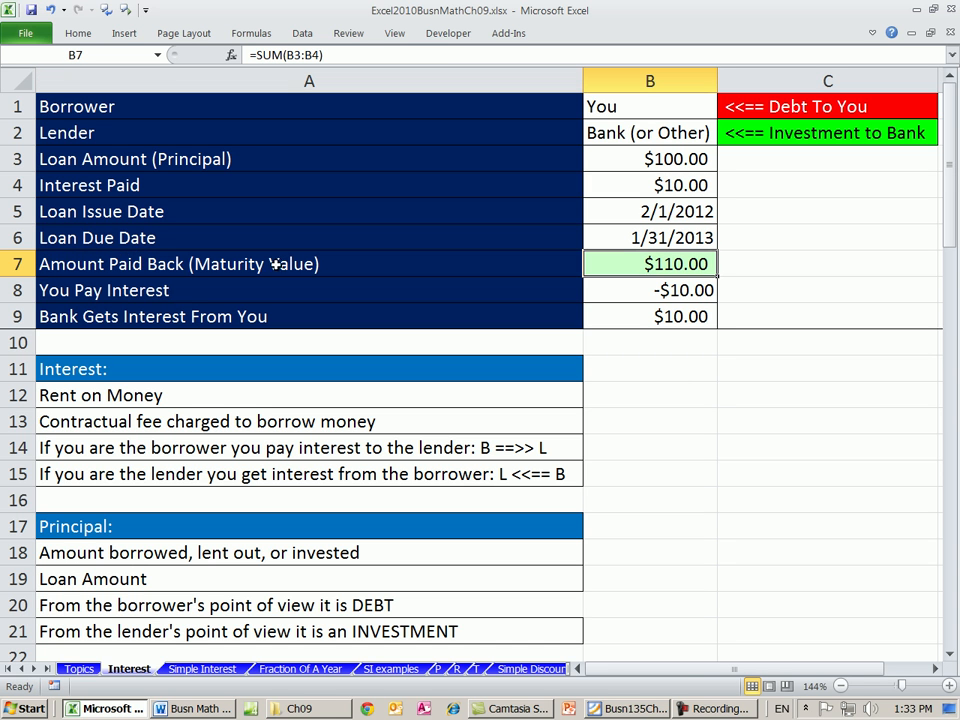
{"action": "mouse_move", "coordinate": [708, 272]}
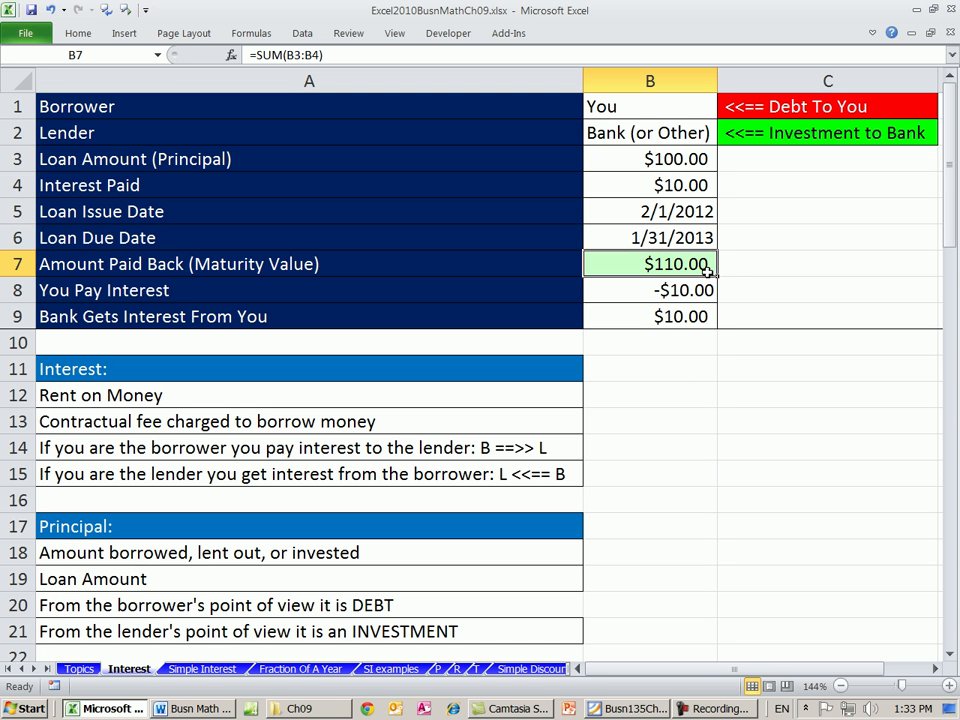
{"action": "mouse_move", "coordinate": [215, 291]}
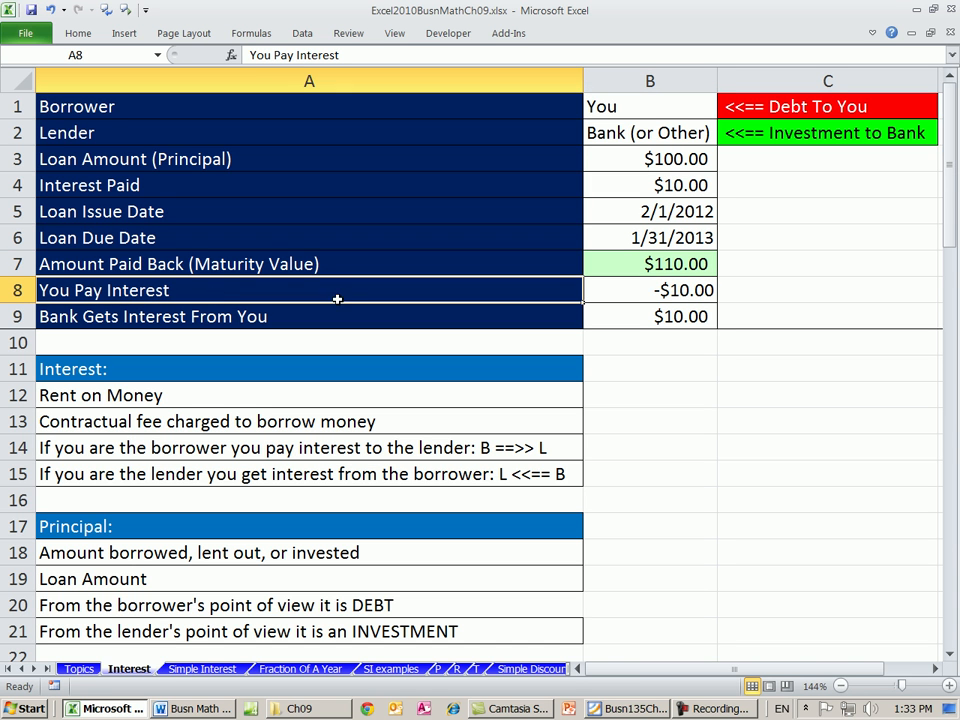
{"action": "mouse_move", "coordinate": [710, 292]}
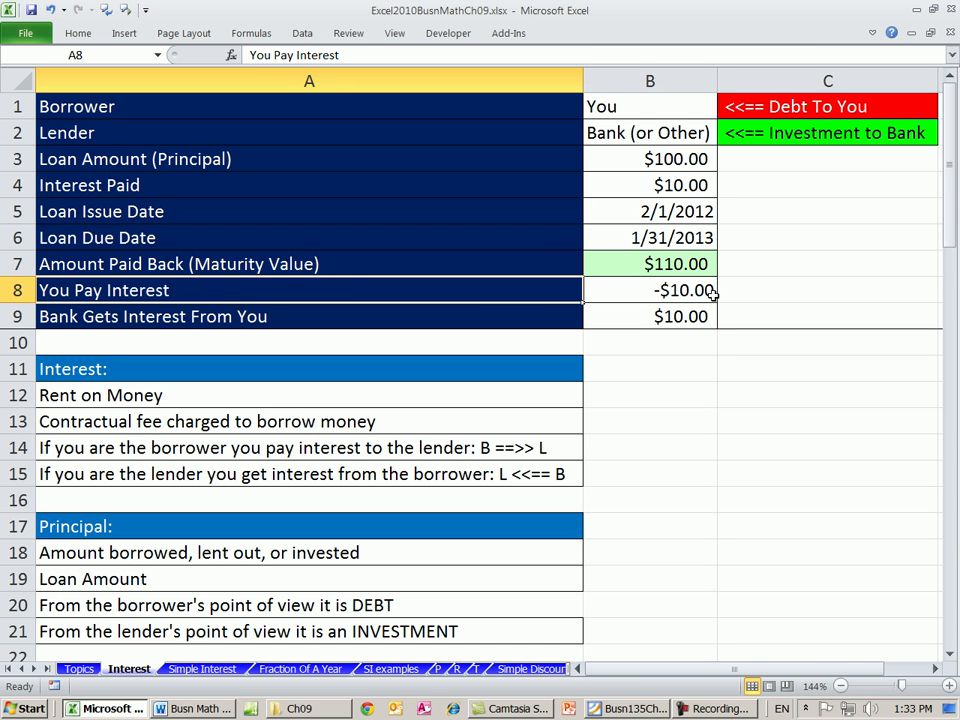
{"action": "mouse_move", "coordinate": [700, 290]}
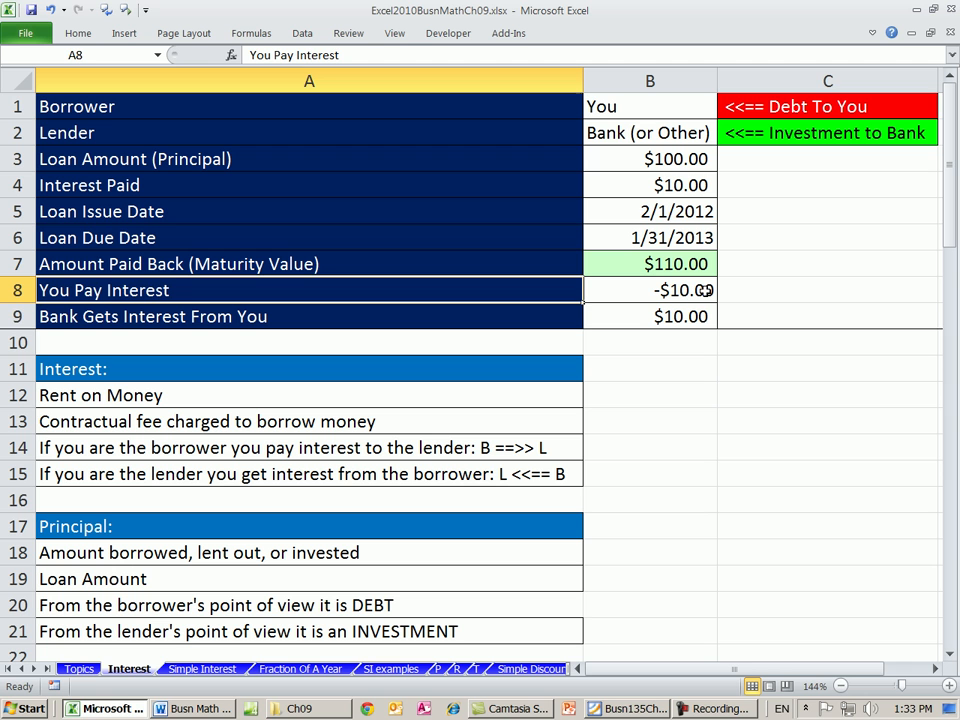
{"action": "mouse_move", "coordinate": [245, 316]}
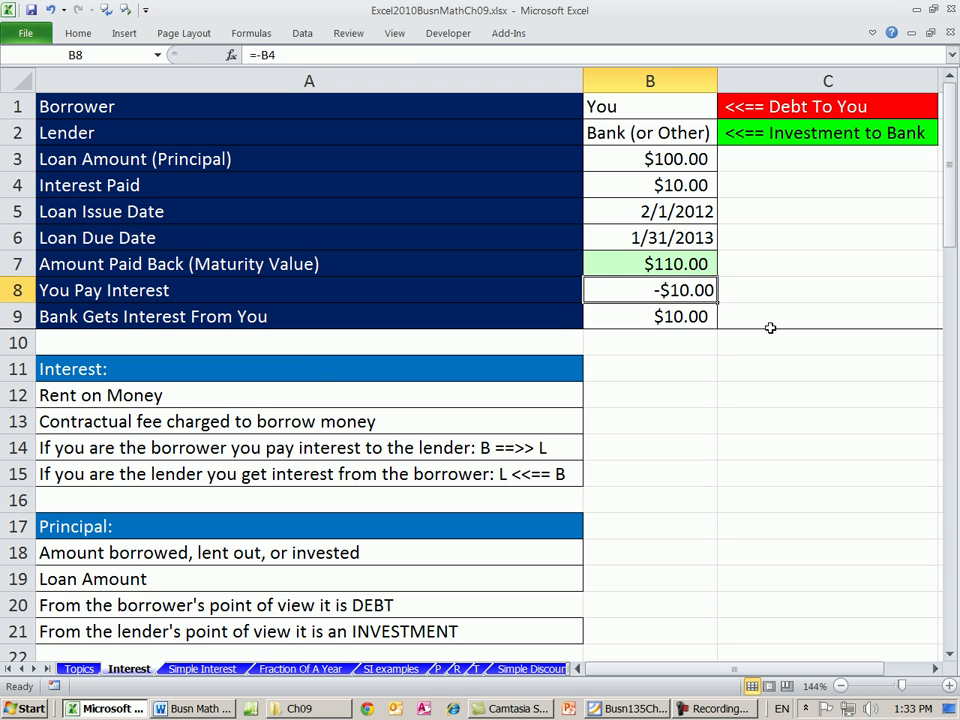
{"action": "mouse_move", "coordinate": [738, 307]}
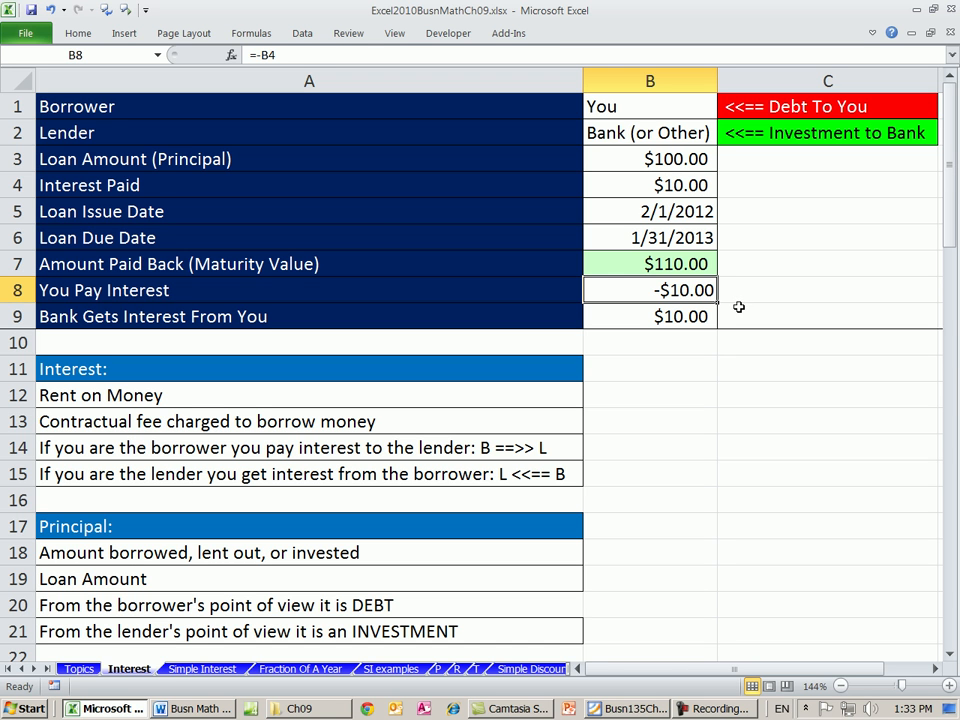
{"action": "left_click", "coordinate": [650, 316]}
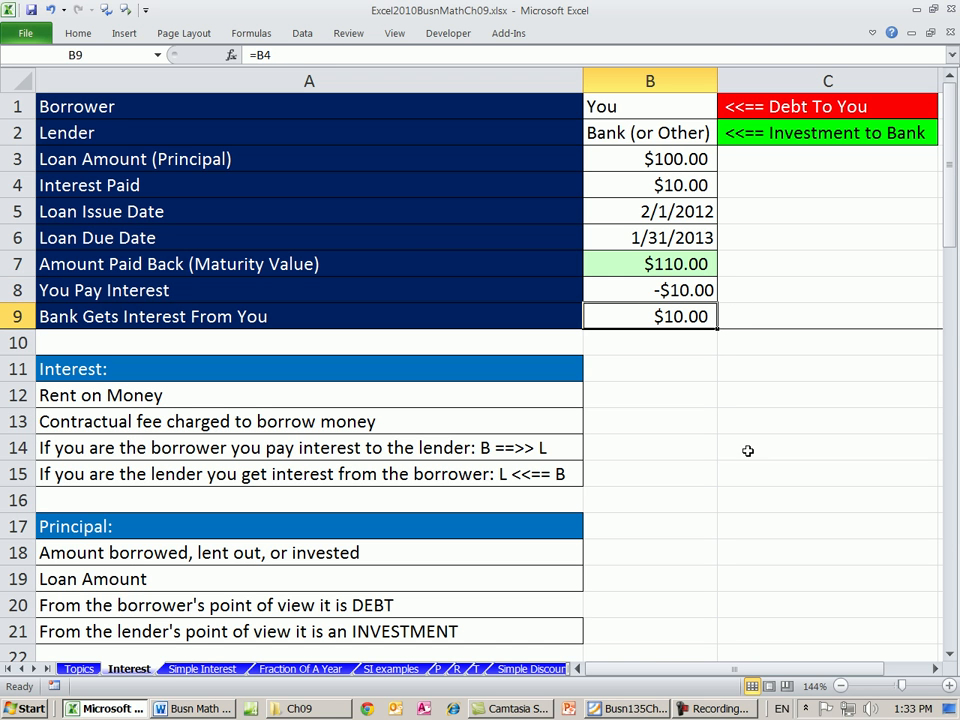
{"action": "mouse_move", "coordinate": [748, 448]}
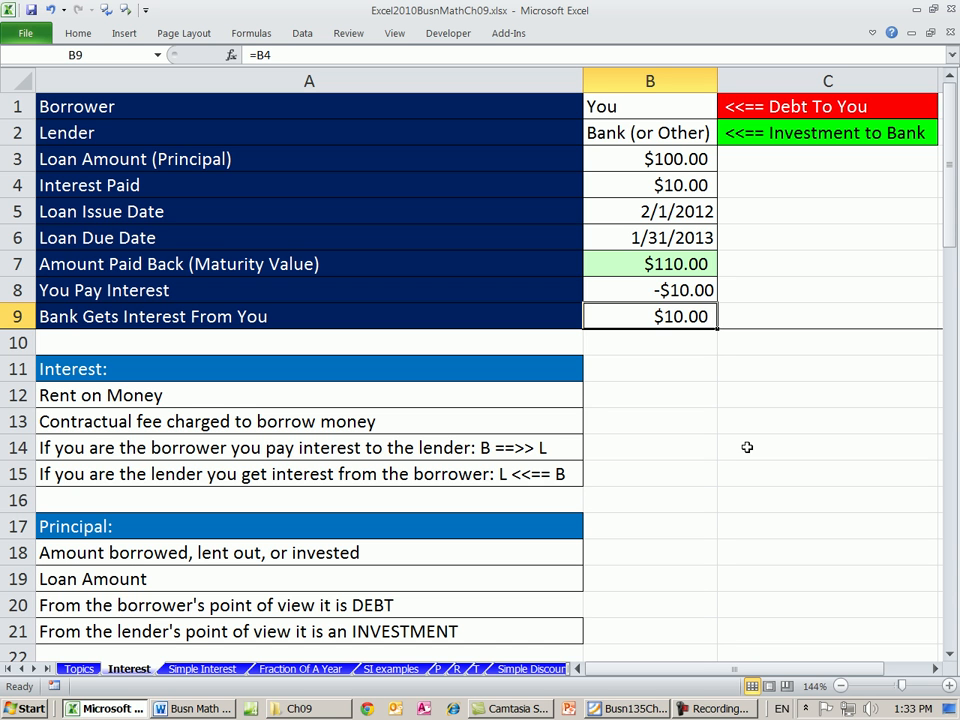
{"action": "mouse_move", "coordinate": [216, 380]}
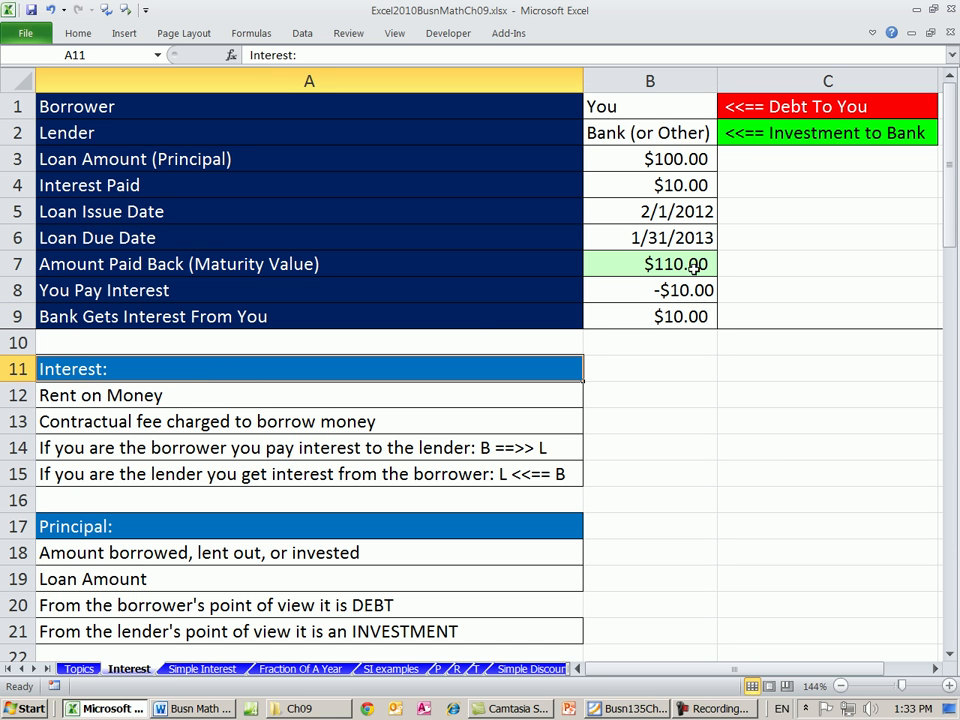
{"action": "left_click", "coordinate": [100, 395]}
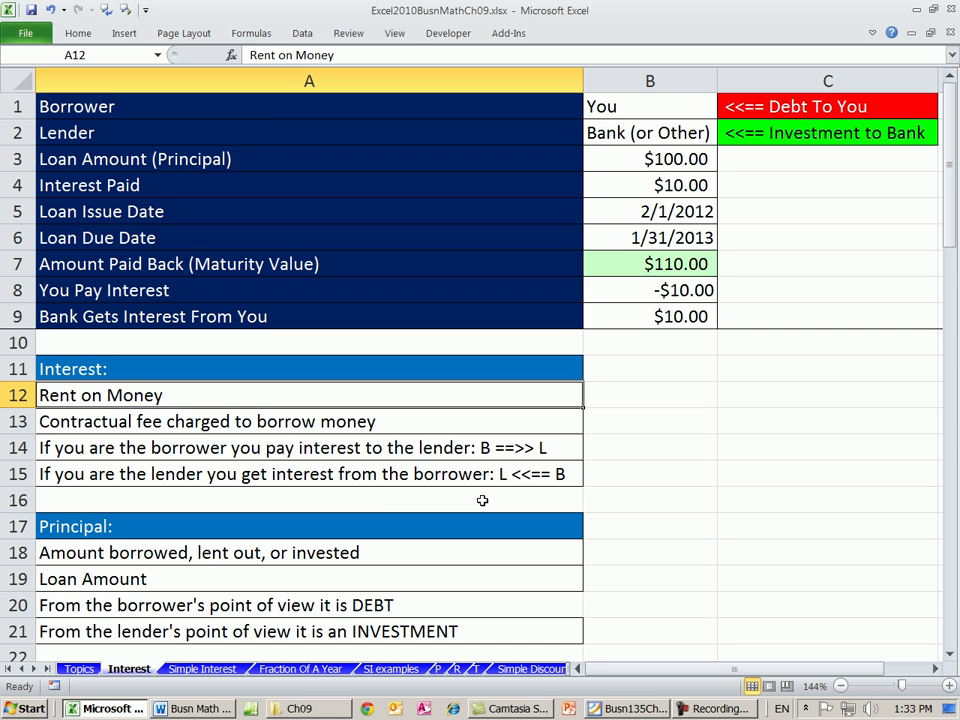
{"action": "mouse_move", "coordinate": [575, 409]}
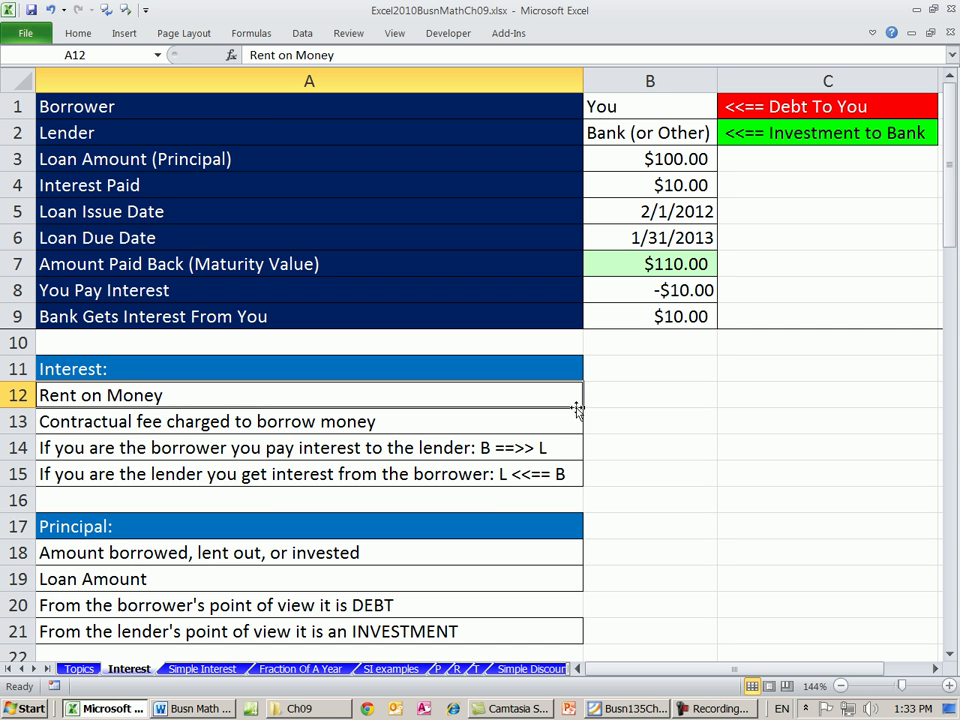
{"action": "left_click", "coordinate": [650, 132]}
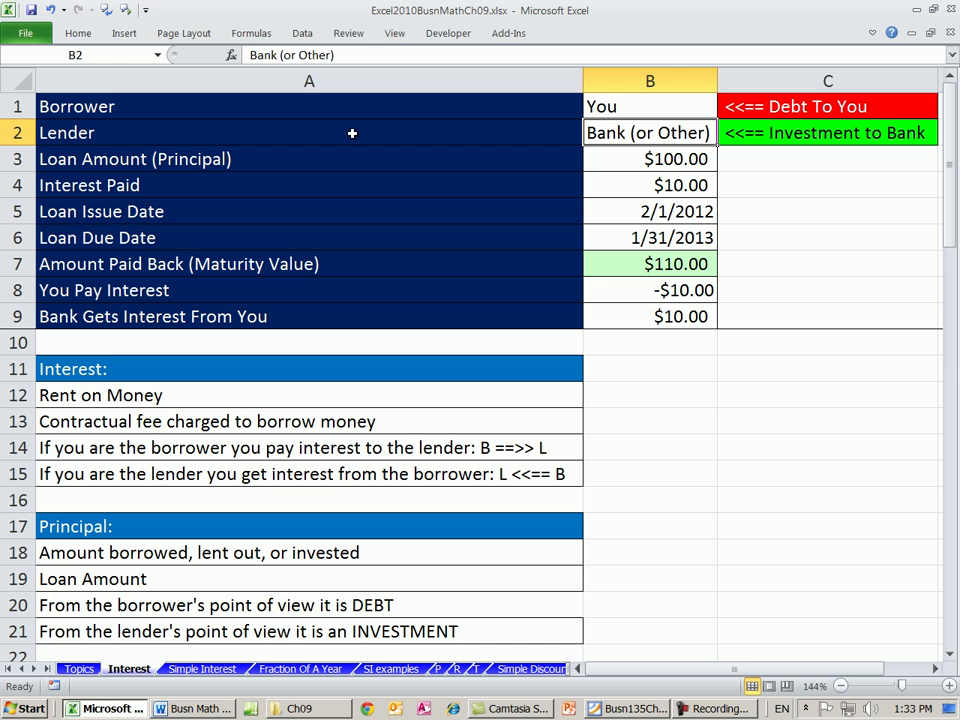
{"action": "mouse_move", "coordinate": [645, 132]}
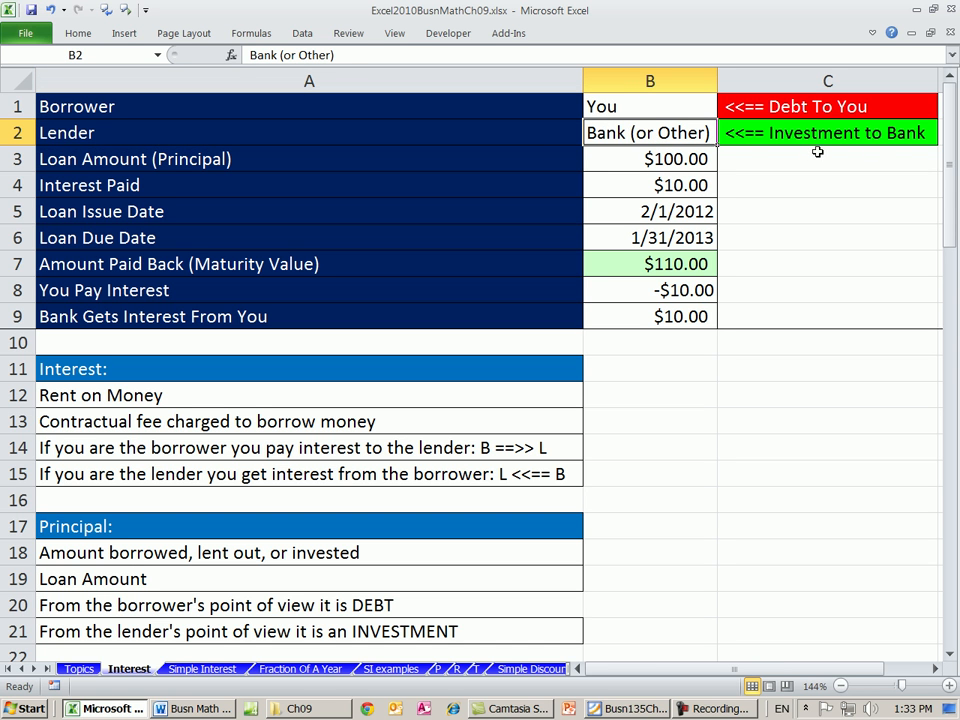
{"action": "mouse_move", "coordinate": [717, 152]}
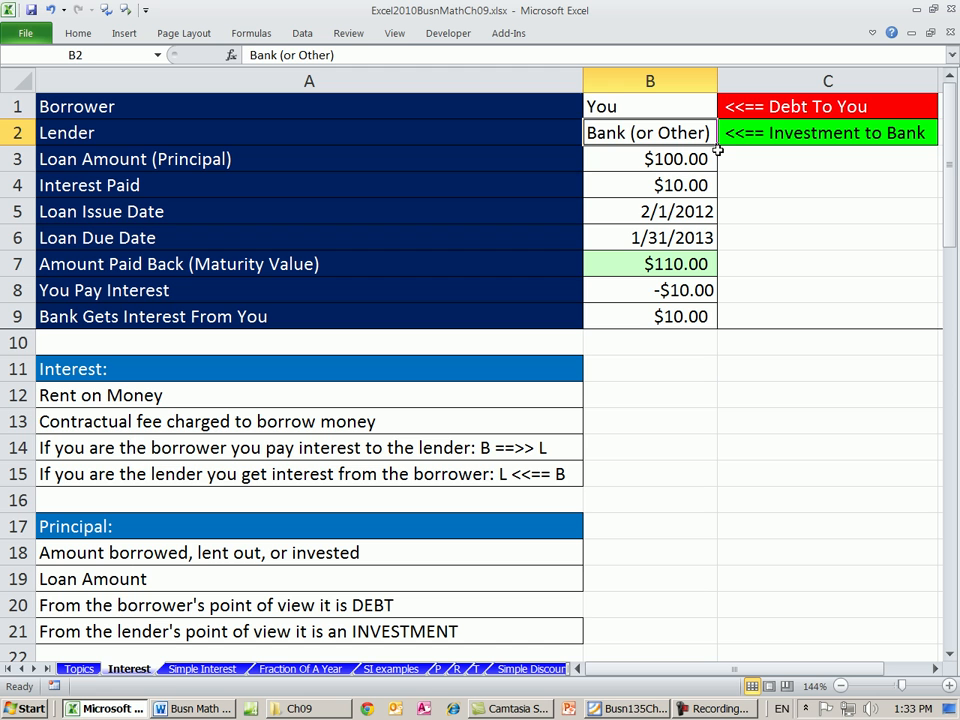
{"action": "mouse_move", "coordinate": [685, 159]}
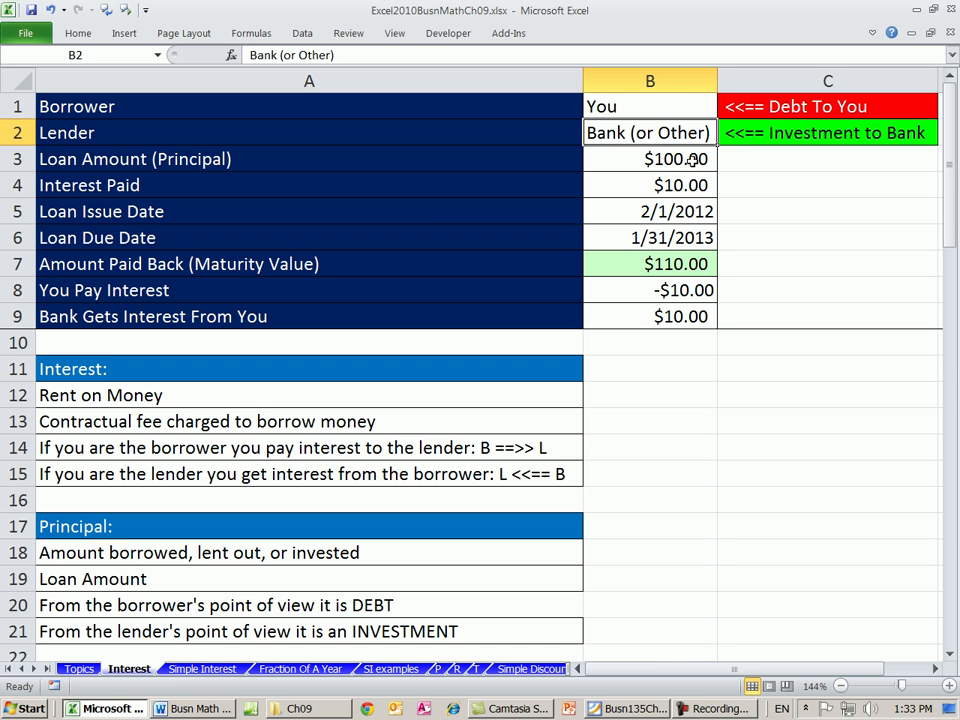
{"action": "left_click", "coordinate": [650, 159]}
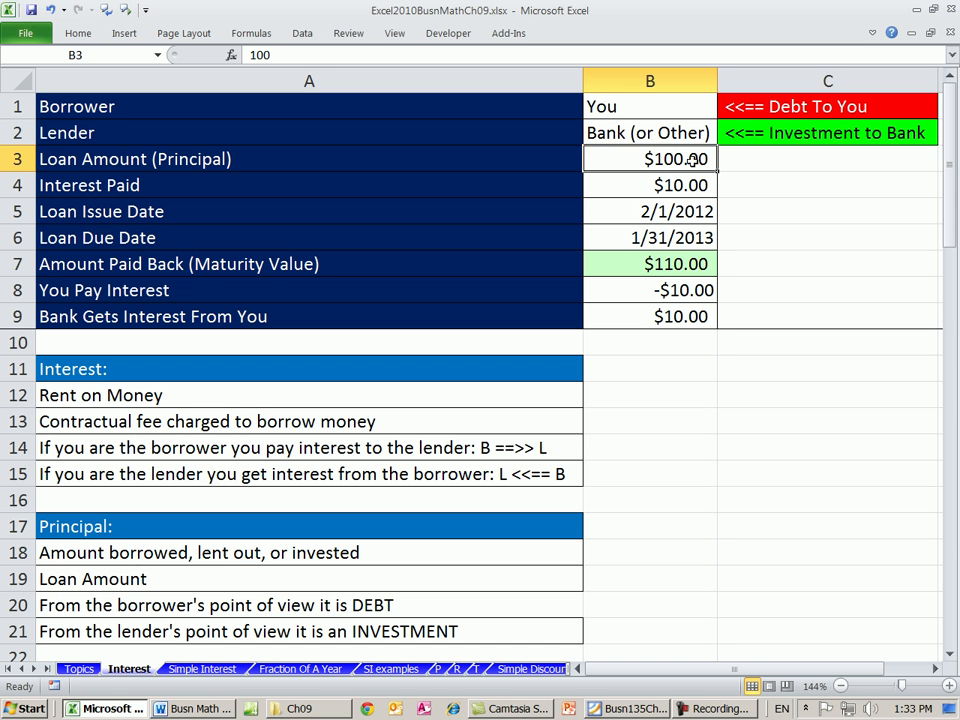
{"action": "left_click", "coordinate": [650, 185]}
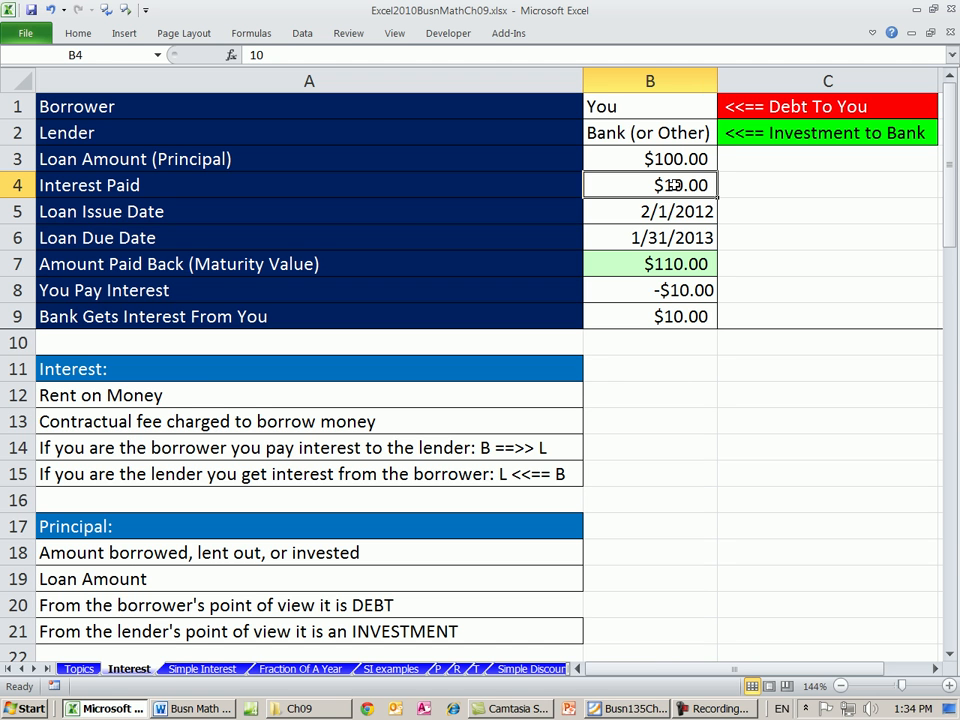
{"action": "left_click", "coordinate": [650, 132]}
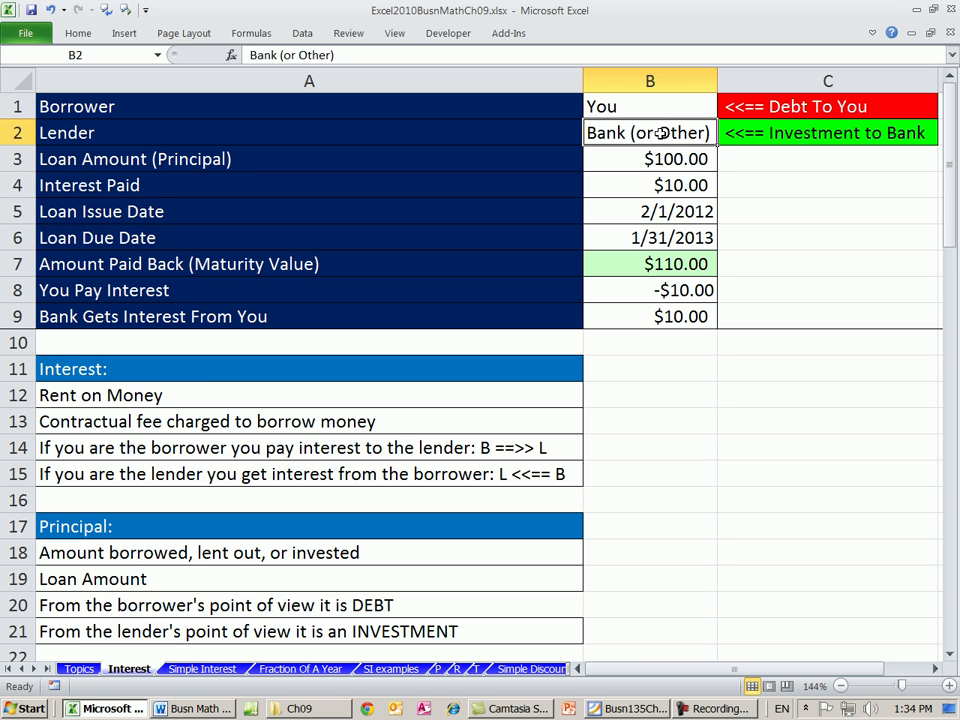
{"action": "left_click", "coordinate": [650, 185]}
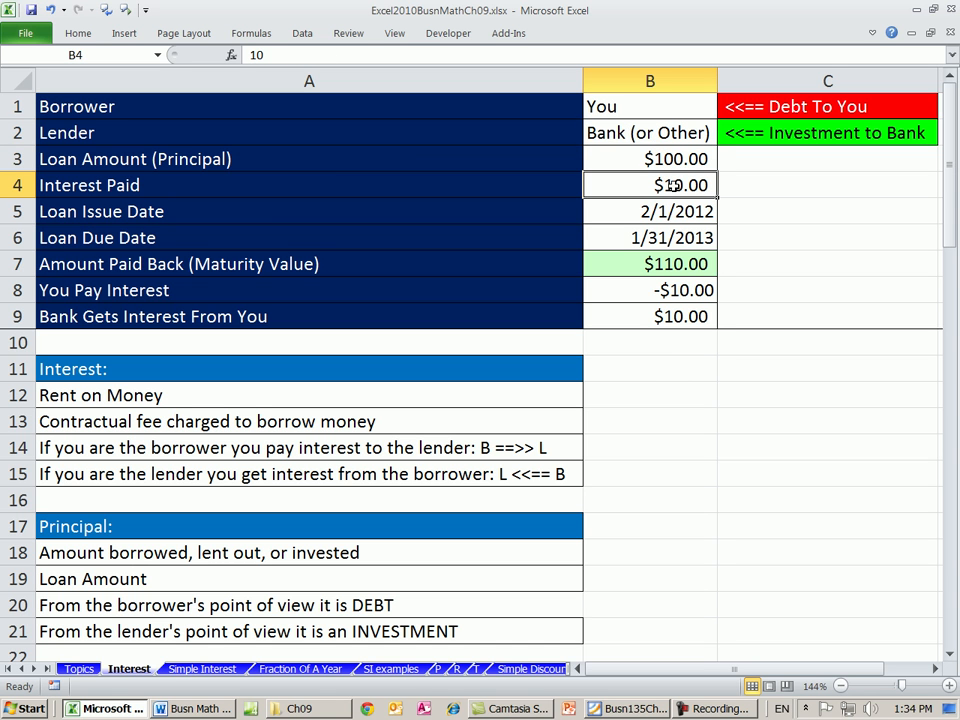
{"action": "mouse_move", "coordinate": [707, 185]}
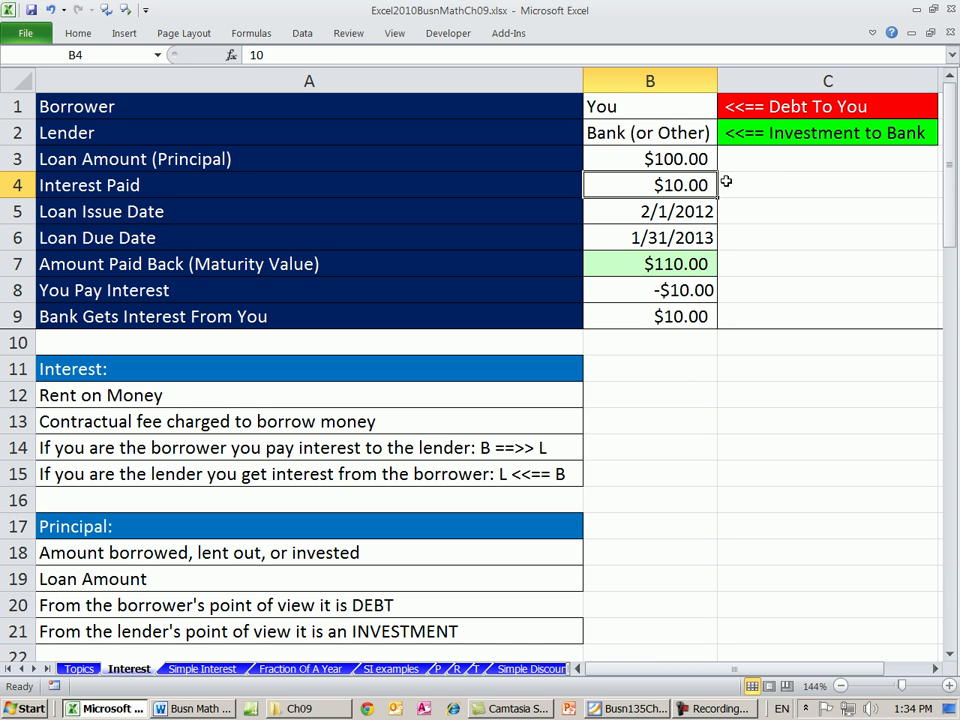
{"action": "mouse_move", "coordinate": [210, 429]}
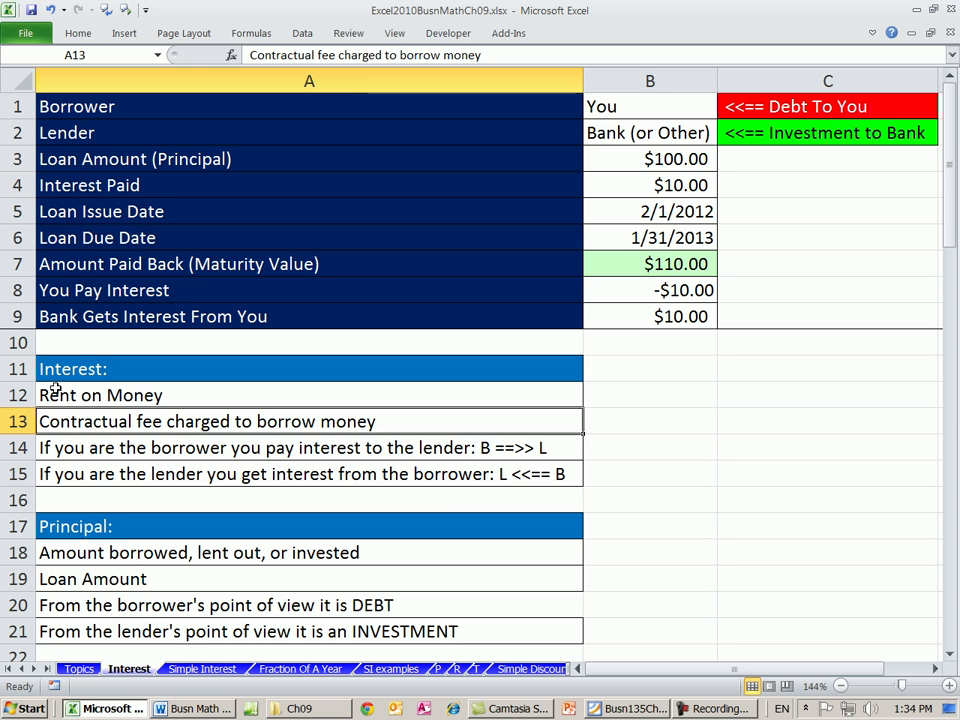
{"action": "left_click", "coordinate": [100, 395]}
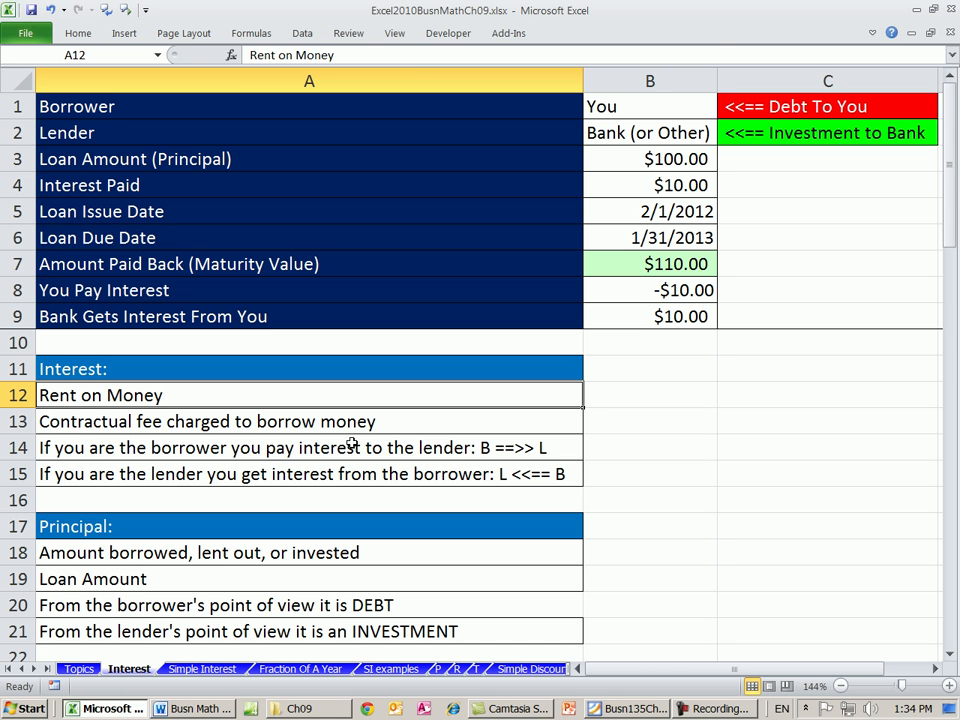
{"action": "mouse_move", "coordinate": [390, 458]}
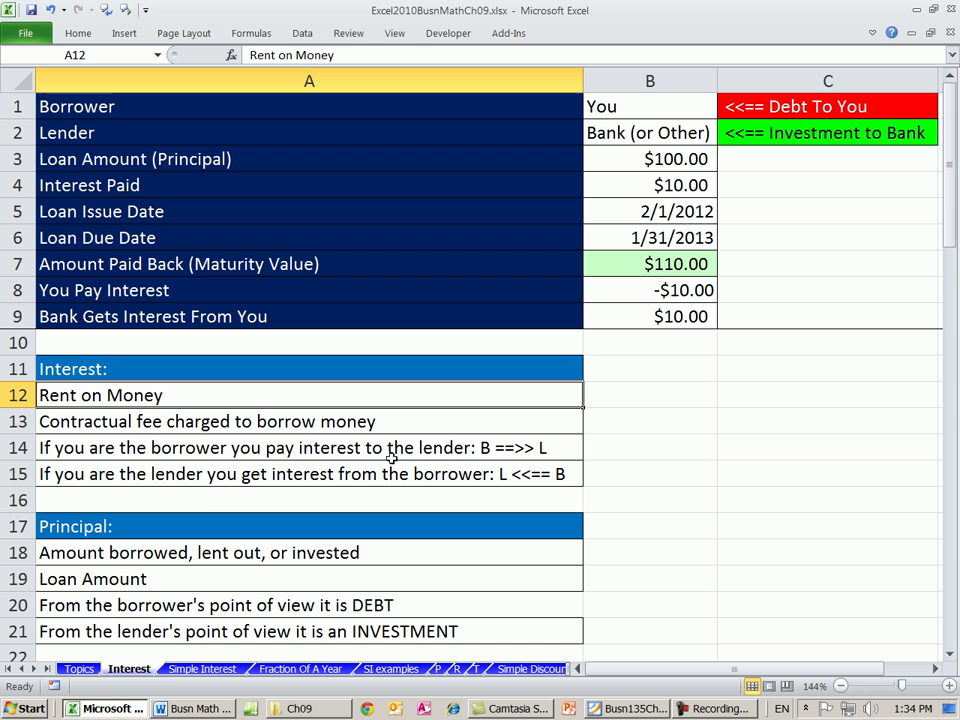
{"action": "mouse_move", "coordinate": [317, 486]}
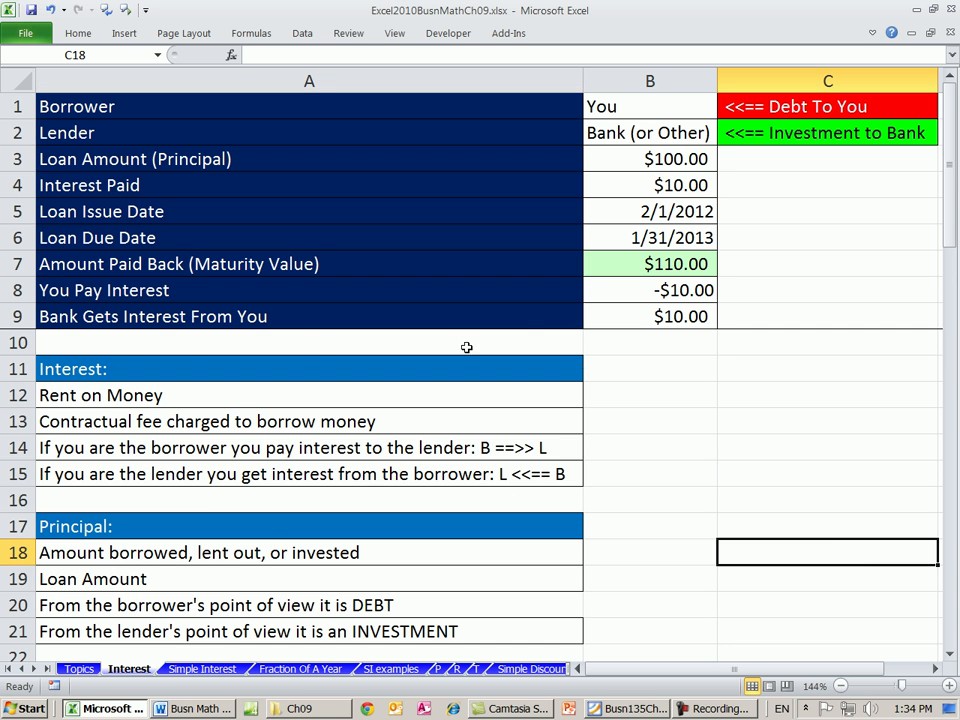
{"action": "mouse_move", "coordinate": [294, 324]}
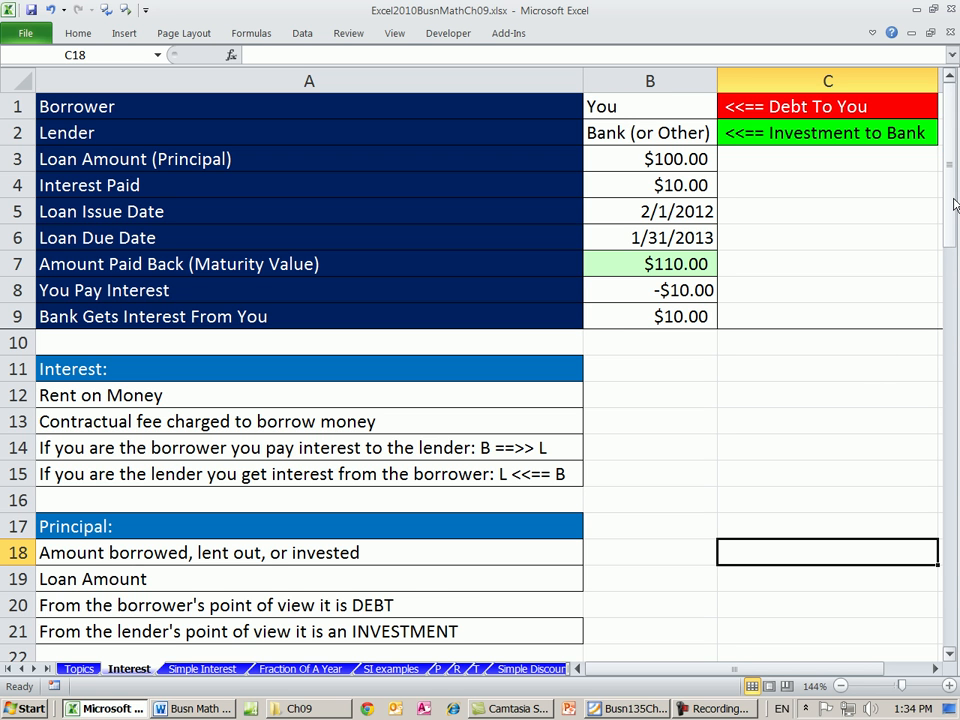
Scroll to the Principal notes, pointing out the $100.00 loan, borrower, lender and $10.00 interest
{"action": "scroll", "scroll_direction": "down", "scroll_amount": 3}
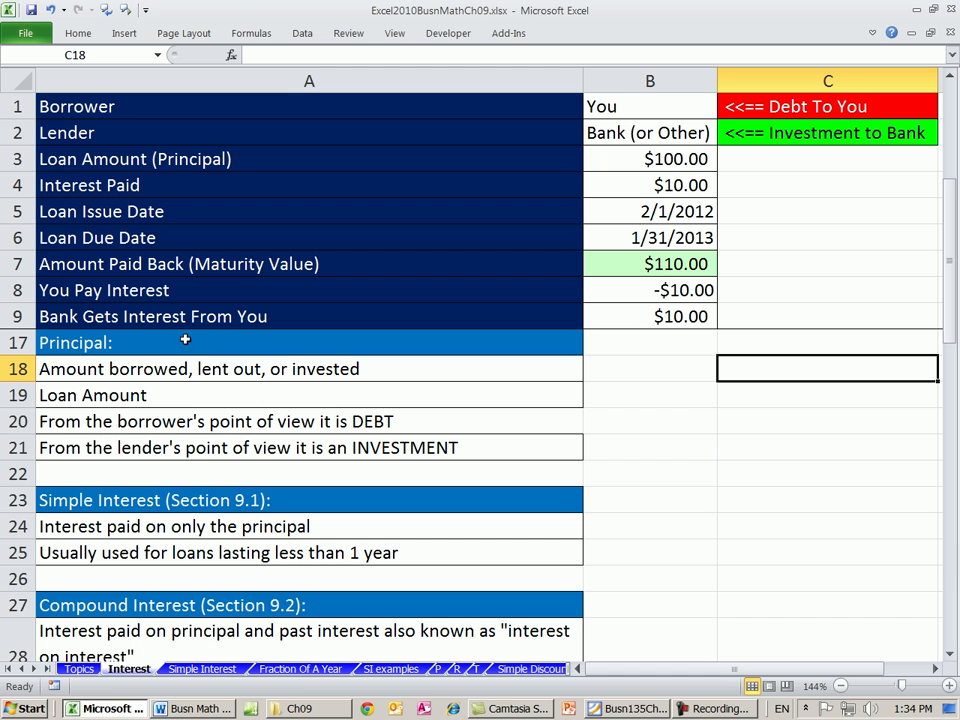
{"action": "mouse_move", "coordinate": [443, 238]}
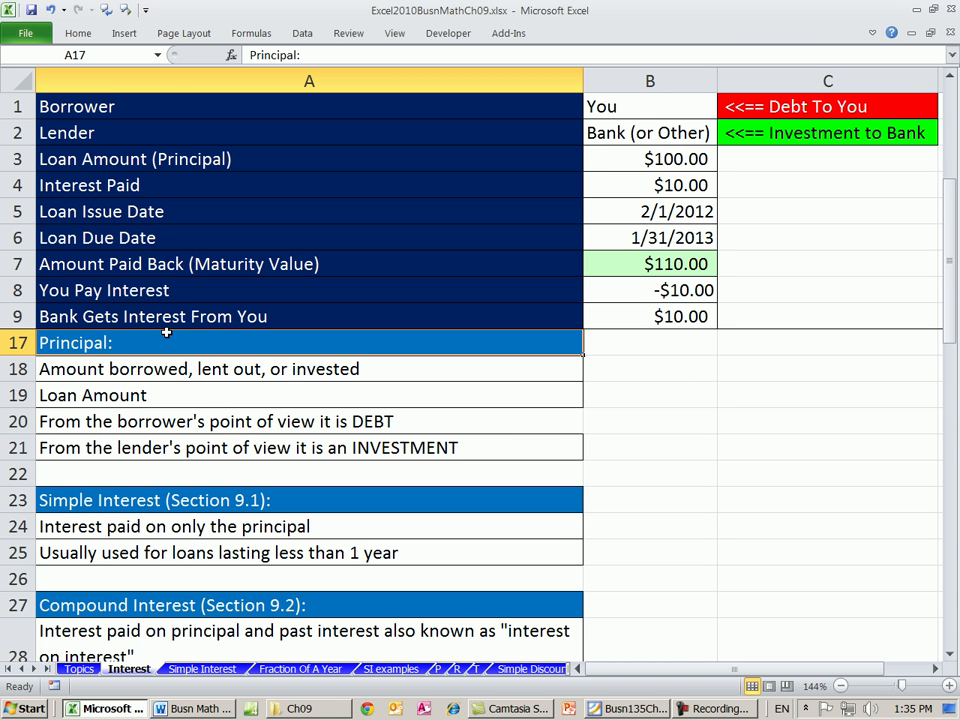
{"action": "mouse_move", "coordinate": [324, 384]}
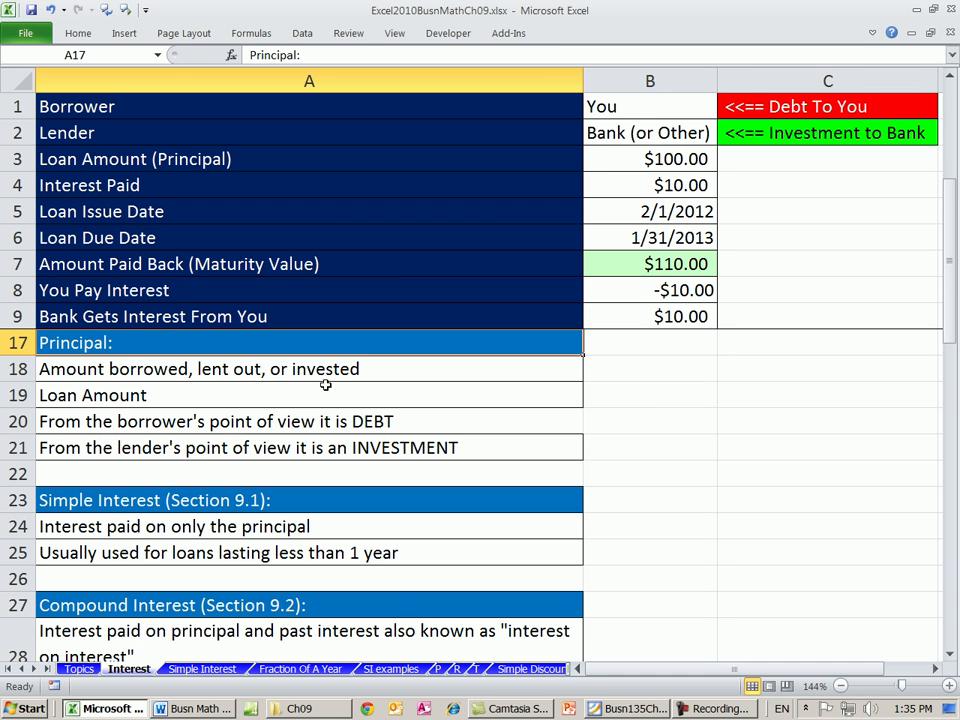
{"action": "mouse_move", "coordinate": [328, 391]}
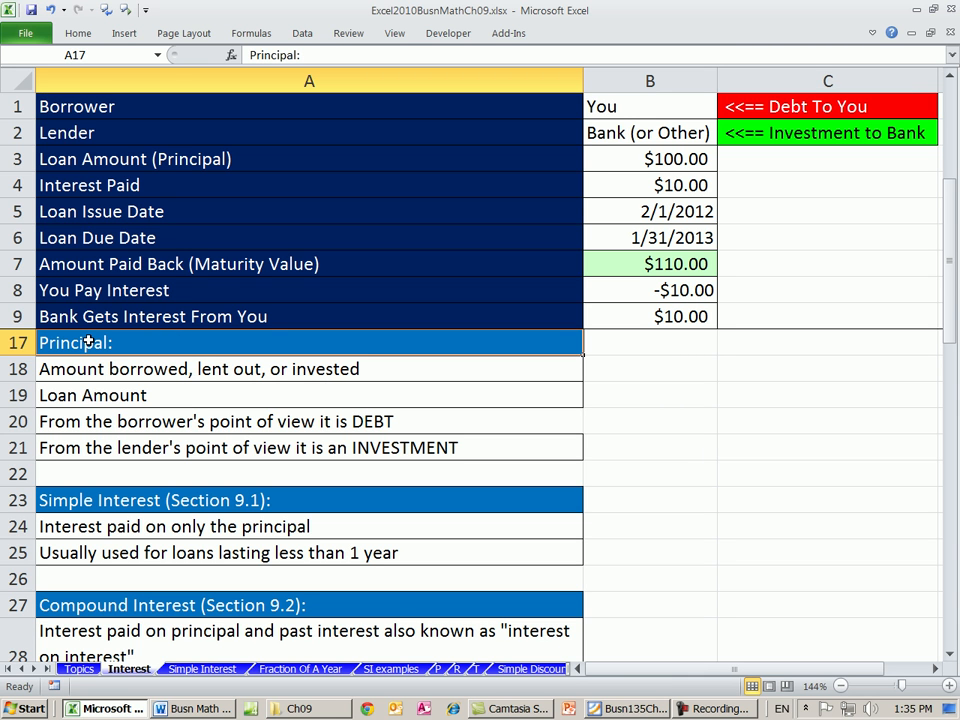
{"action": "left_click", "coordinate": [650, 158]}
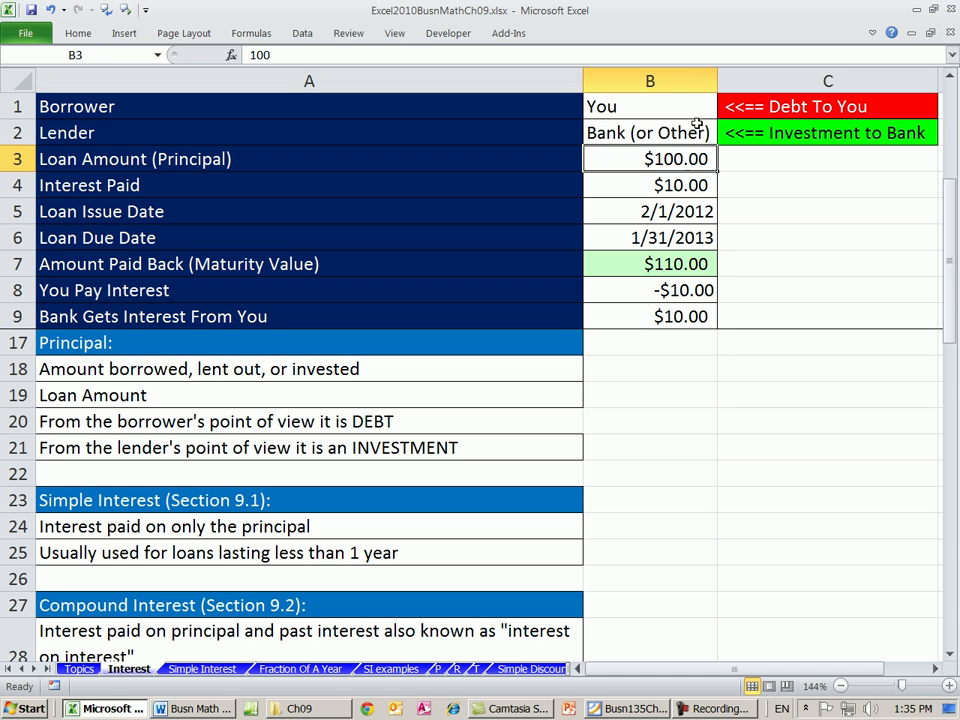
{"action": "left_click", "coordinate": [644, 107]}
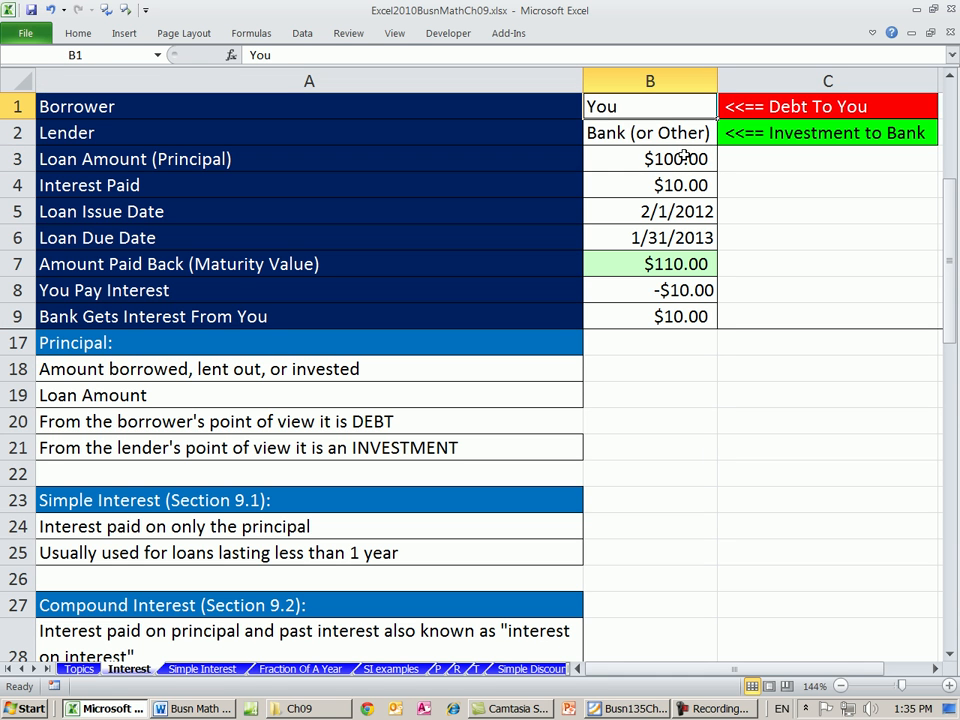
{"action": "left_click", "coordinate": [649, 158]}
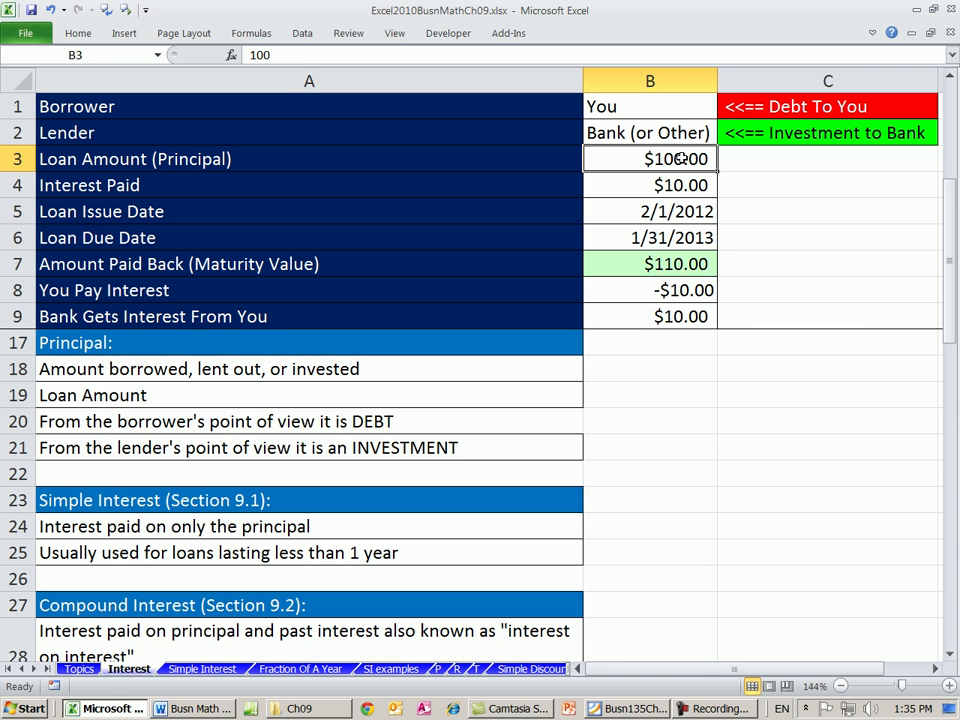
{"action": "left_click", "coordinate": [649, 132]}
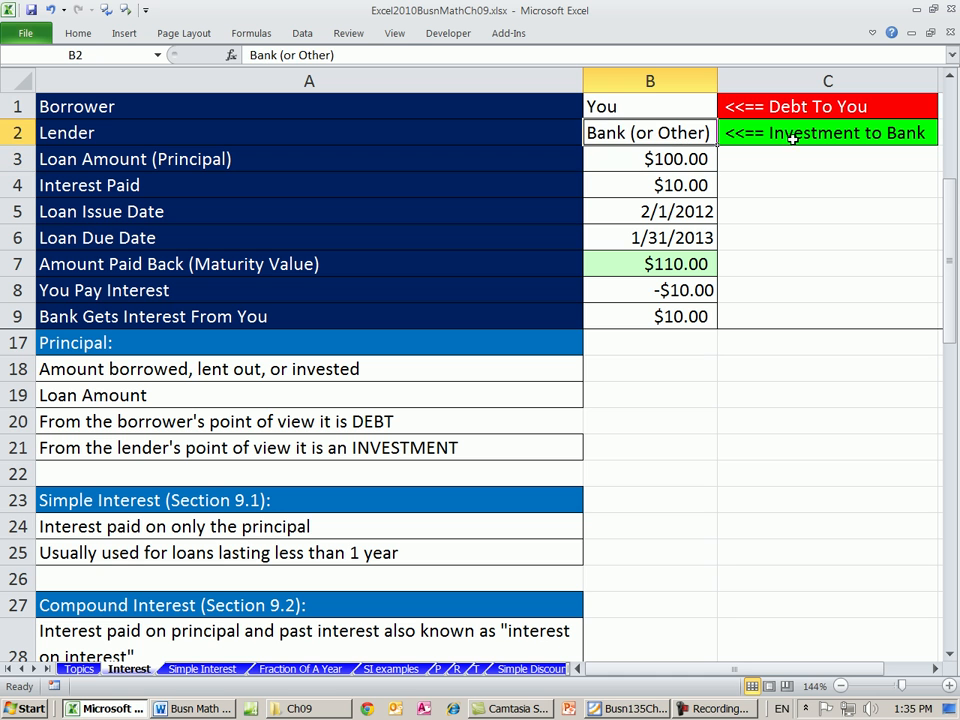
{"action": "left_click", "coordinate": [649, 158]}
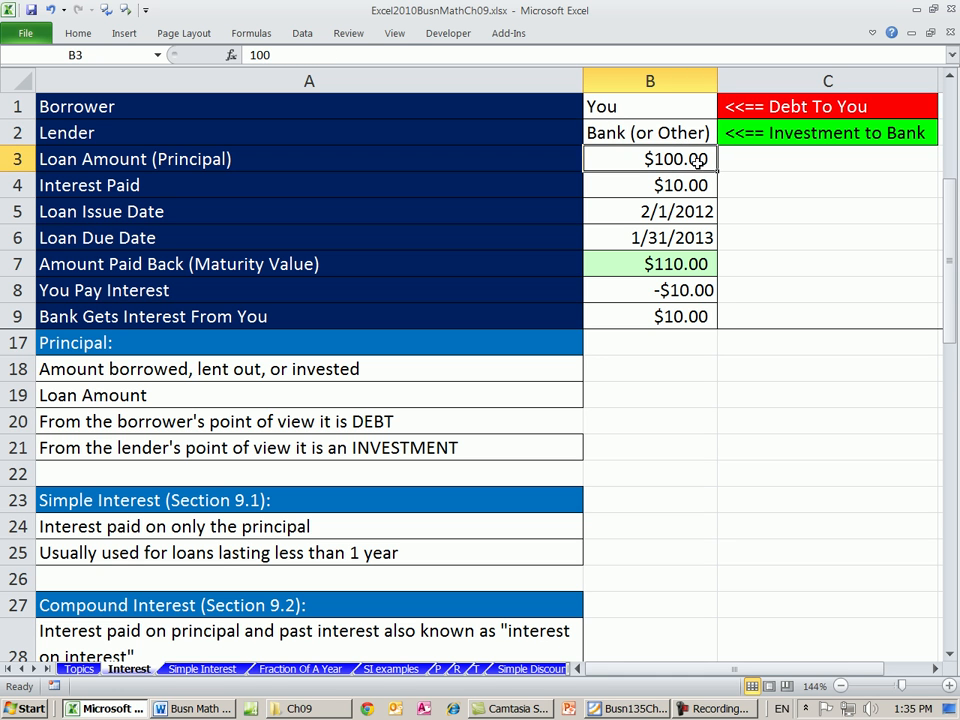
{"action": "left_click", "coordinate": [650, 184]}
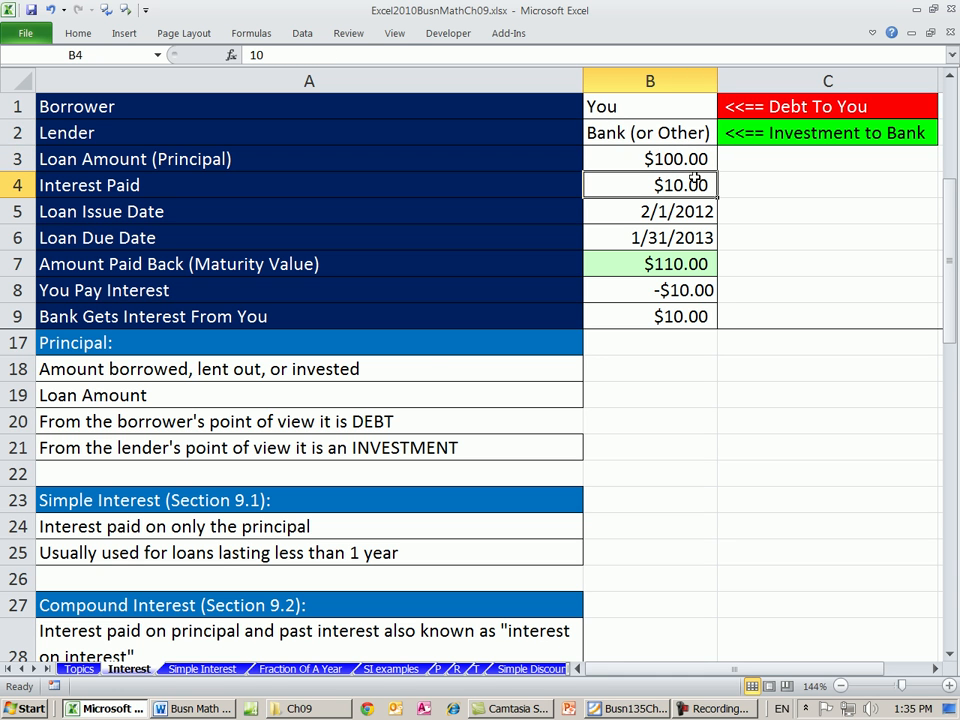
{"action": "left_click", "coordinate": [80, 342]}
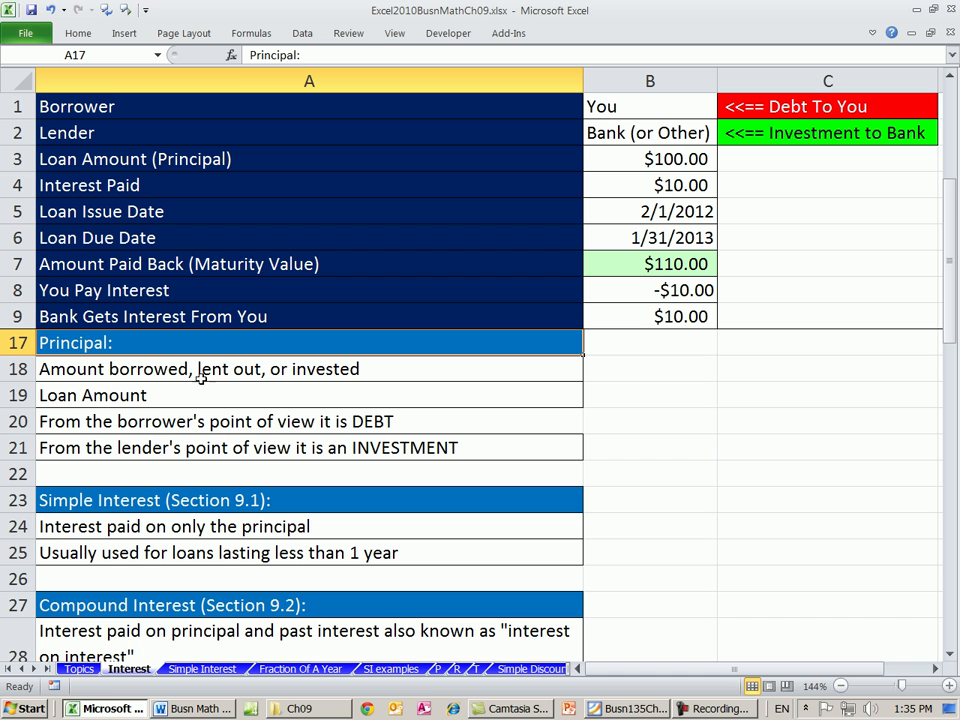
{"action": "mouse_move", "coordinate": [186, 427]}
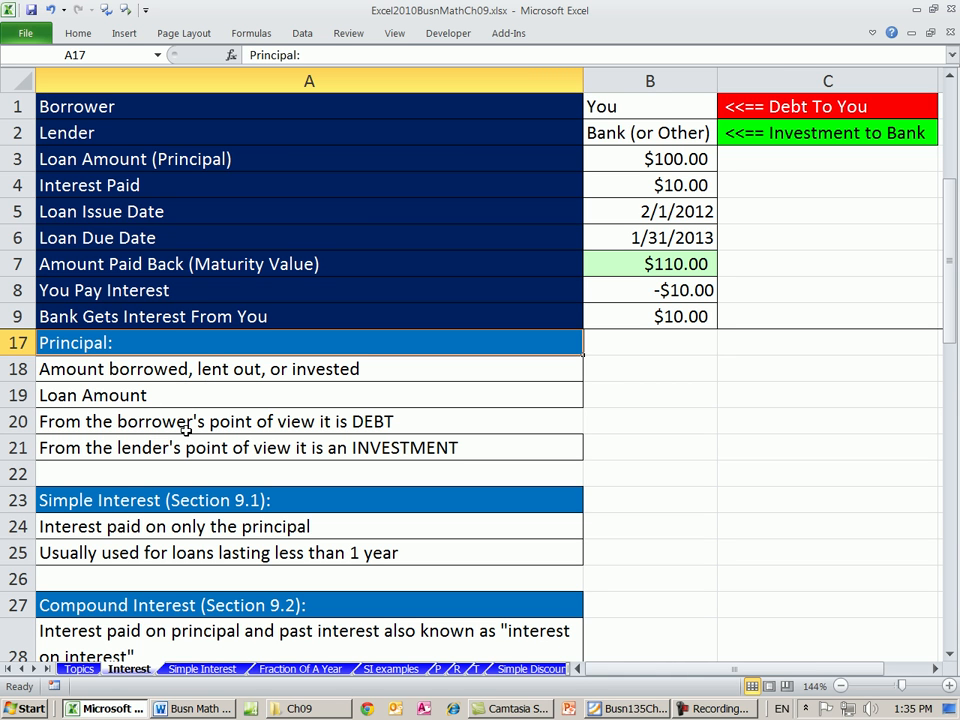
{"action": "mouse_move", "coordinate": [374, 424]}
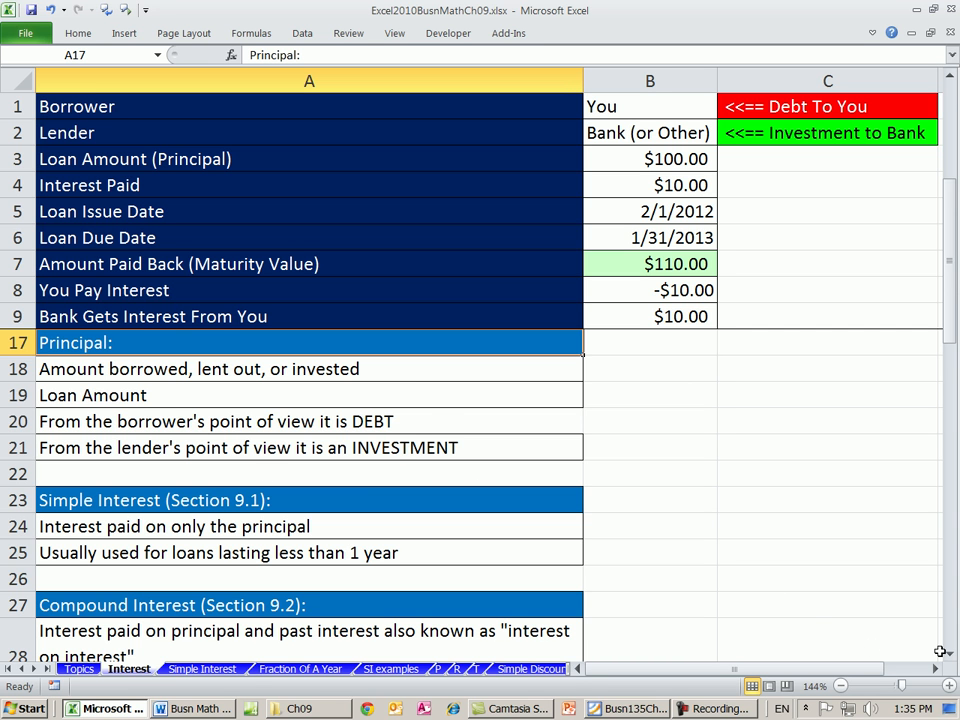
{"action": "scroll", "scroll_direction": "down", "scroll_amount": 3}
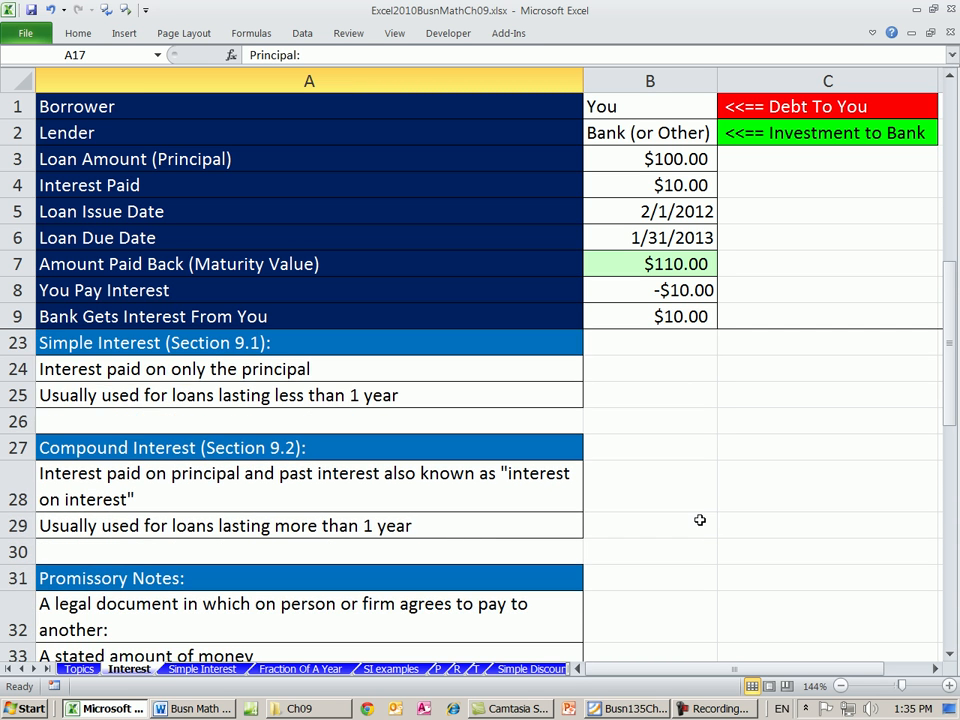
{"action": "mouse_move", "coordinate": [698, 519]}
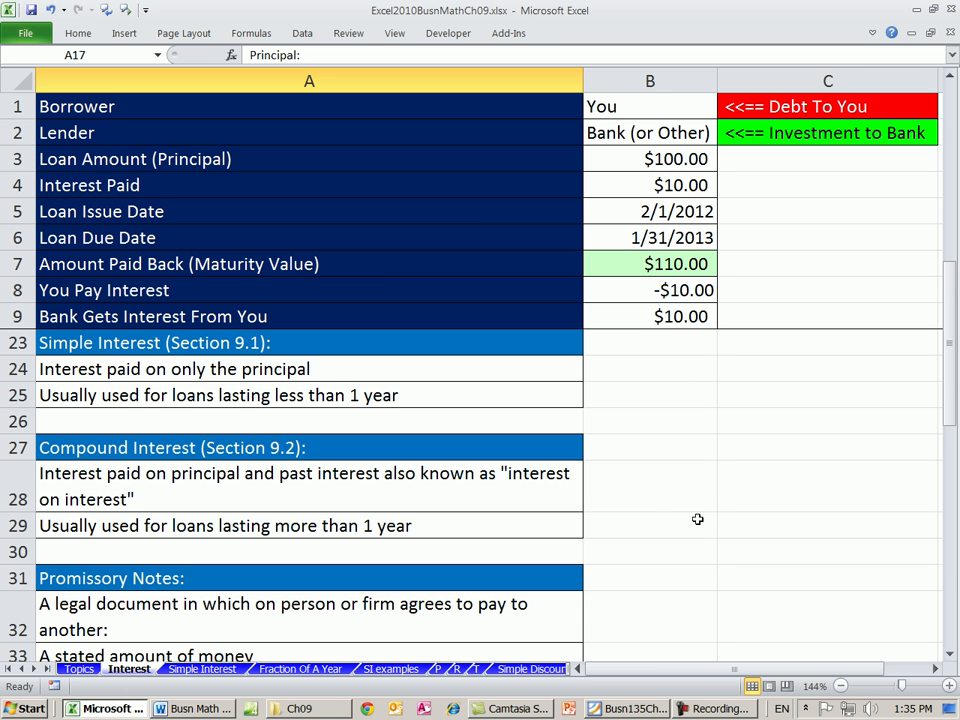
{"action": "mouse_move", "coordinate": [230, 358]}
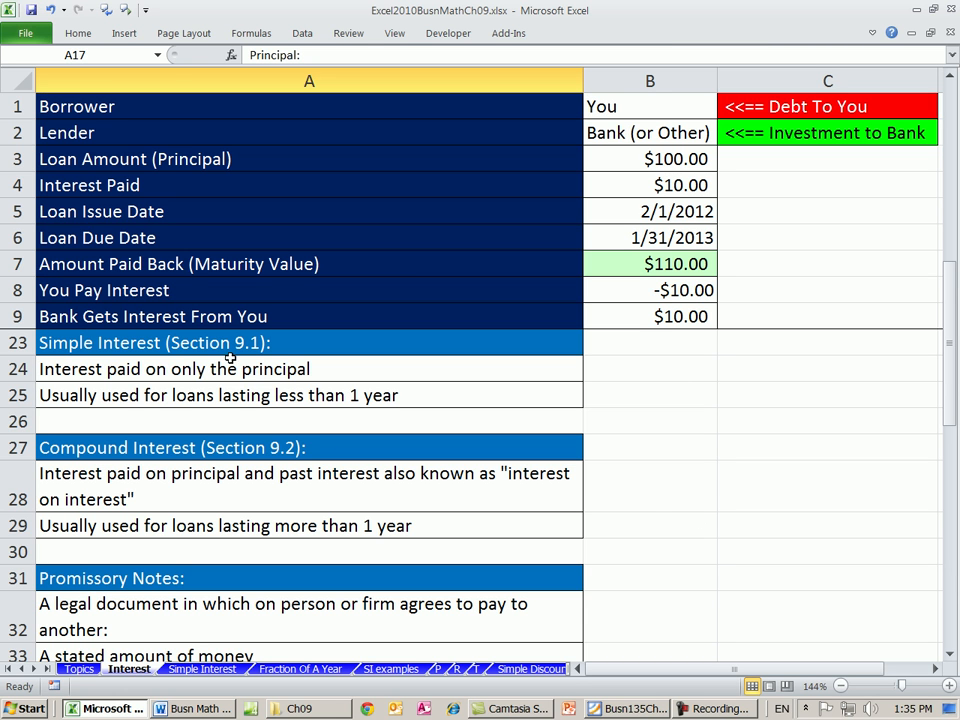
{"action": "mouse_move", "coordinate": [165, 358]}
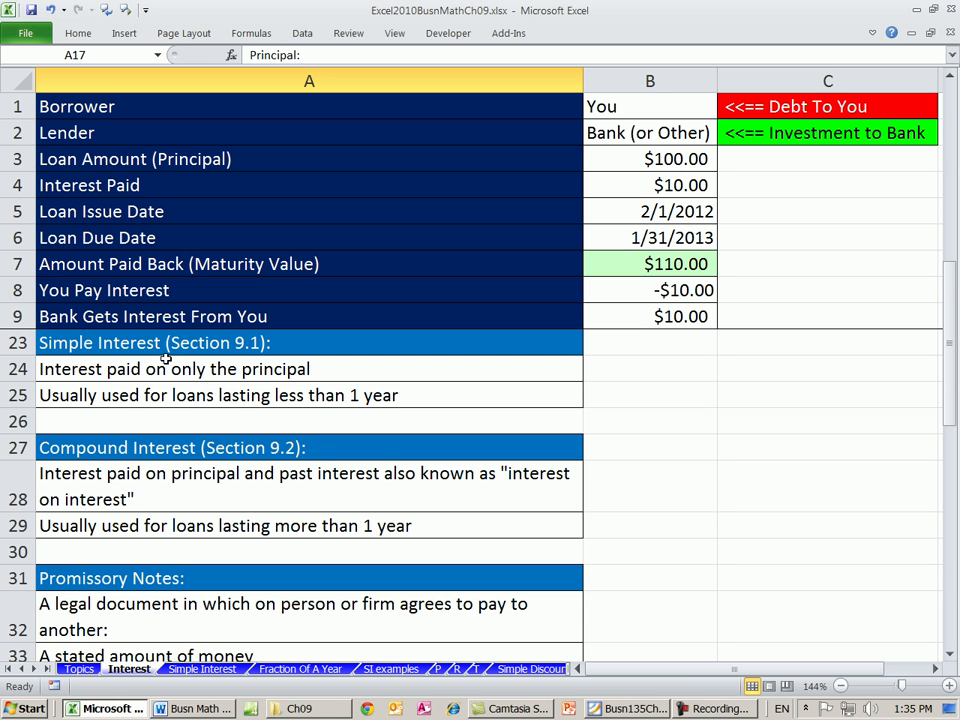
Replace the section references with 'Chapter 10' on Compound Interest and 'Chapter 9' on Simple Interest
{"action": "double_click", "coordinate": [147, 447]}
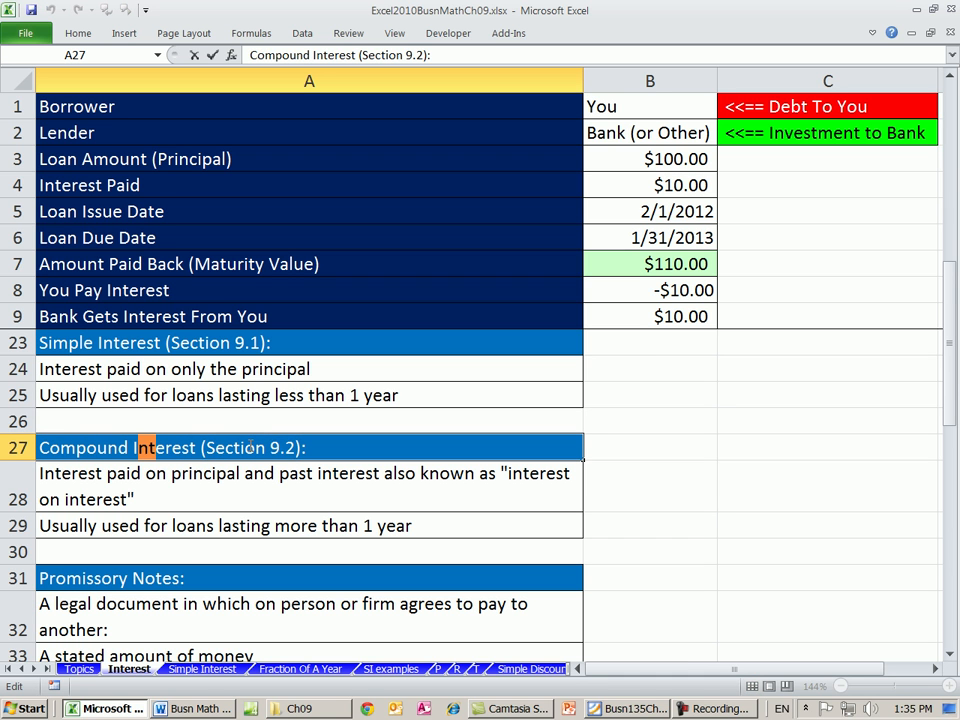
{"action": "double_click", "coordinate": [281, 447]}
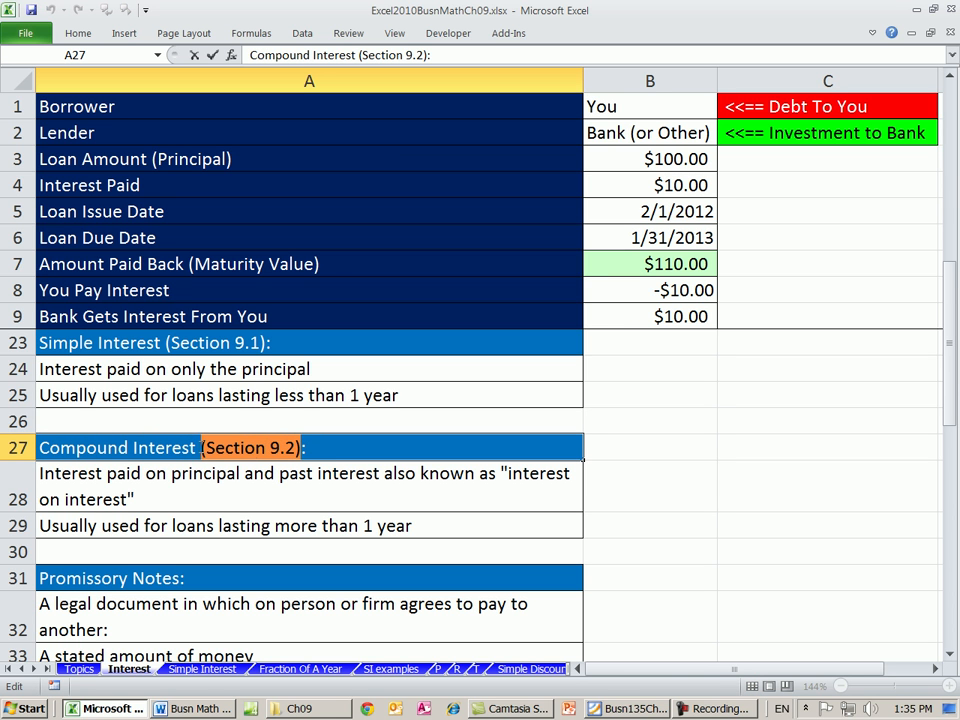
{"action": "type", "text": "Chapter"}
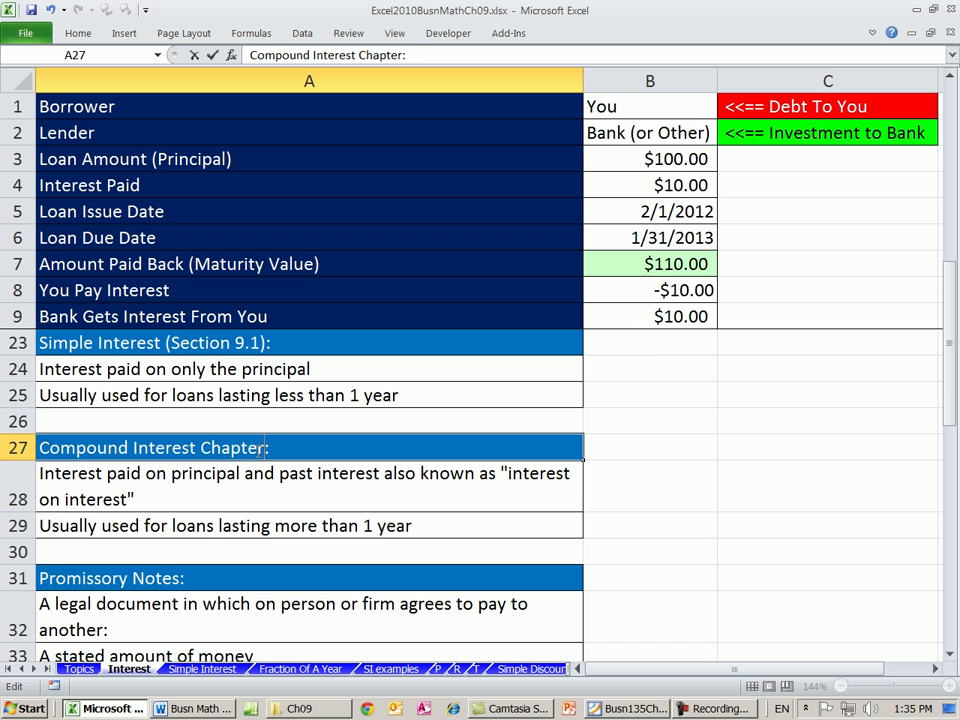
{"action": "type", "text": "10"}
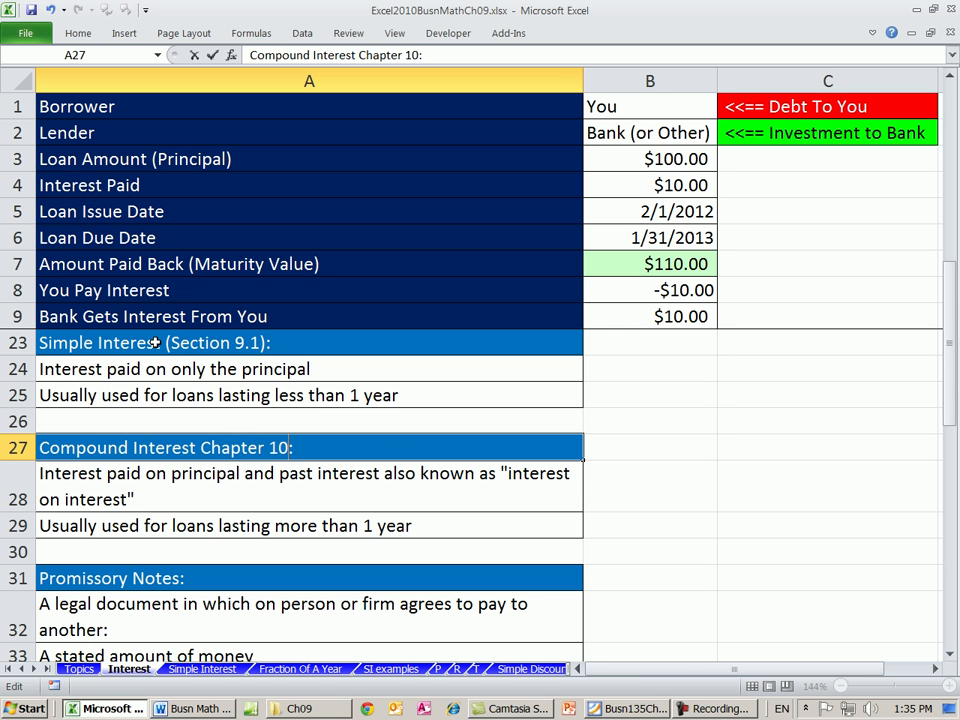
{"action": "double_click", "coordinate": [185, 342]}
{"action": "type", "text": "("}
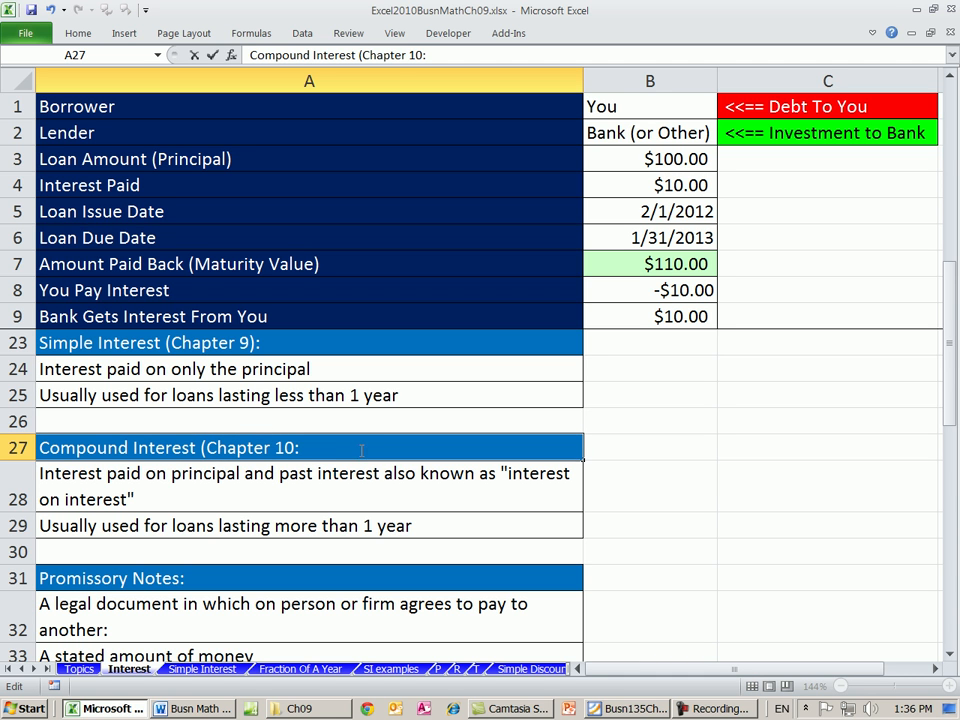
{"action": "mouse_move", "coordinate": [329, 502]}
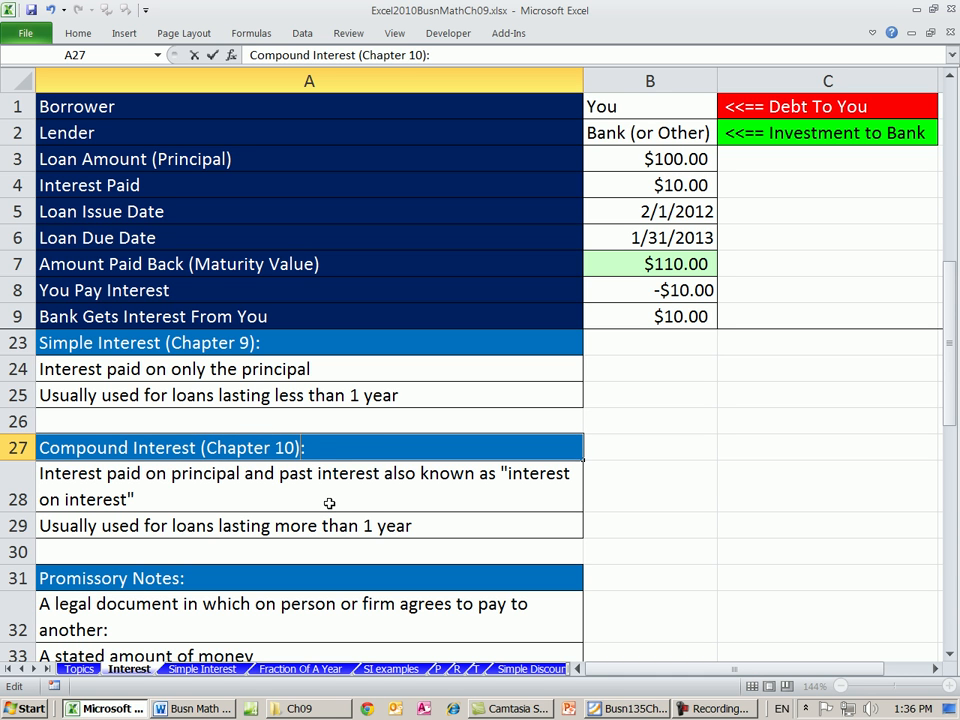
{"action": "left_click", "coordinate": [650, 447]}
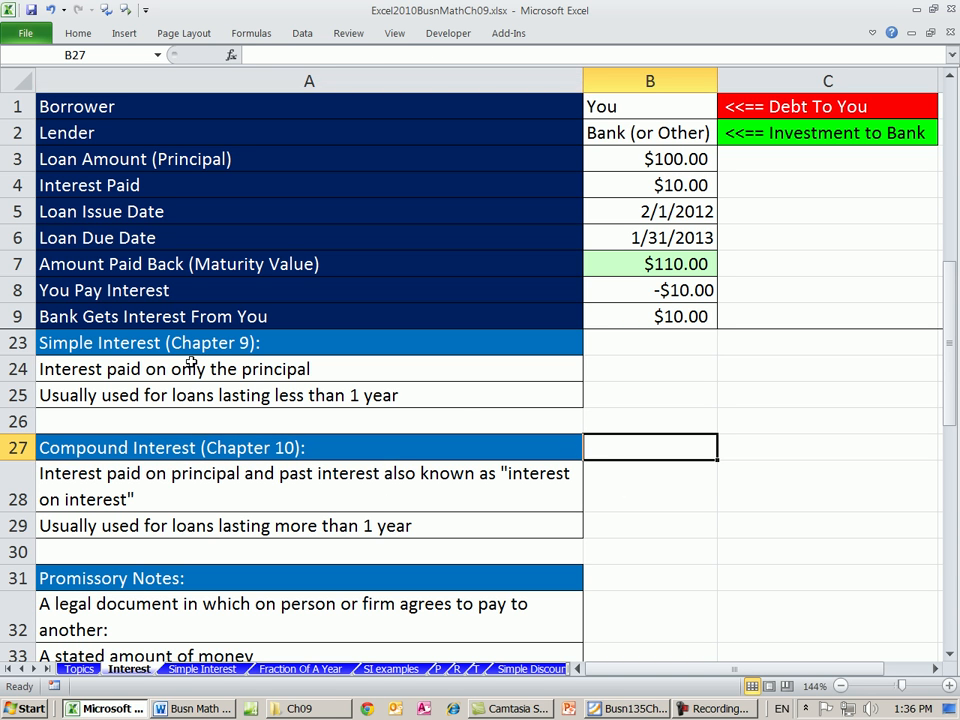
{"action": "mouse_move", "coordinate": [283, 345]}
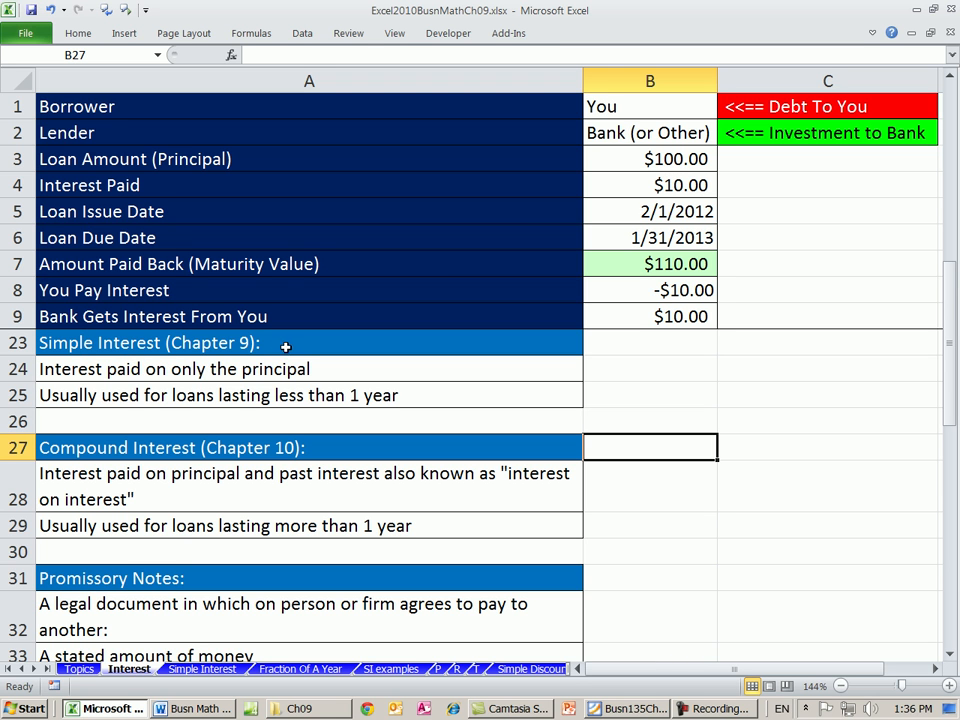
{"action": "mouse_move", "coordinate": [92, 365]}
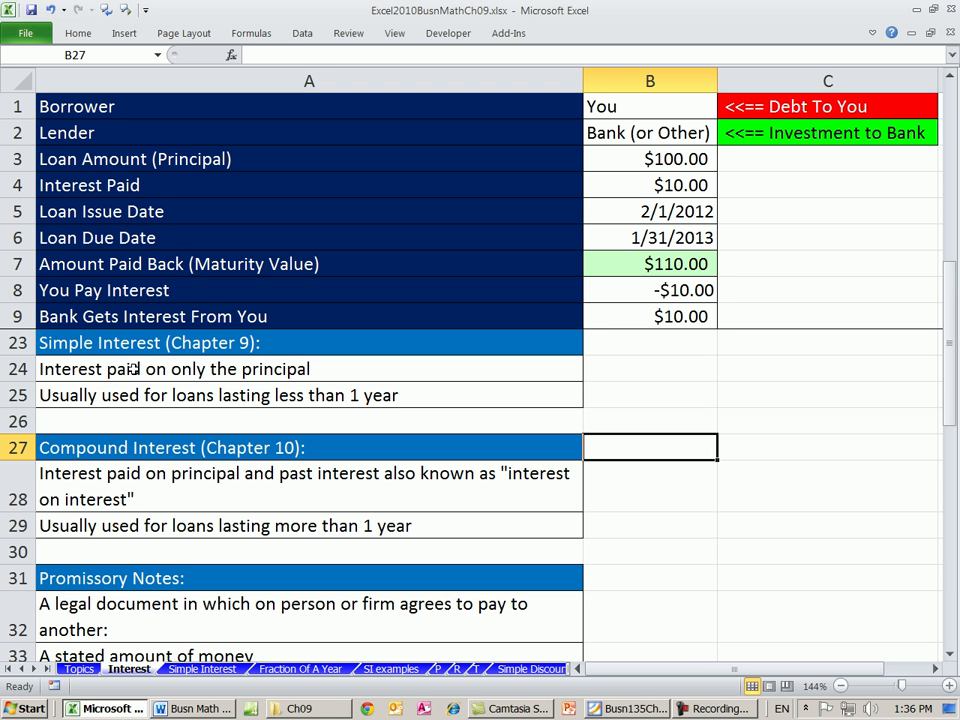
{"action": "mouse_move", "coordinate": [193, 396]}
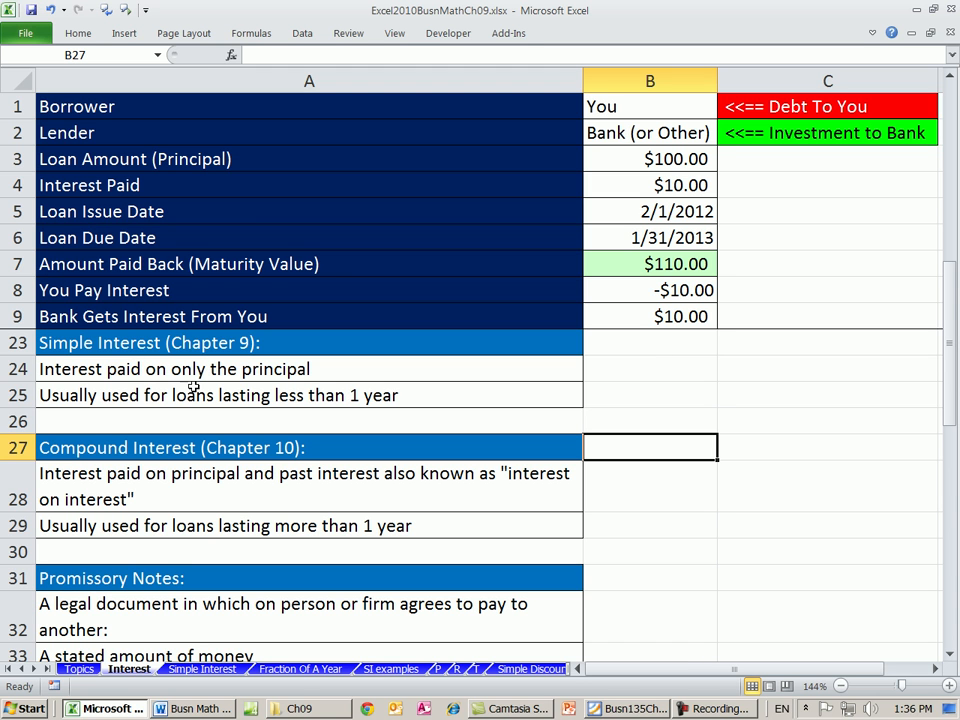
{"action": "mouse_move", "coordinate": [758, 250]}
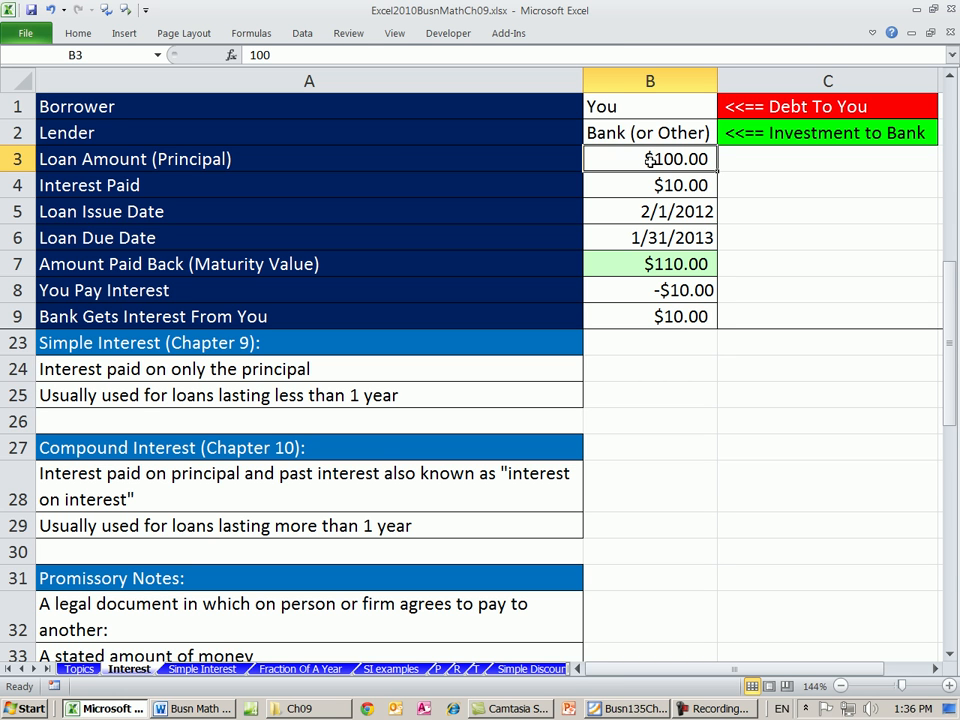
{"action": "mouse_move", "coordinate": [152, 482]}
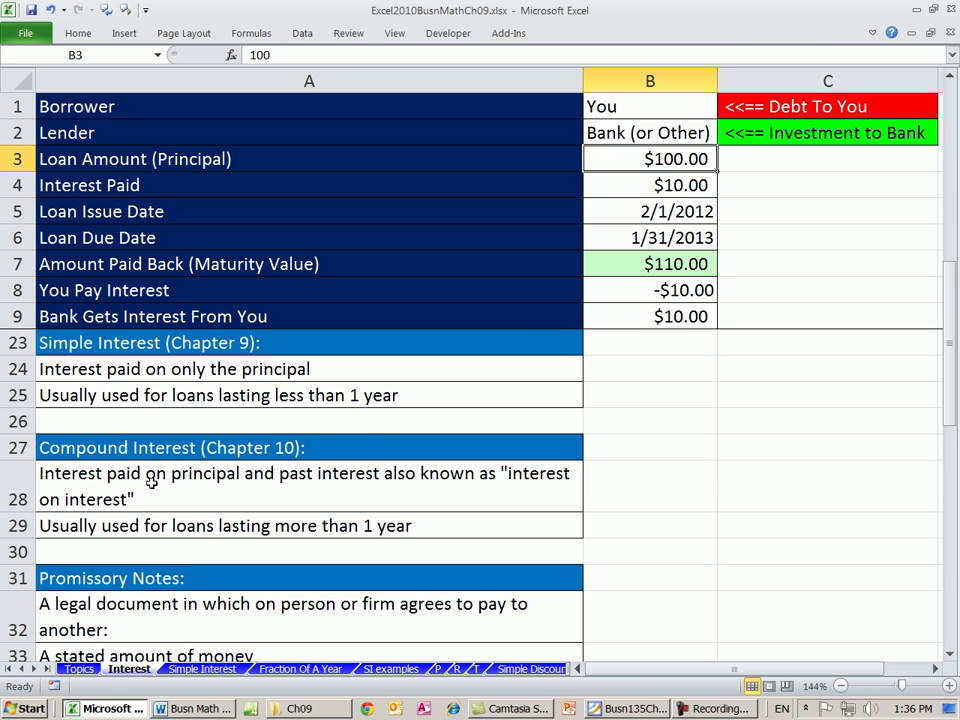
{"action": "mouse_move", "coordinate": [239, 502]}
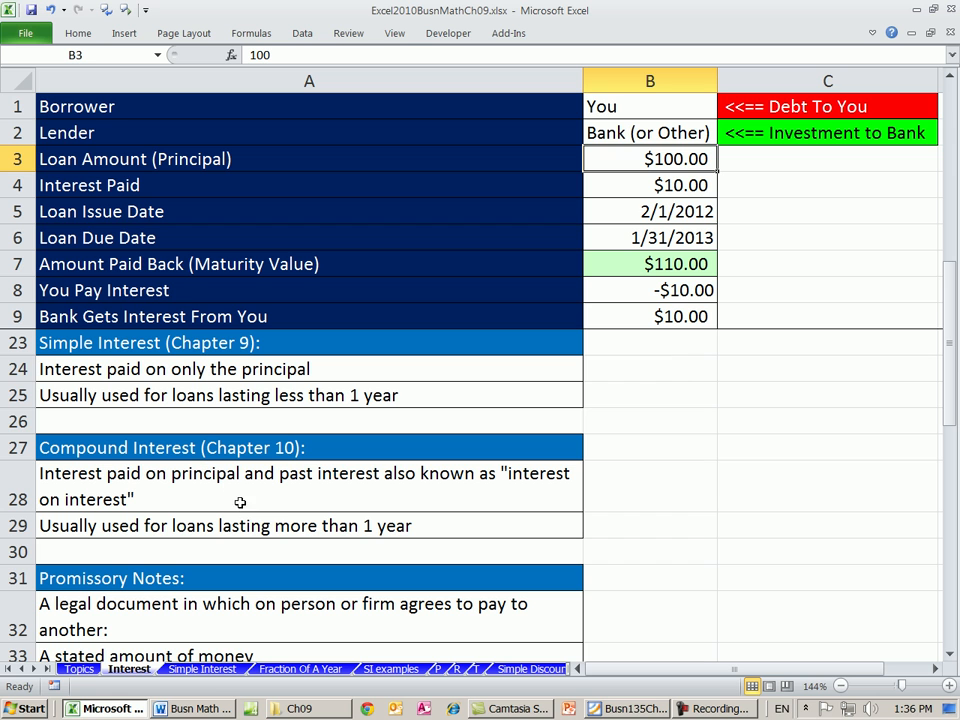
{"action": "mouse_move", "coordinate": [280, 525]}
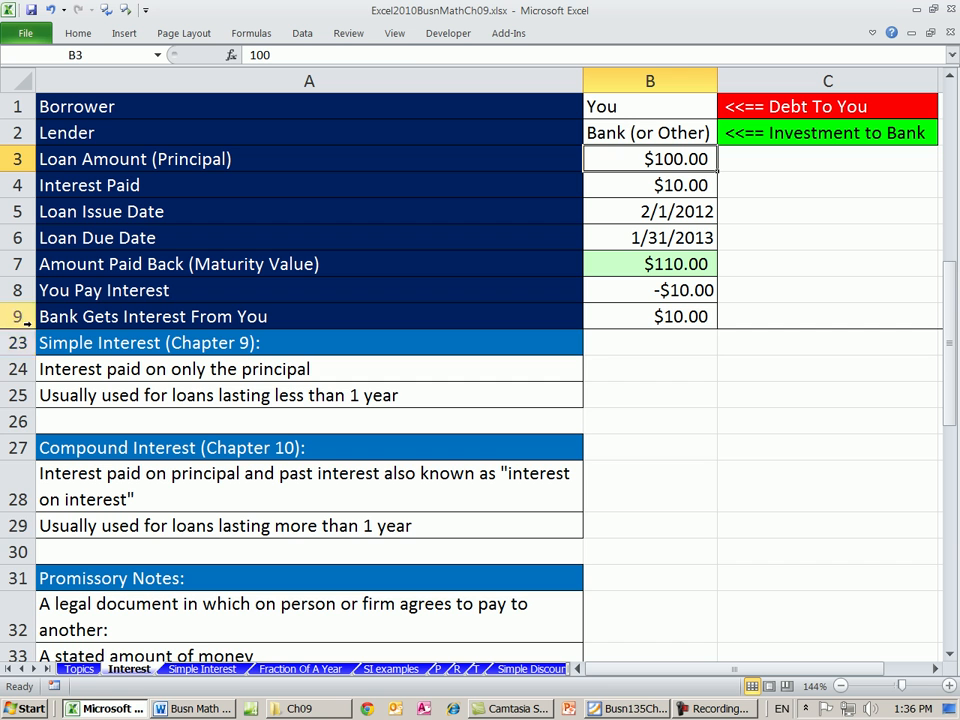
Scroll down to row 31 and select the Promissory Notes heading with the Maker and Payee definitions
{"action": "scroll", "scroll_direction": "down", "scroll_amount": 3}
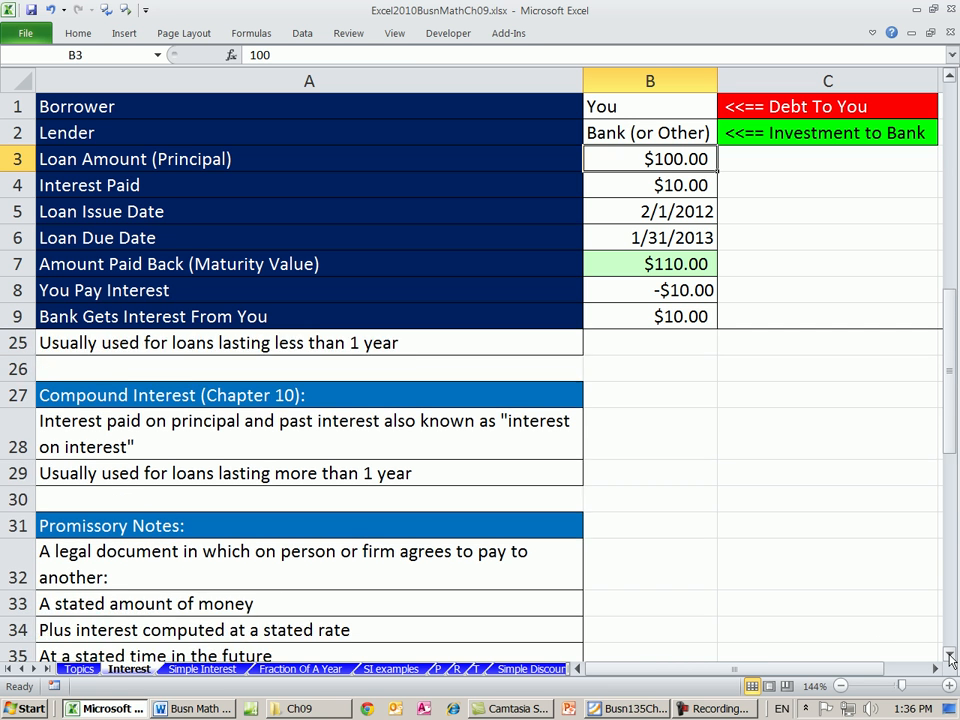
{"action": "scroll", "scroll_direction": "down", "scroll_amount": 3}
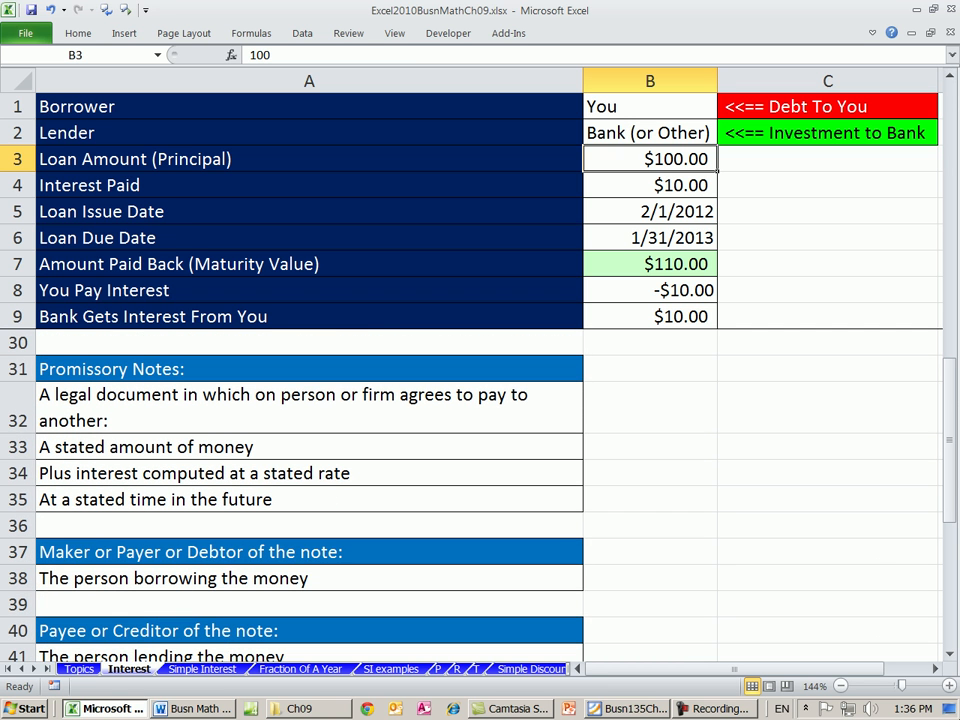
{"action": "mouse_move", "coordinate": [116, 386]}
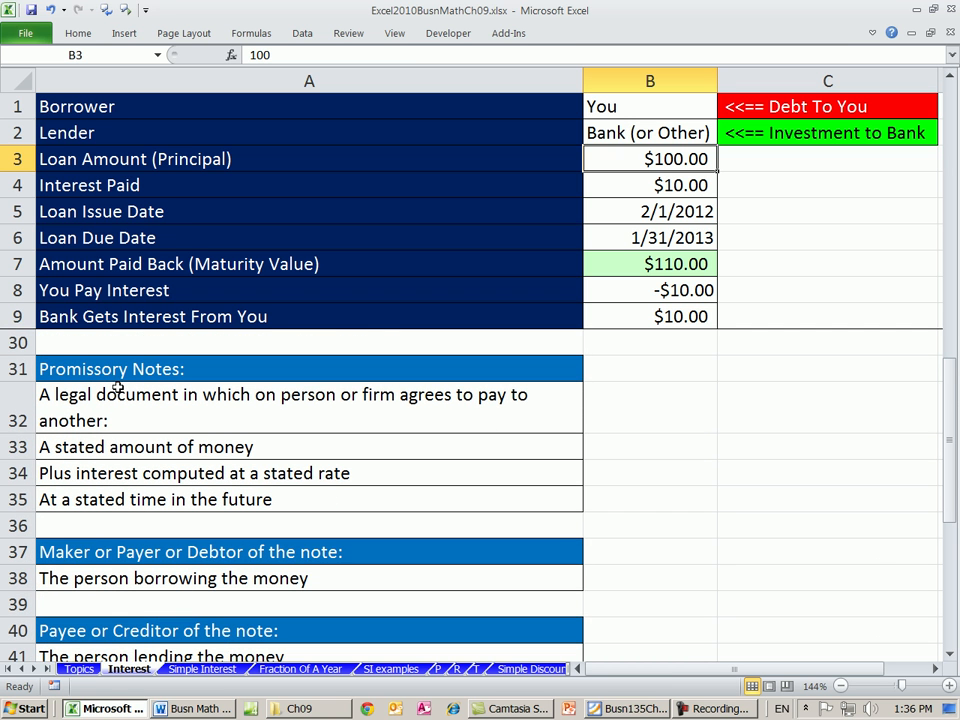
{"action": "left_click", "coordinate": [112, 368]}
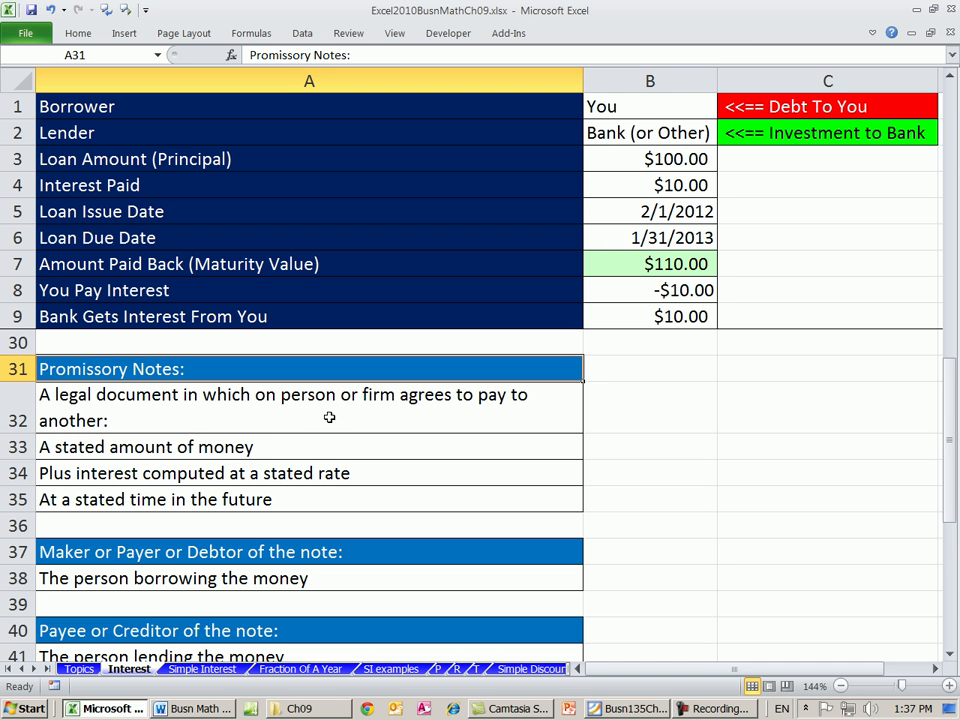
{"action": "mouse_move", "coordinate": [273, 361]}
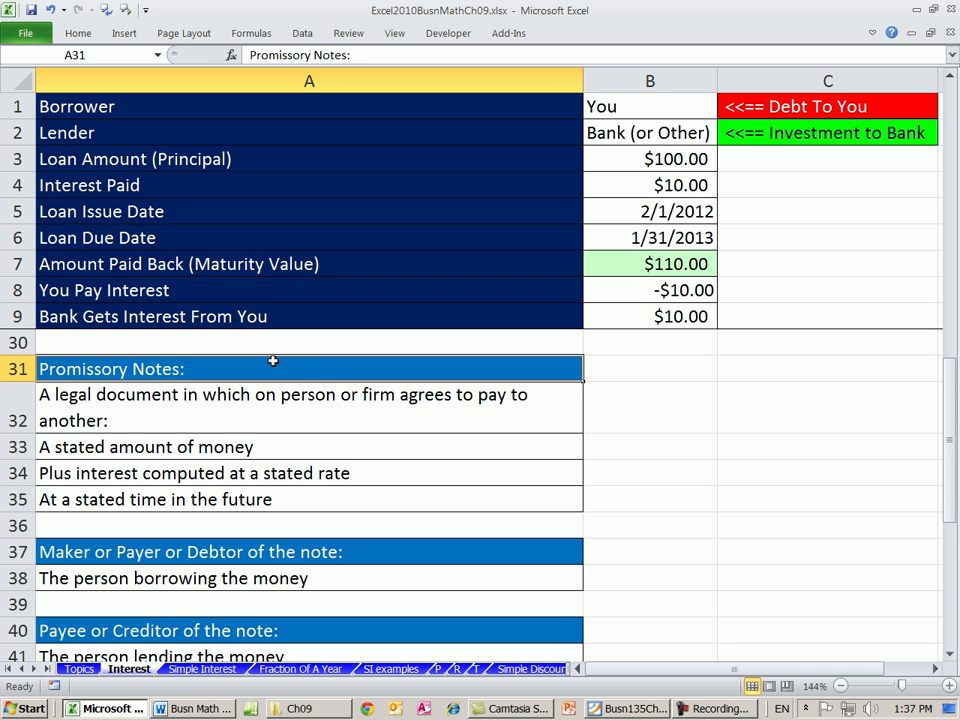
{"action": "mouse_move", "coordinate": [245, 378]}
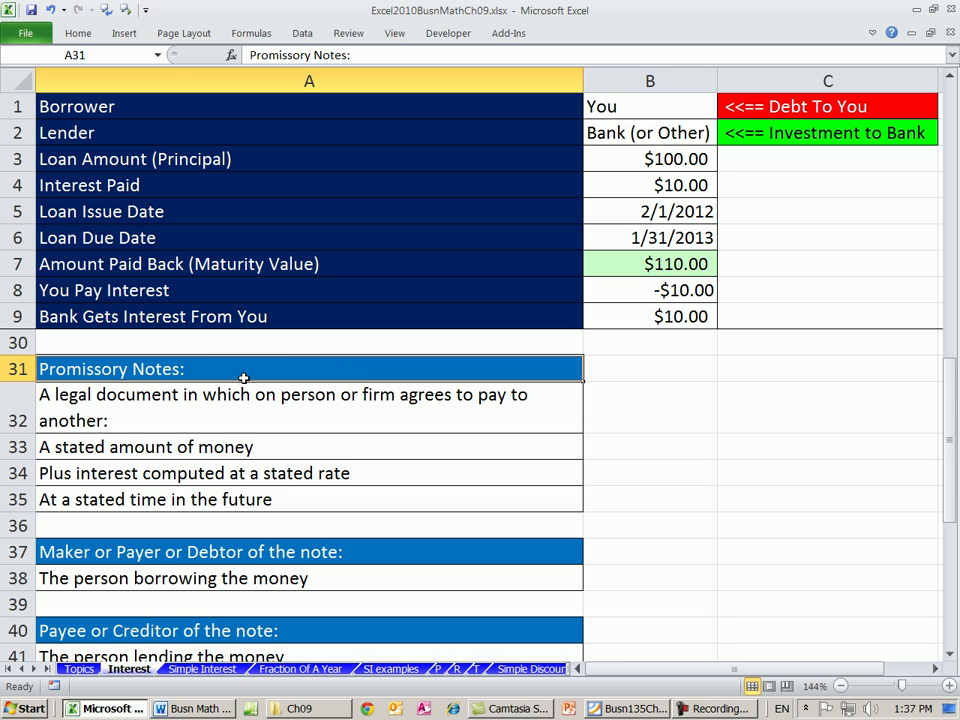
{"action": "mouse_move", "coordinate": [310, 387]}
{"action": "type", "text": "a"}
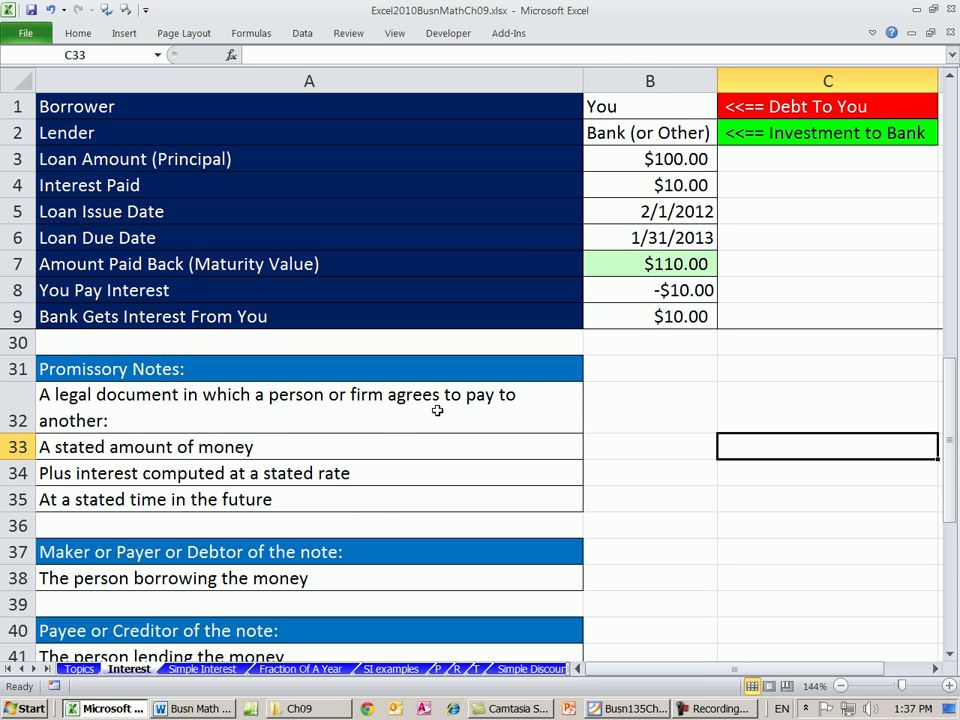
{"action": "mouse_move", "coordinate": [133, 431]}
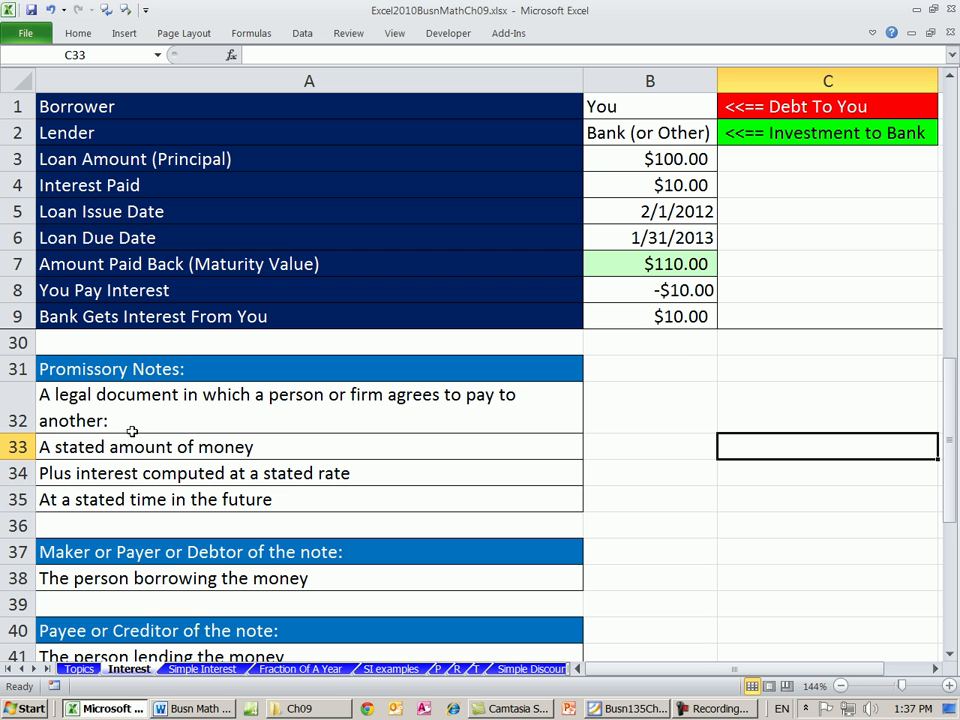
{"action": "mouse_move", "coordinate": [92, 418]}
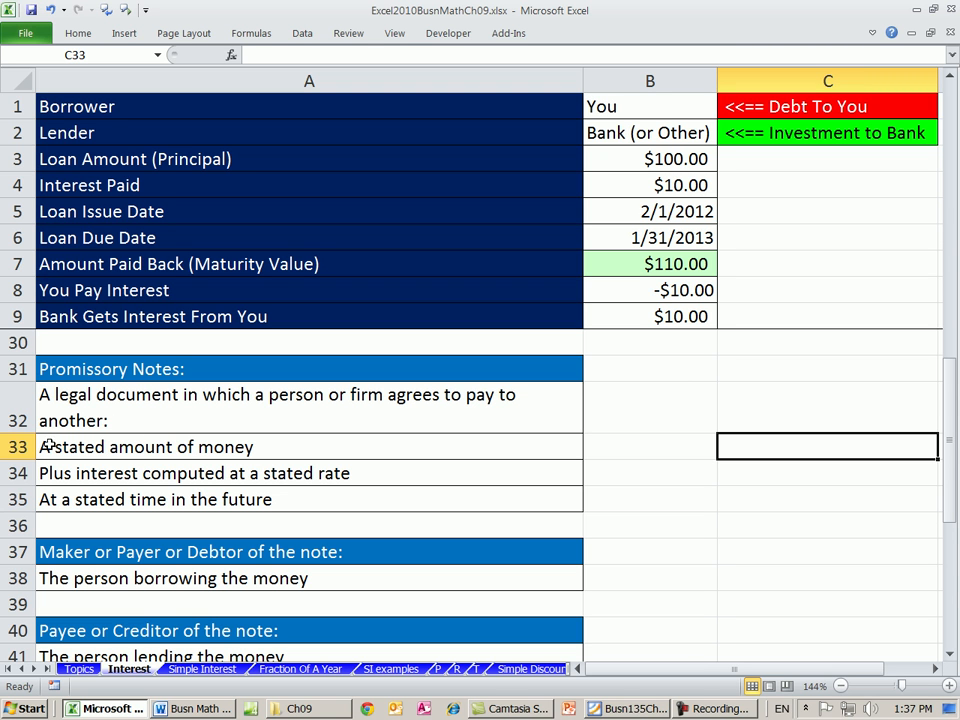
{"action": "mouse_move", "coordinate": [268, 458]}
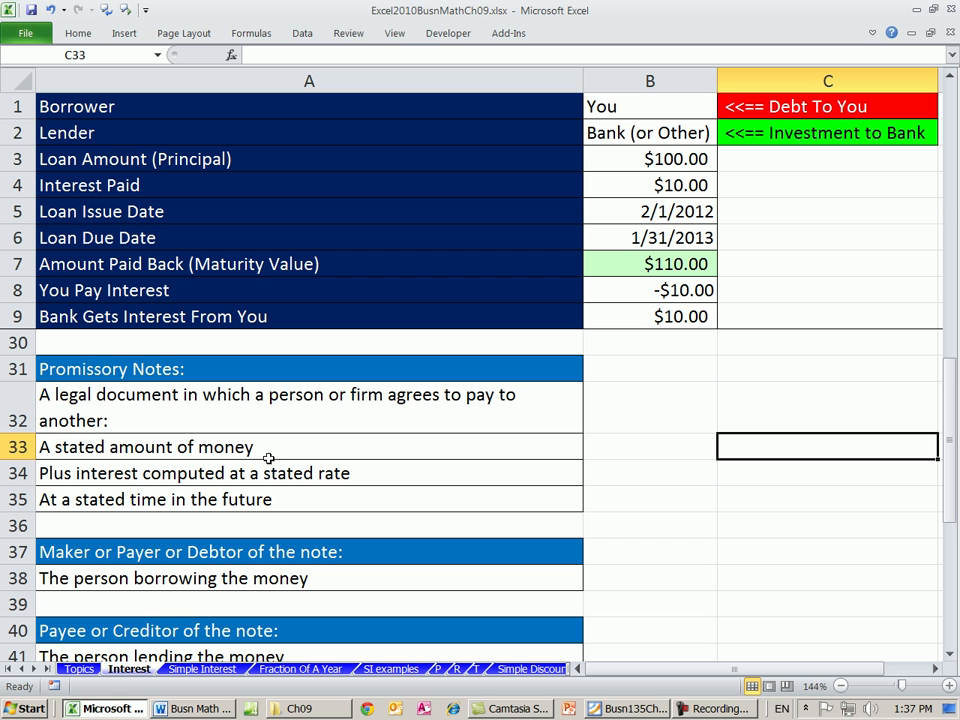
{"action": "mouse_move", "coordinate": [97, 479]}
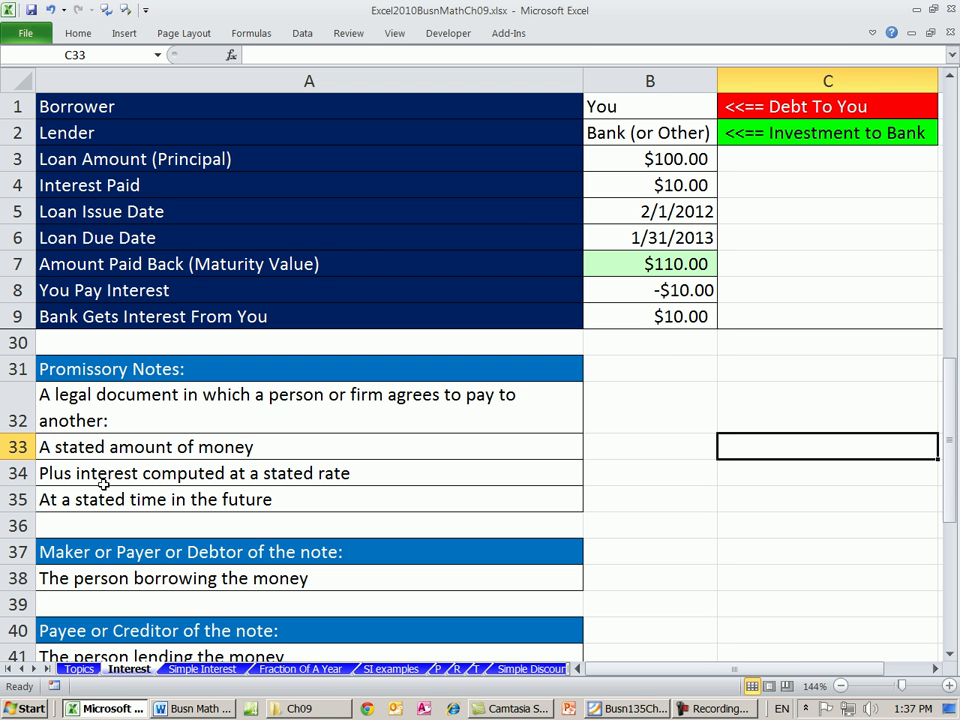
{"action": "mouse_move", "coordinate": [293, 456]}
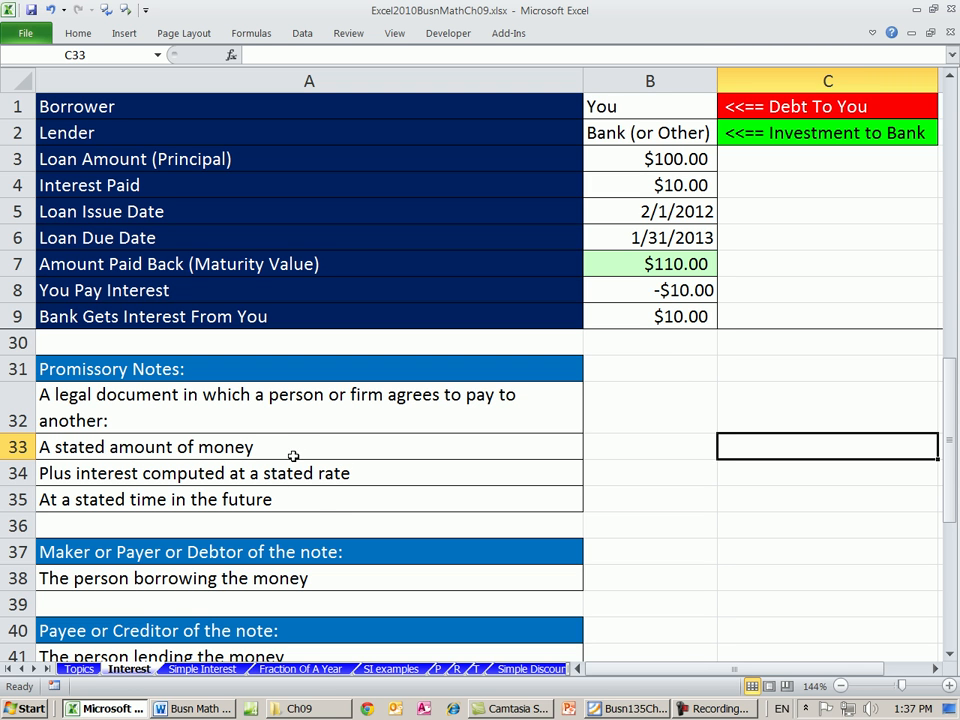
{"action": "mouse_move", "coordinate": [316, 511]}
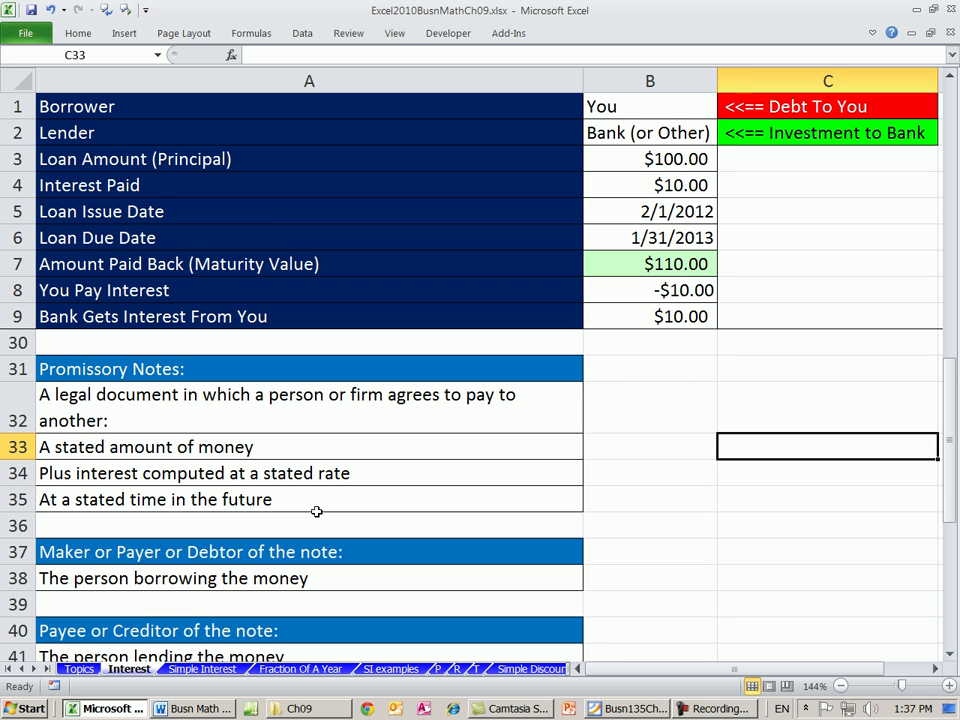
{"action": "mouse_move", "coordinate": [262, 396]}
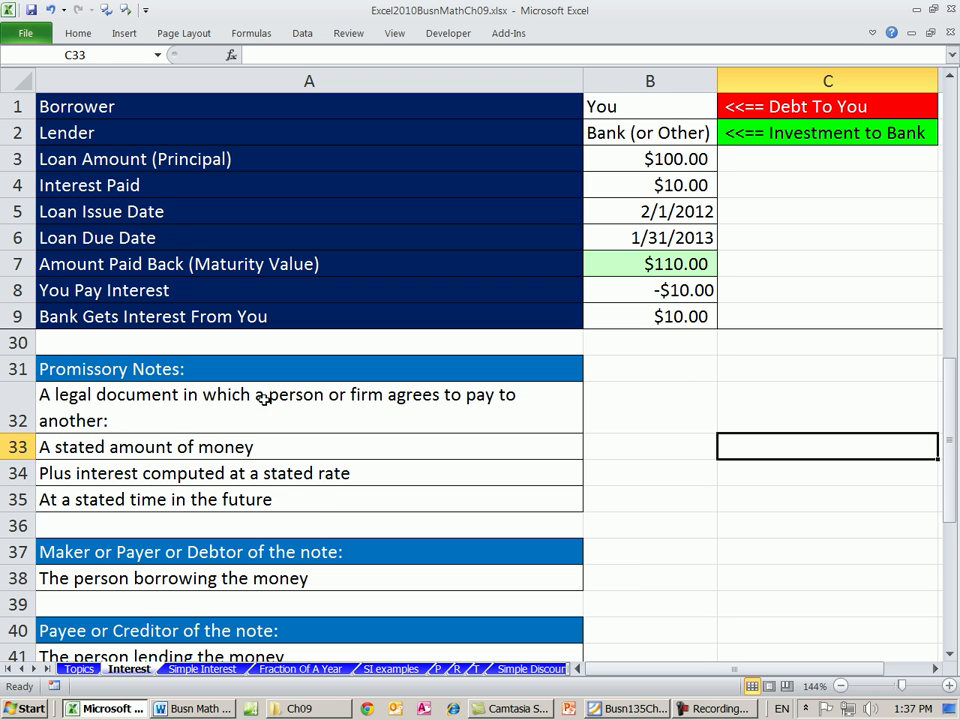
{"action": "left_click", "coordinate": [650, 159]}
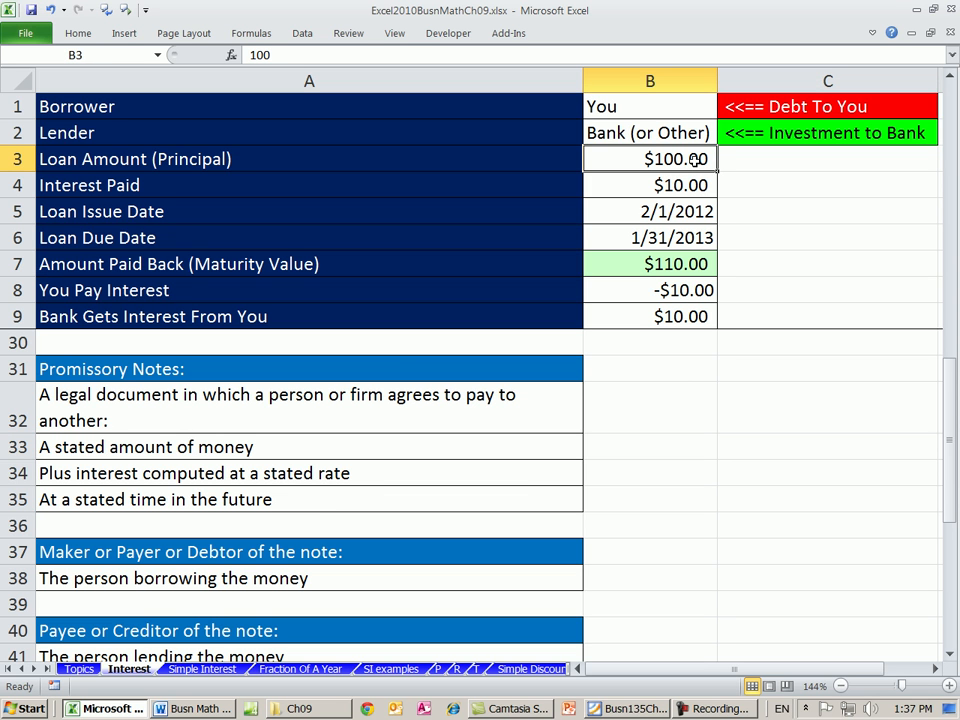
{"action": "mouse_move", "coordinate": [231, 467]}
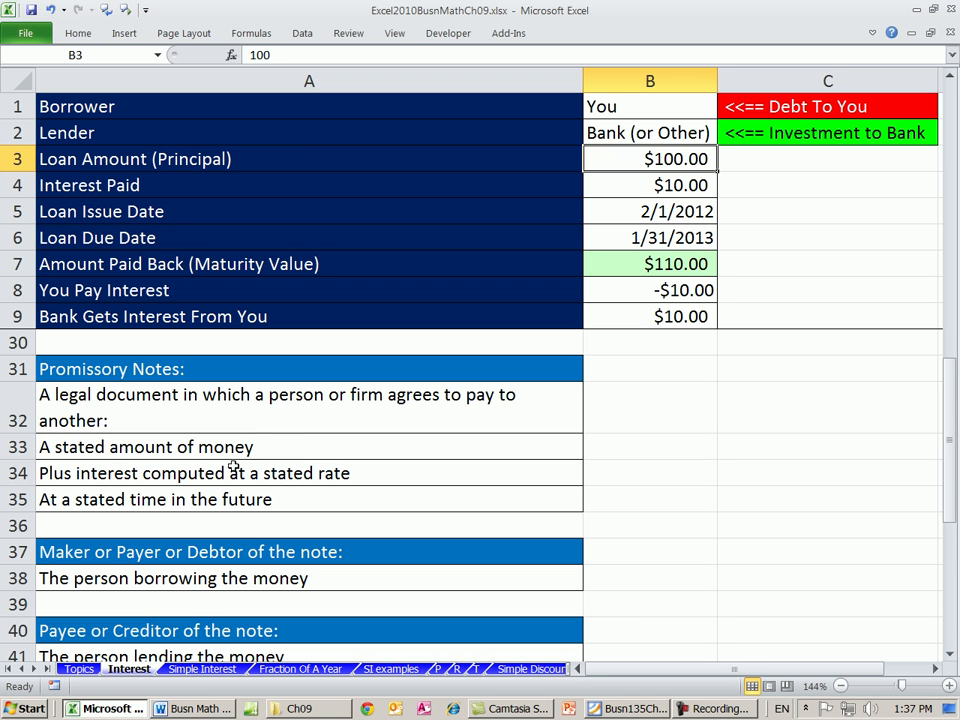
{"action": "mouse_move", "coordinate": [335, 470]}
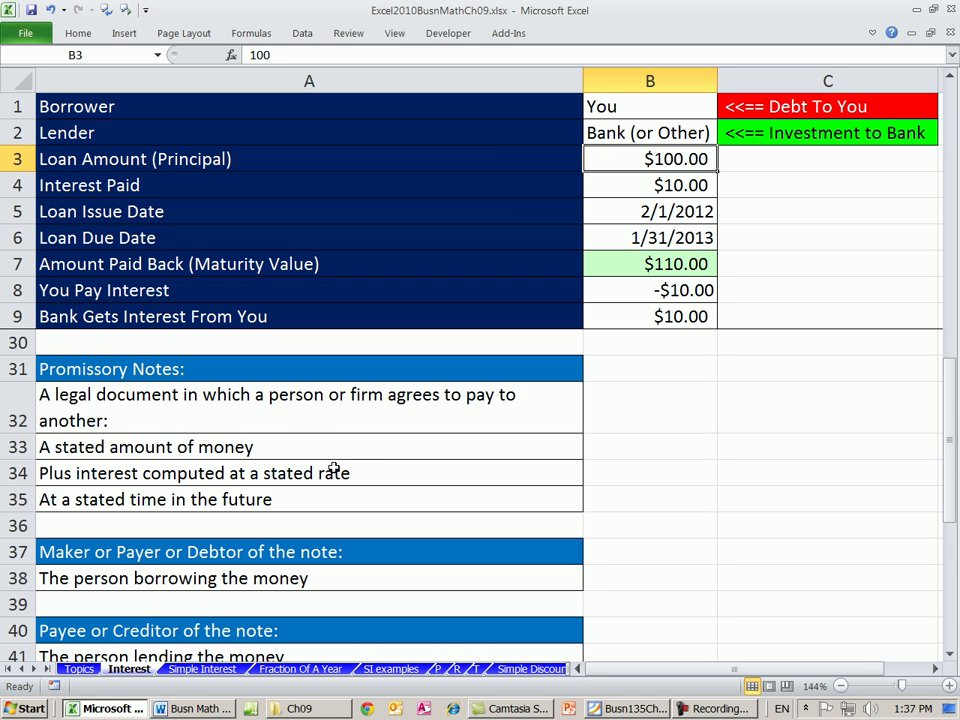
{"action": "mouse_move", "coordinate": [348, 473]}
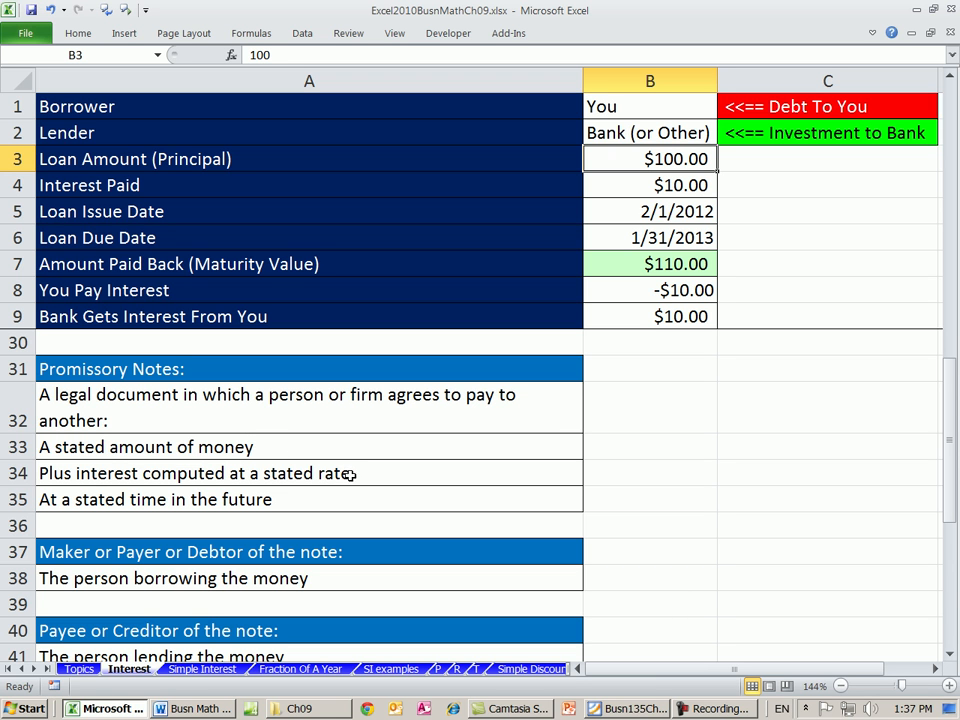
{"action": "left_click", "coordinate": [650, 185]}
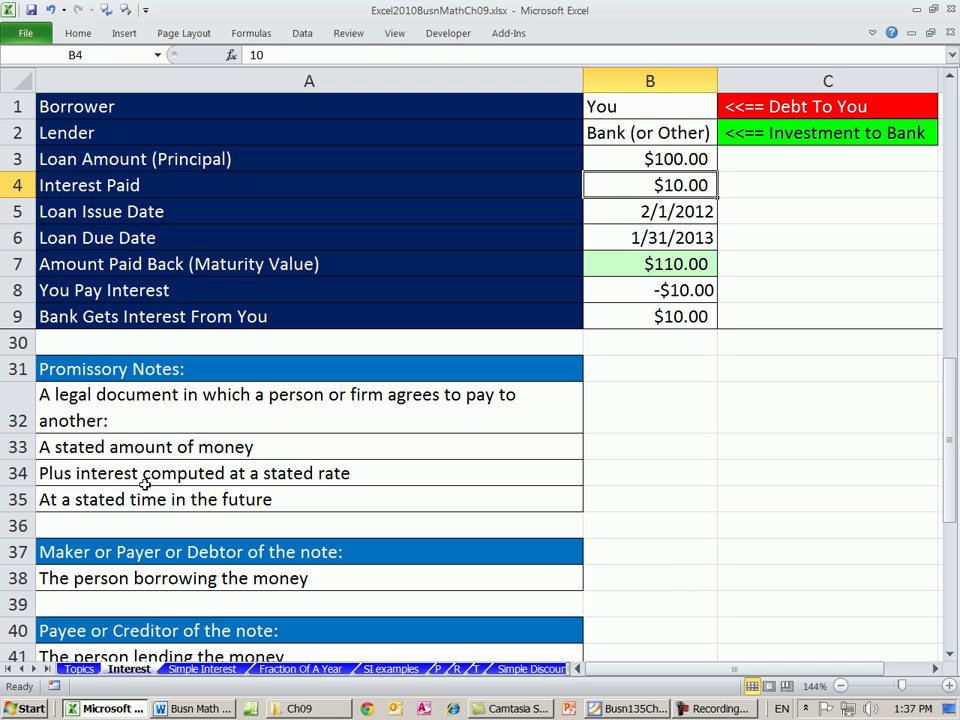
{"action": "left_click", "coordinate": [650, 237]}
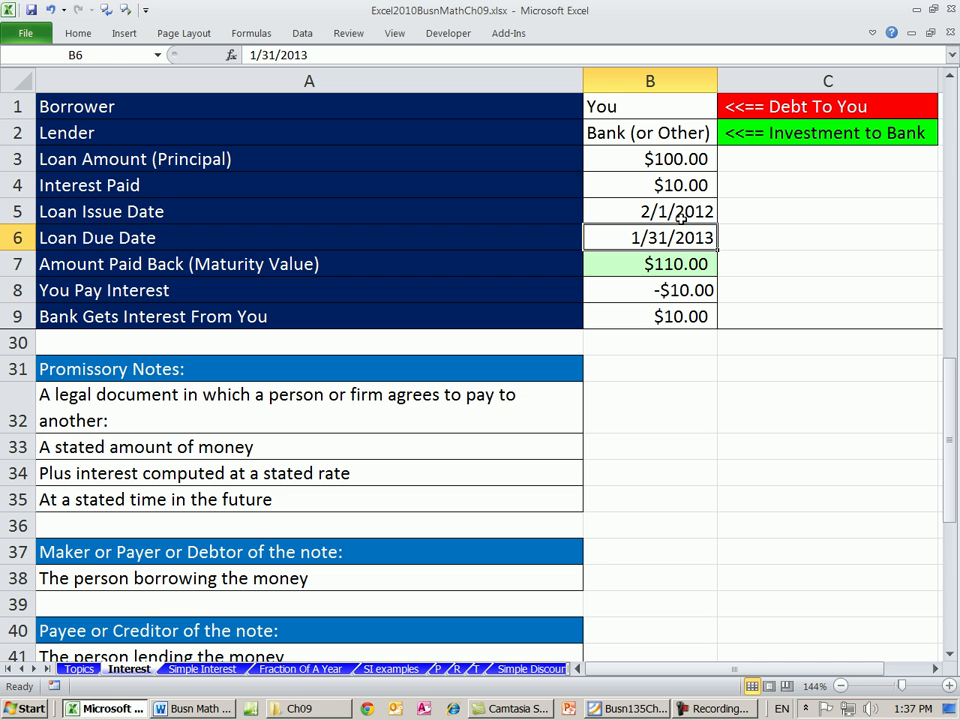
{"action": "left_click", "coordinate": [650, 158]}
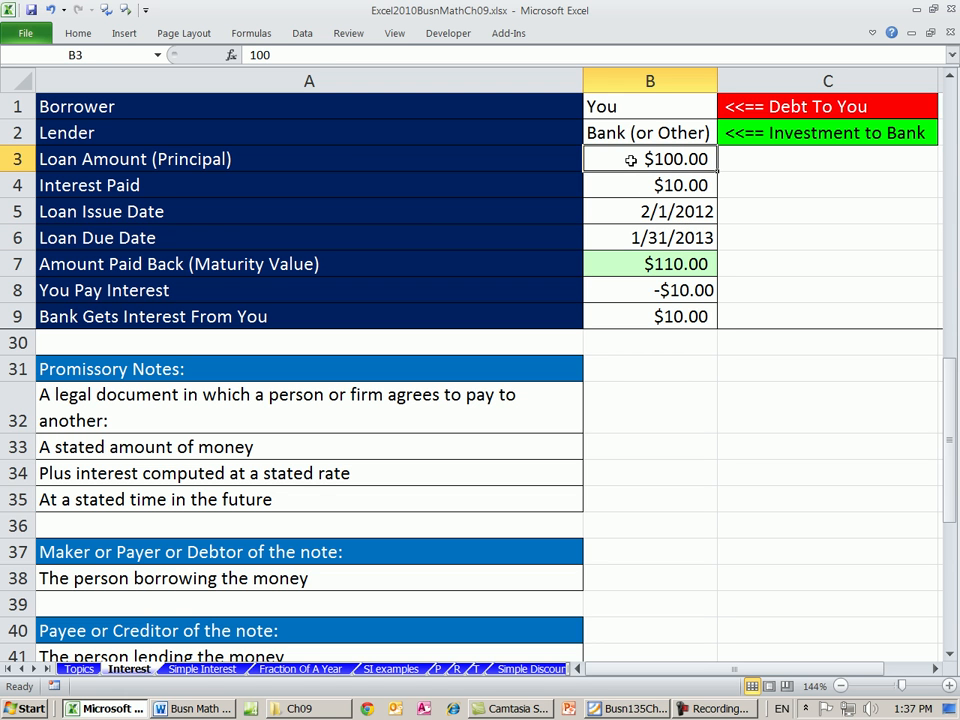
{"action": "left_click", "coordinate": [650, 185]}
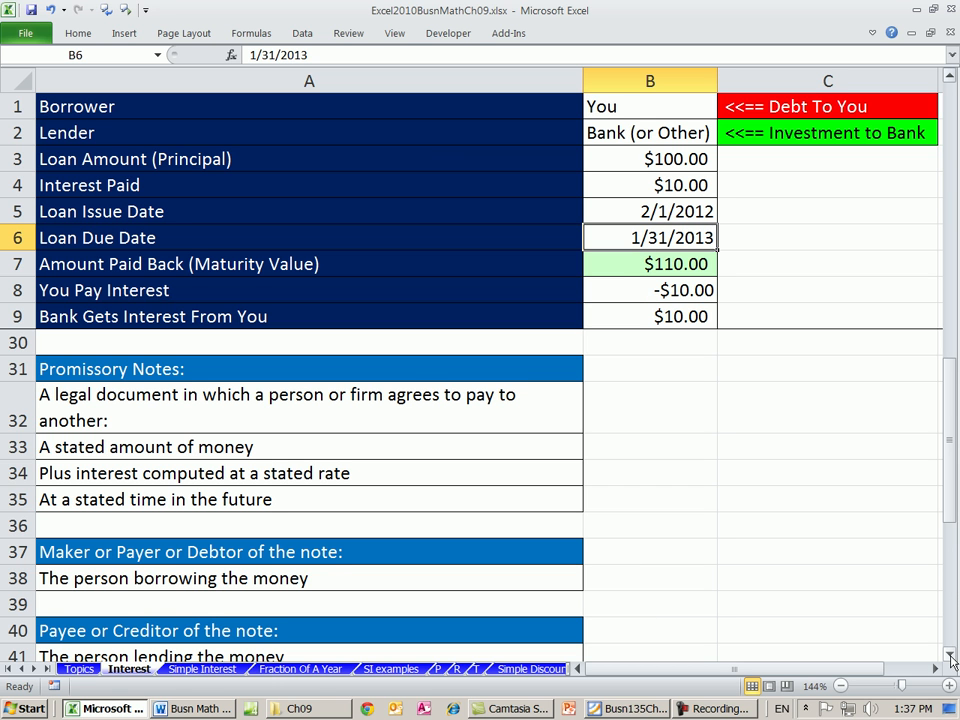
Scroll down so rows 35–47 with the Term and Issue Date definitions appear
{"action": "scroll", "scroll_direction": "down", "scroll_amount": 3}
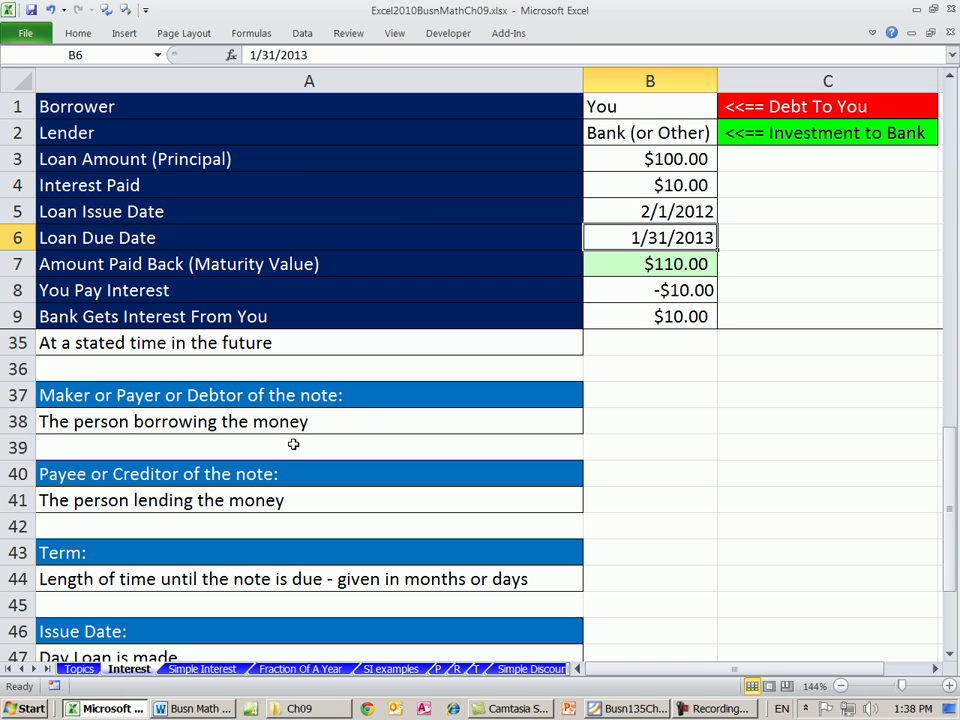
{"action": "mouse_move", "coordinate": [138, 365]}
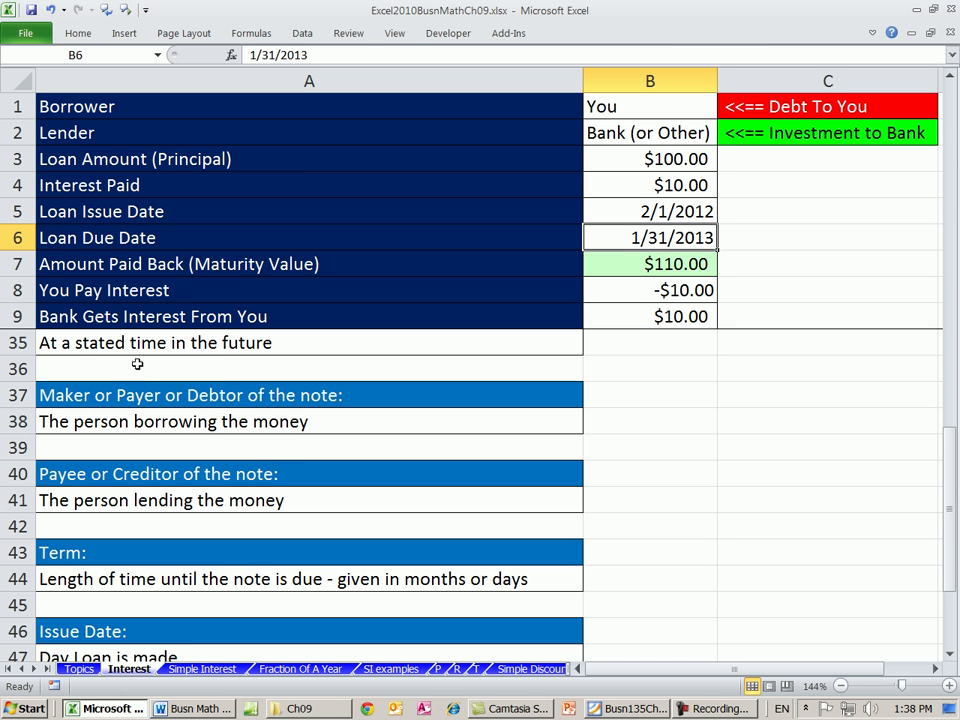
{"action": "mouse_move", "coordinate": [217, 381]}
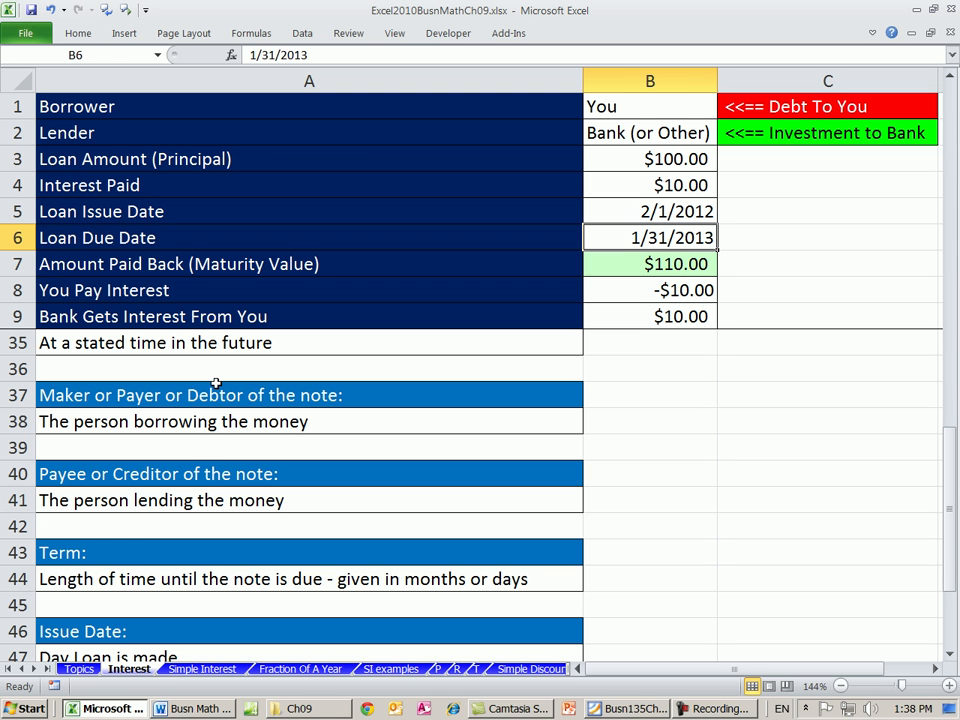
{"action": "mouse_move", "coordinate": [264, 529]}
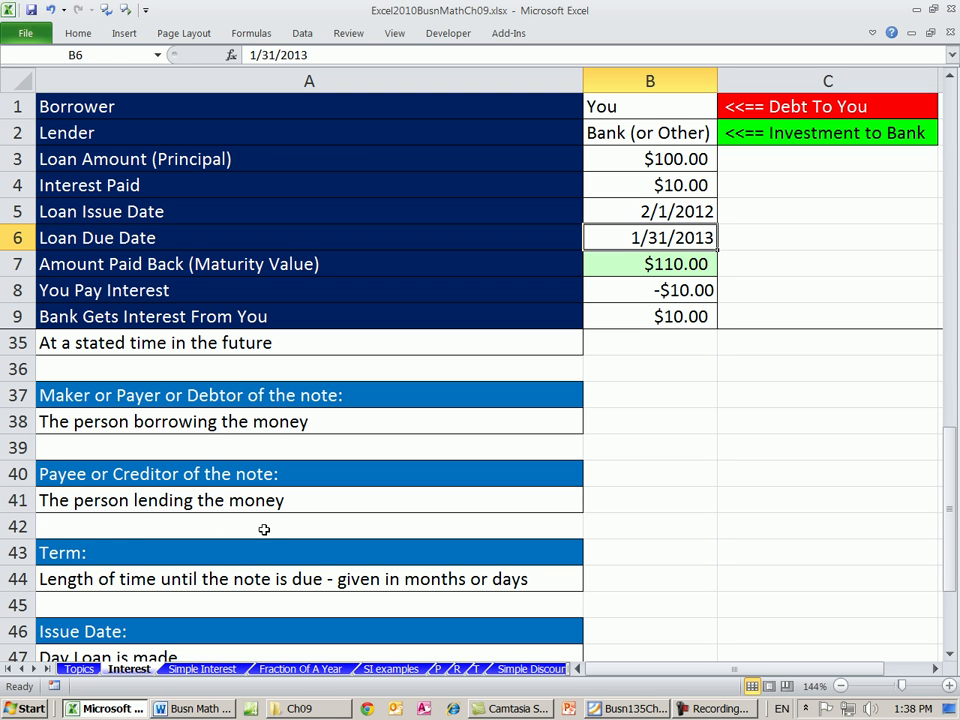
{"action": "mouse_move", "coordinate": [150, 455]}
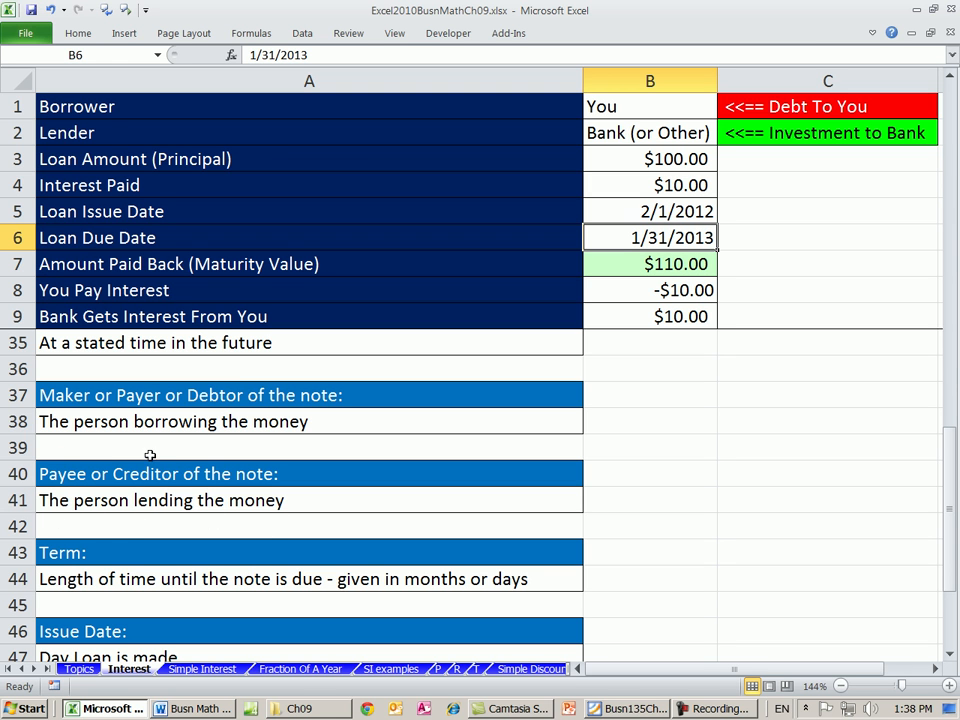
{"action": "mouse_move", "coordinate": [932, 652]}
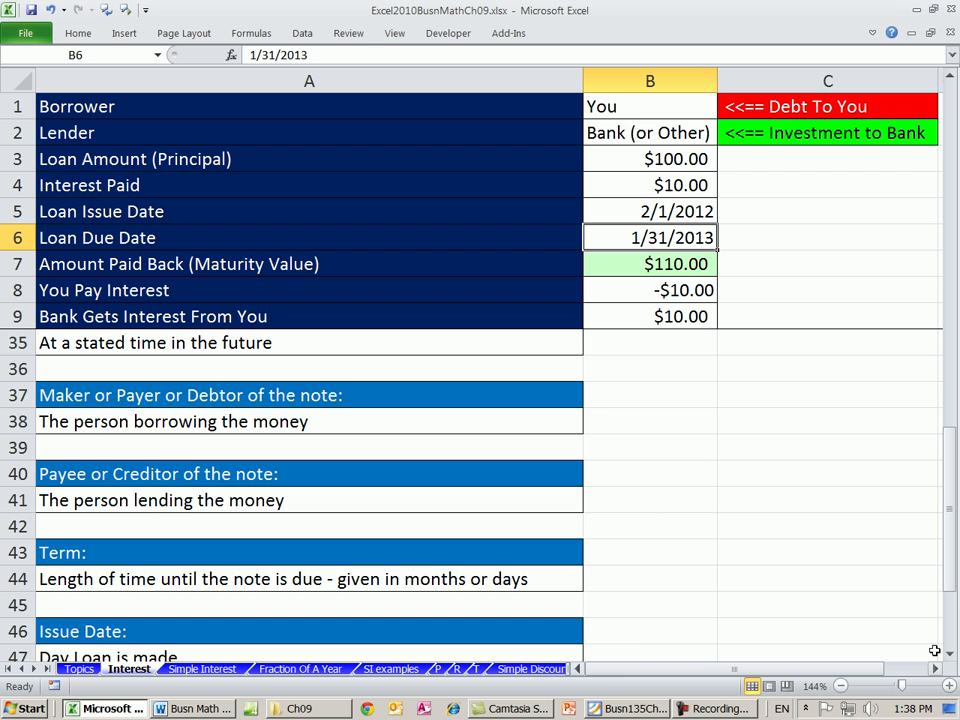
Scroll down to the Maturity Date definition and select the Term heading in A43
{"action": "scroll", "scroll_direction": "down", "scroll_amount": 3}
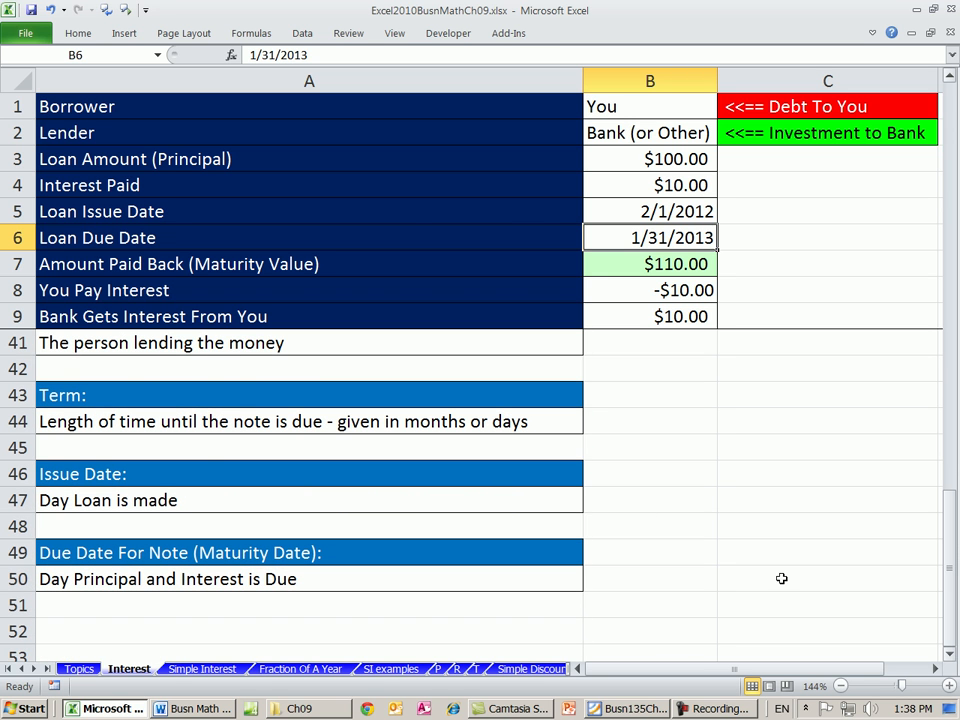
{"action": "mouse_move", "coordinate": [189, 446]}
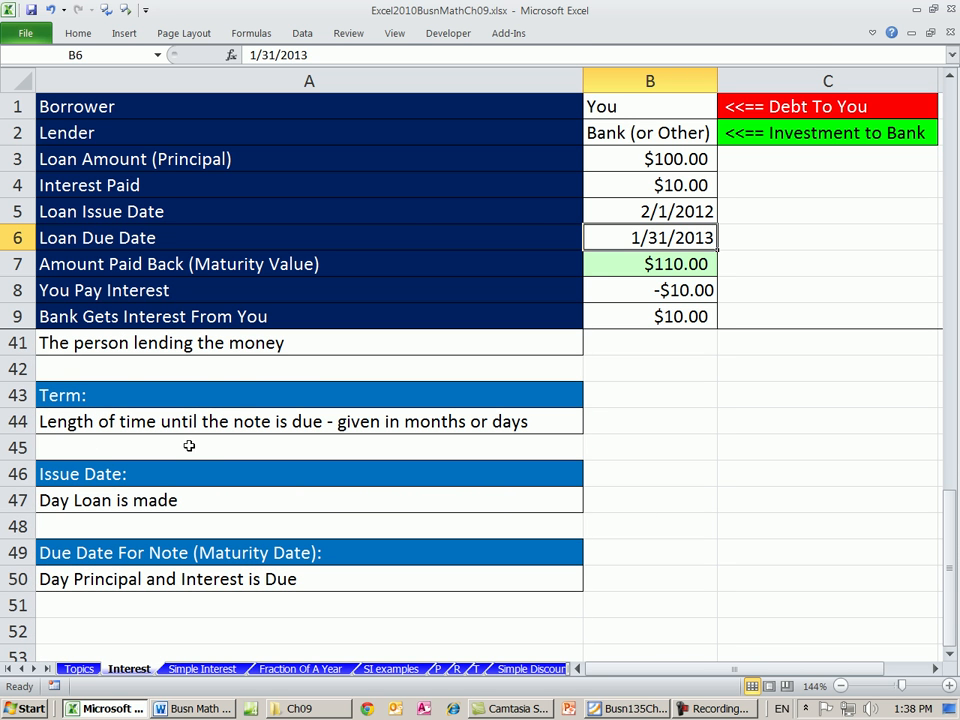
{"action": "mouse_move", "coordinate": [483, 452]}
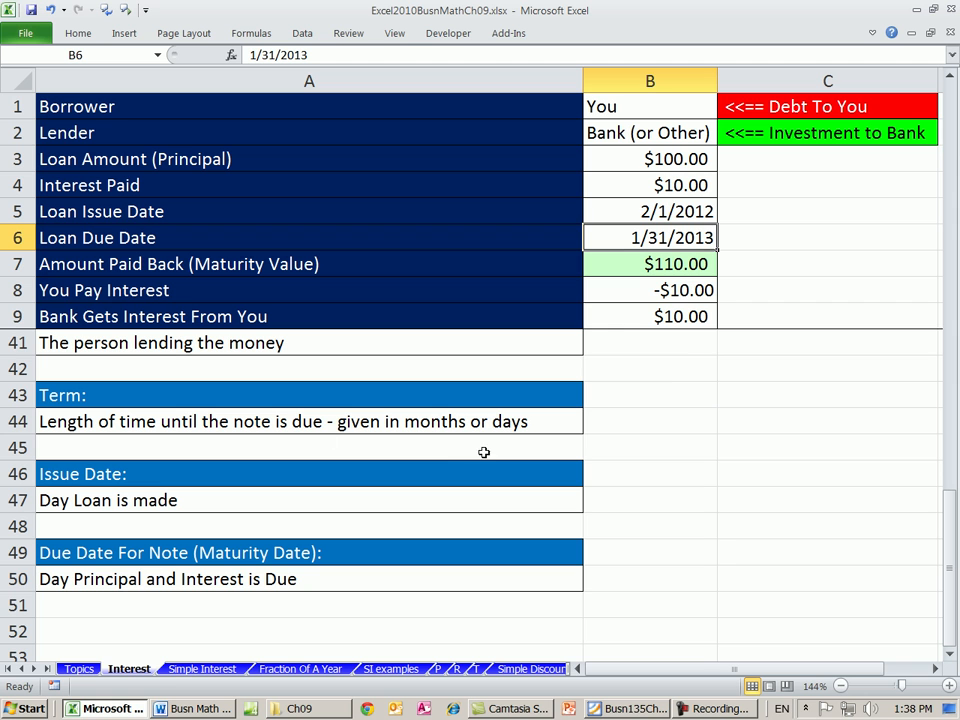
{"action": "mouse_move", "coordinate": [489, 449]}
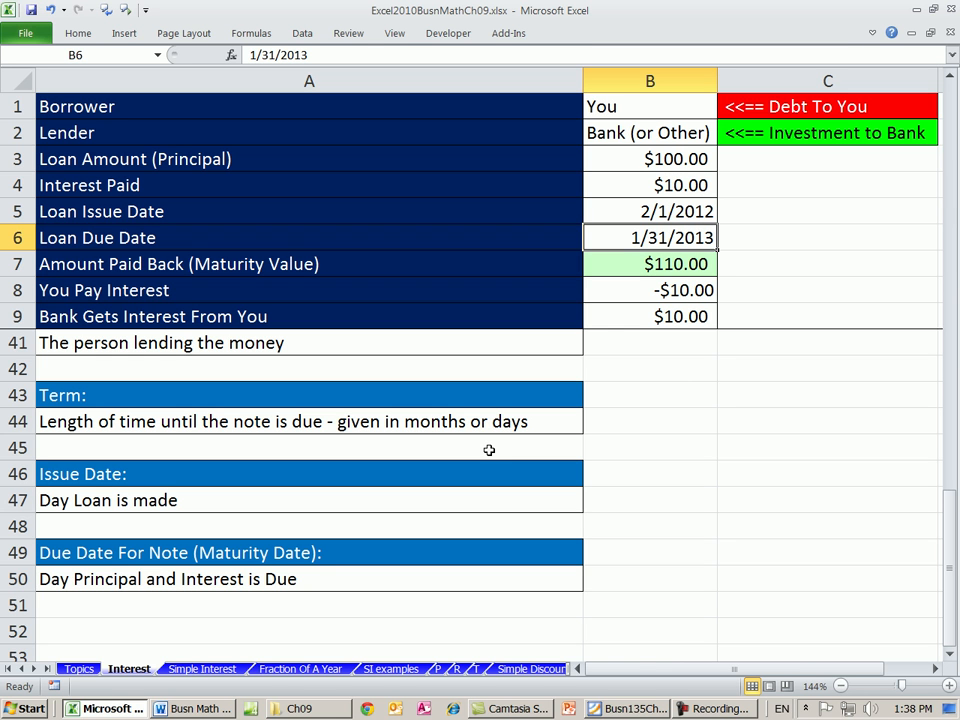
{"action": "left_click", "coordinate": [120, 394]}
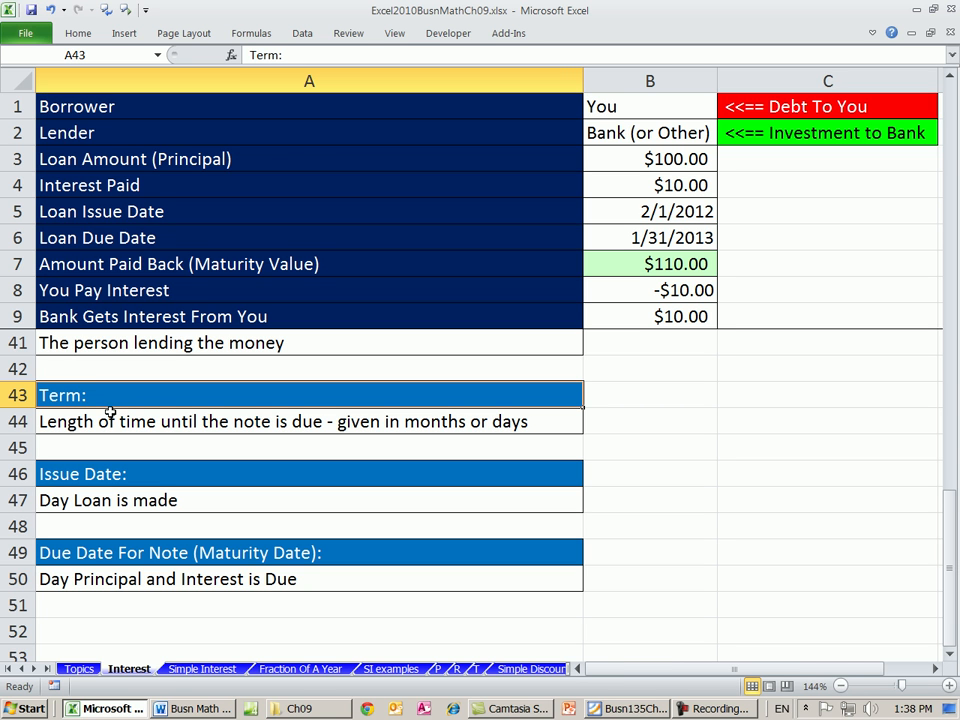
{"action": "mouse_move", "coordinate": [106, 438]}
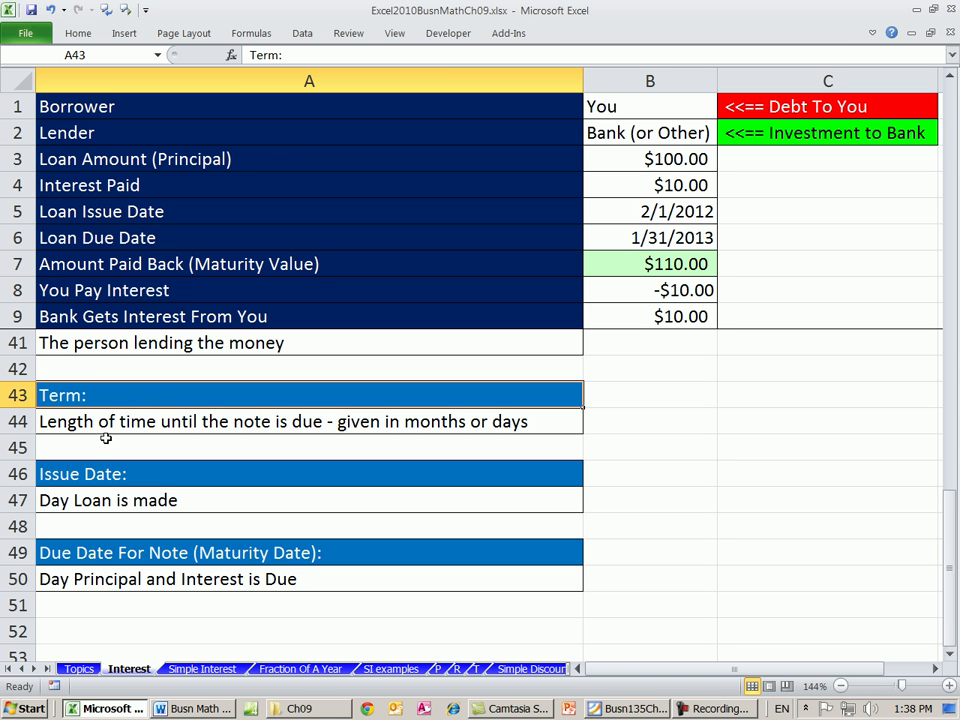
{"action": "mouse_move", "coordinate": [111, 437]}
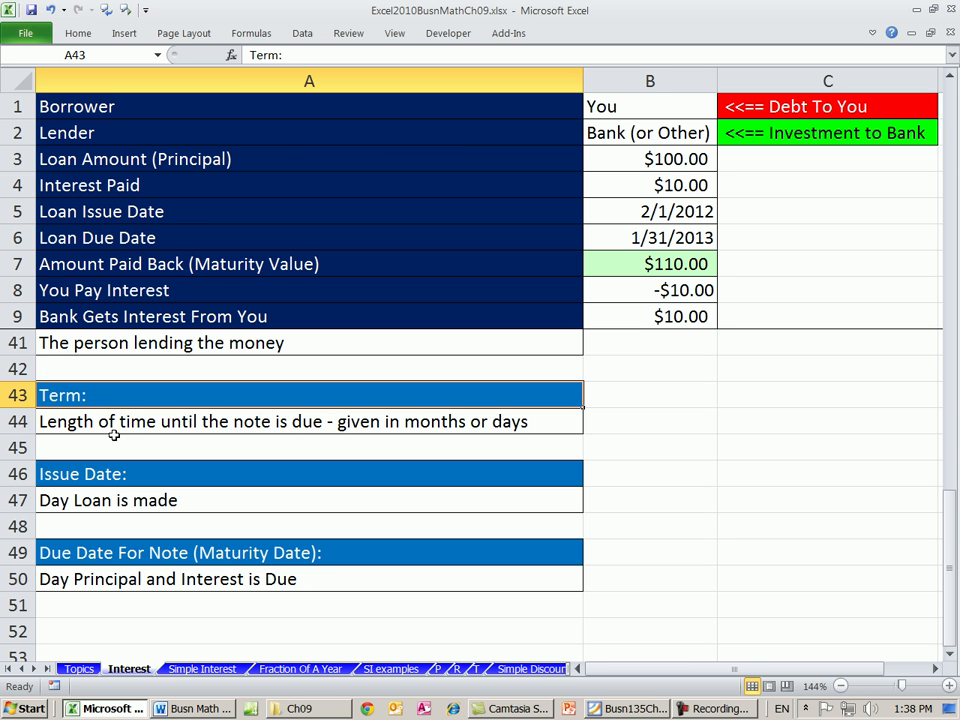
{"action": "mouse_move", "coordinate": [178, 422]}
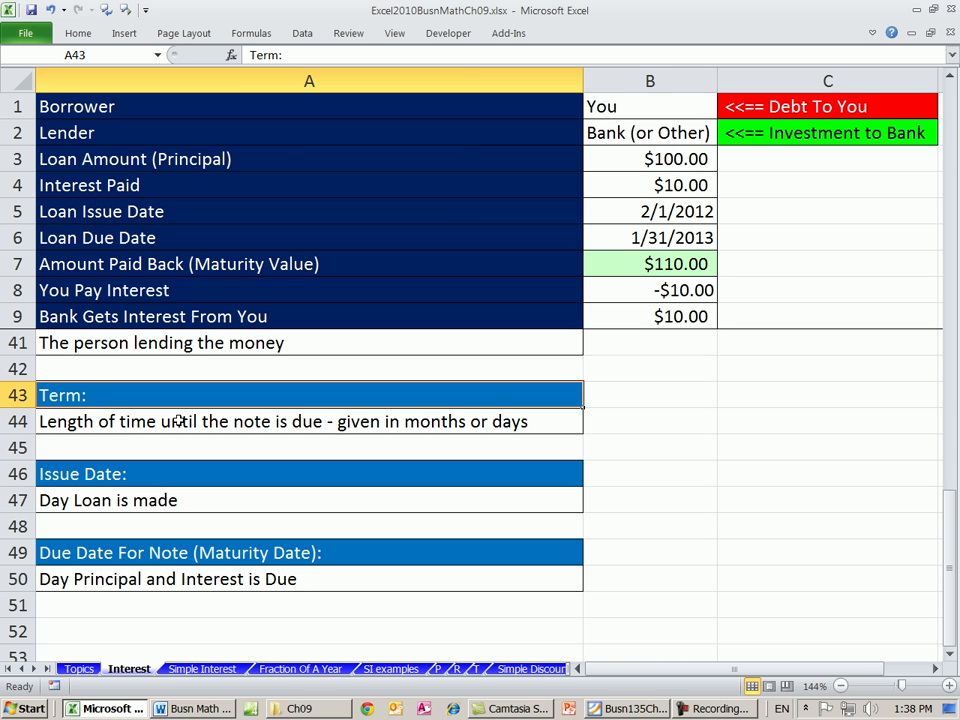
{"action": "mouse_move", "coordinate": [593, 433]}
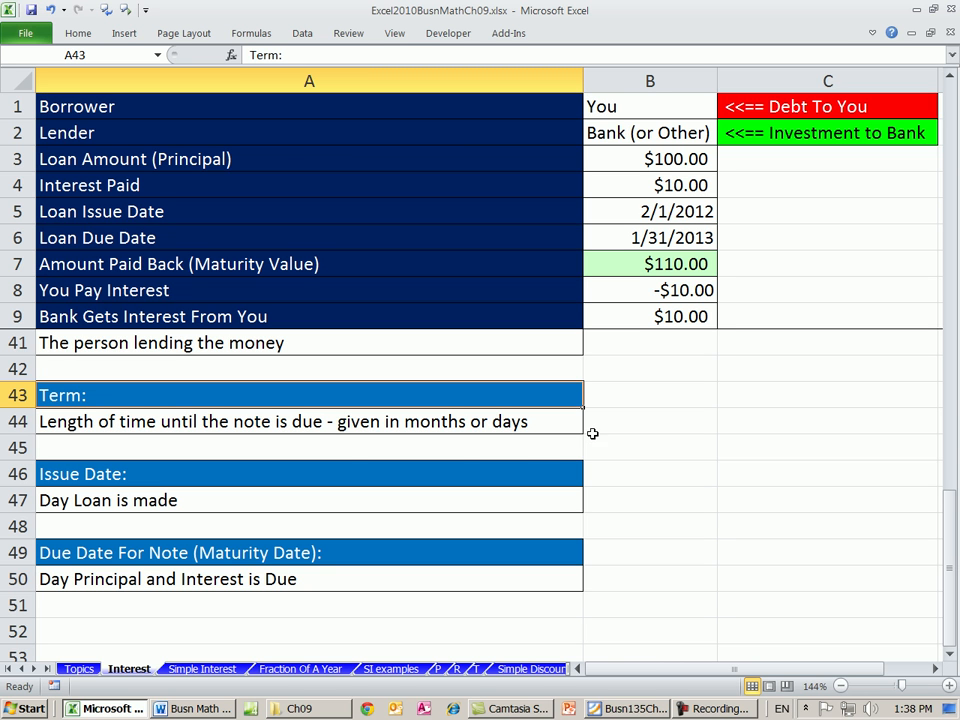
{"action": "mouse_move", "coordinate": [406, 385]}
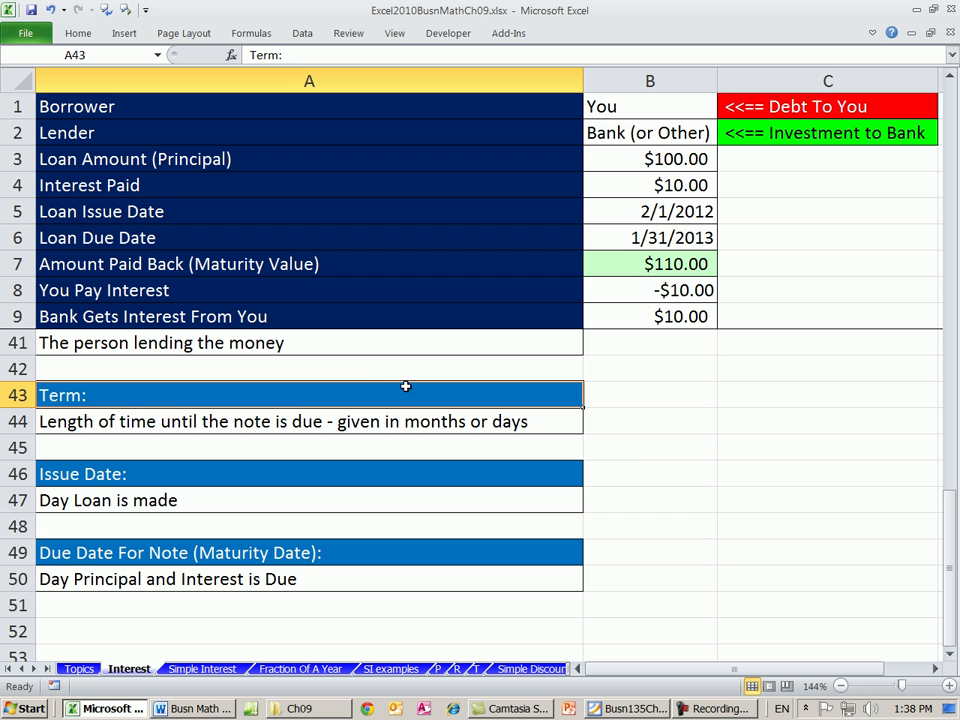
{"action": "mouse_move", "coordinate": [537, 412]}
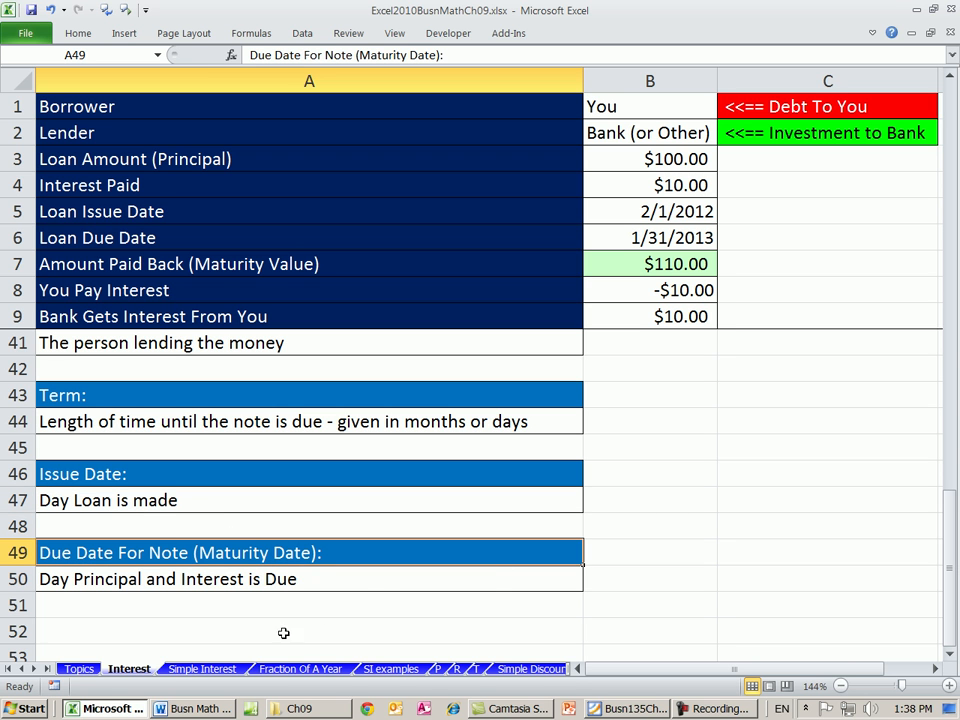
{"action": "mouse_move", "coordinate": [532, 569]}
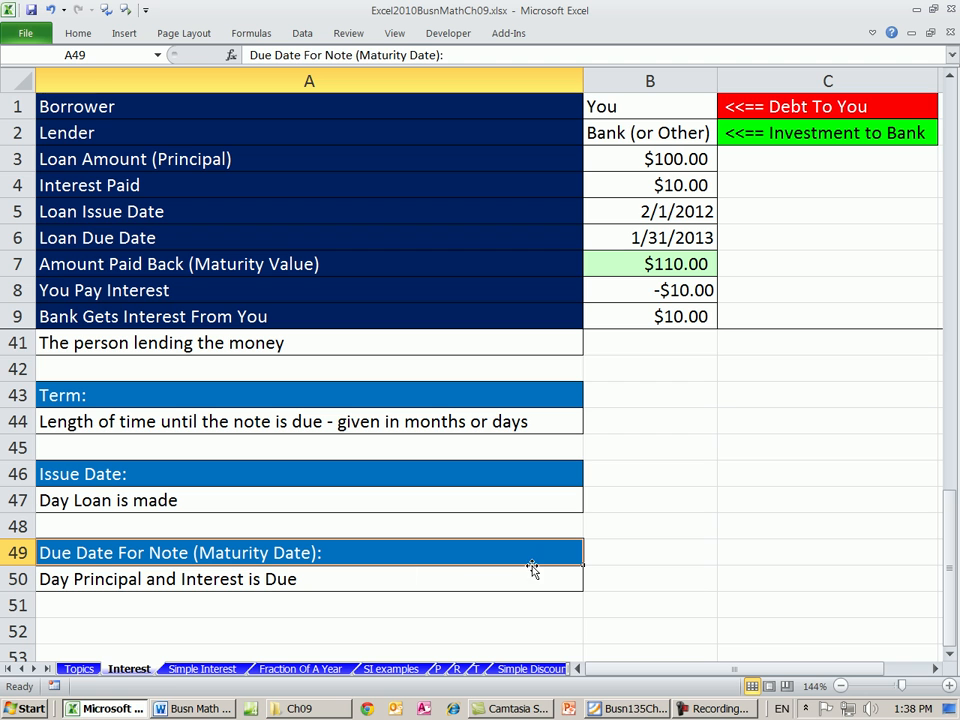
{"action": "mouse_move", "coordinate": [548, 421]}
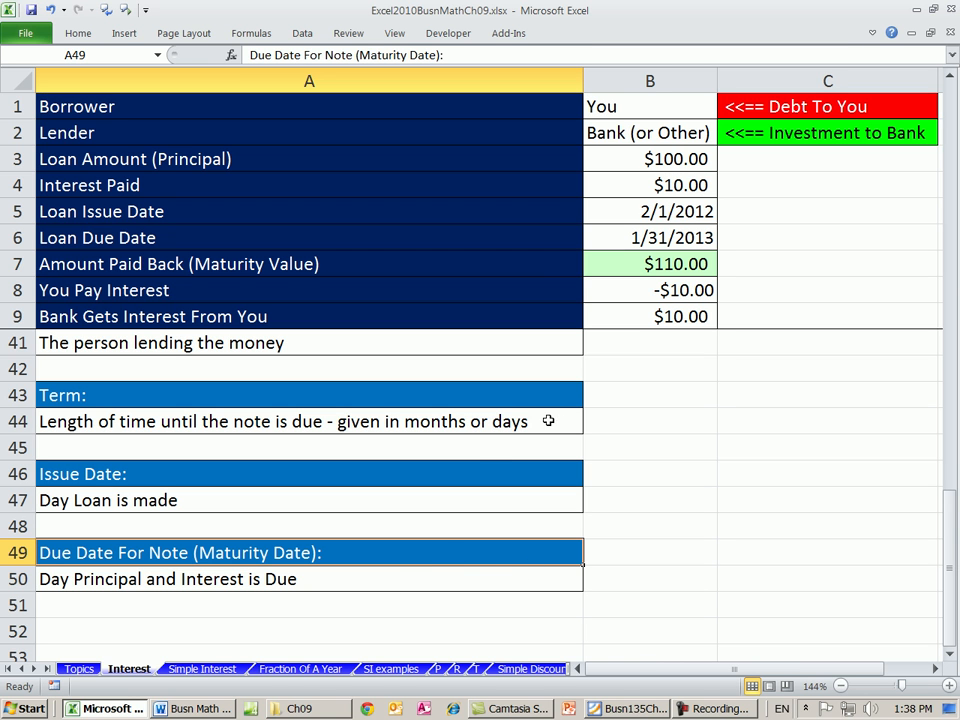
{"action": "mouse_move", "coordinate": [570, 378]}
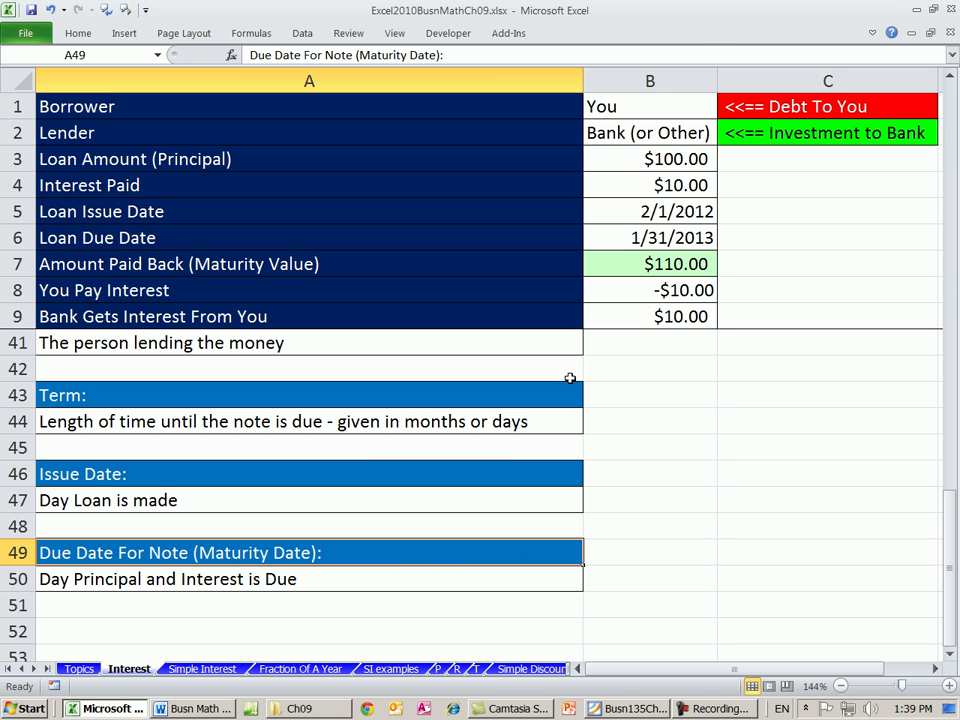
{"action": "mouse_move", "coordinate": [192, 657]}
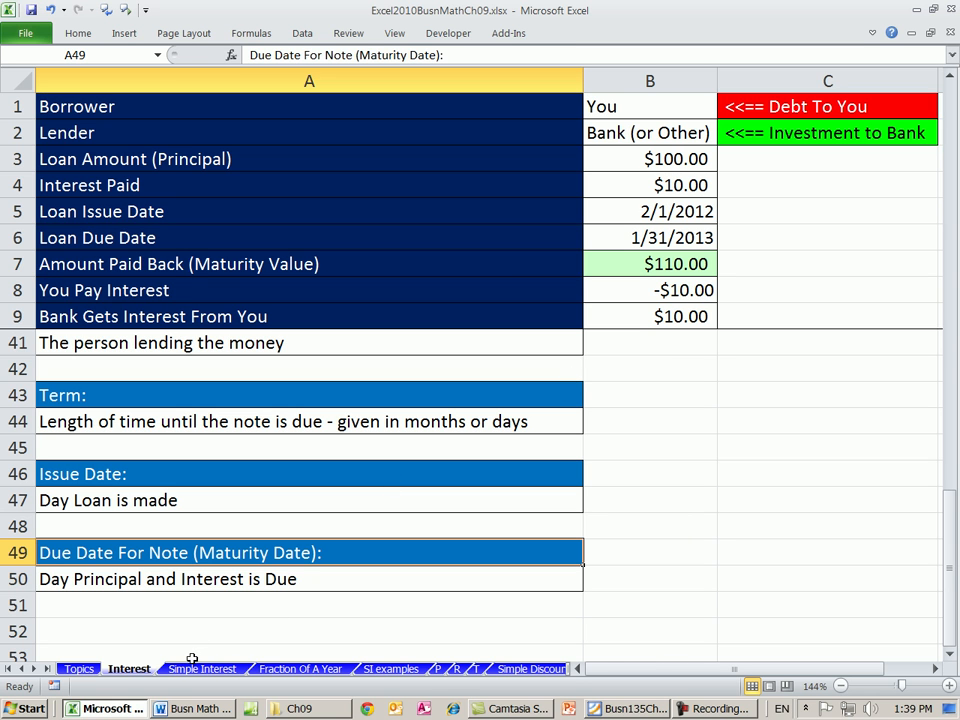